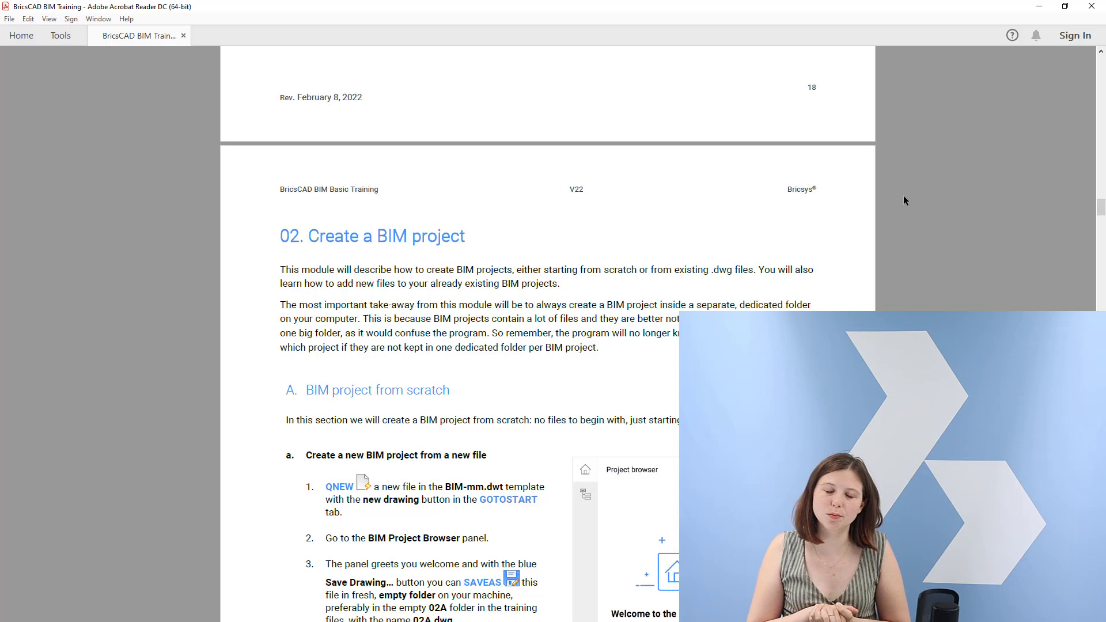
pyautogui.moveTo(837, 196)
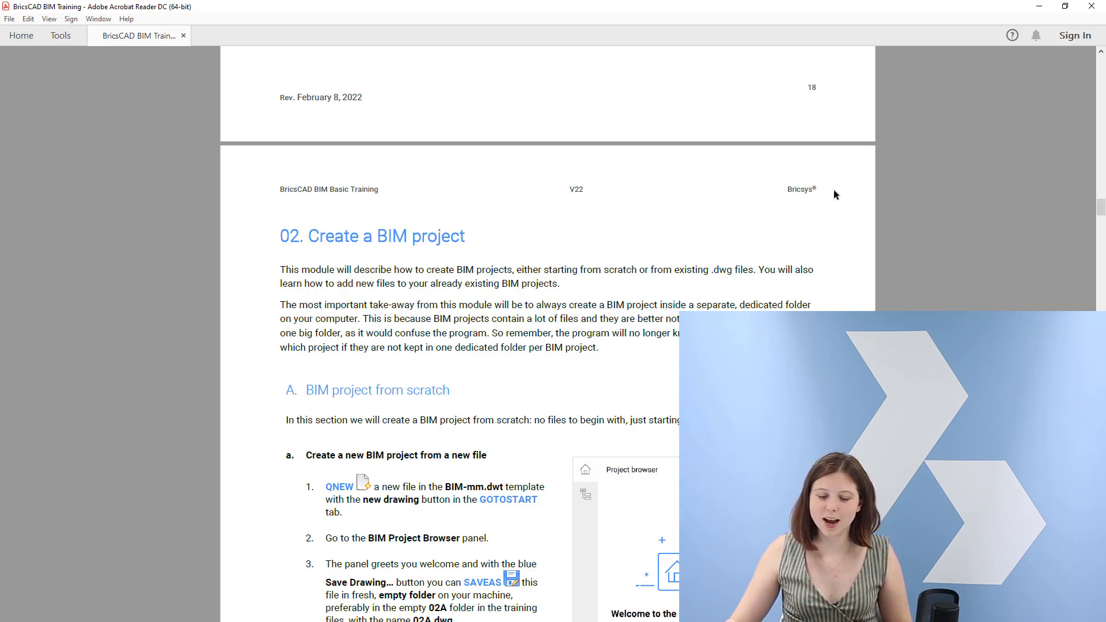
# Create a new drawing (Drawing5) from the BIM-mm template on the Start tab.
pyautogui.scroll(-3)
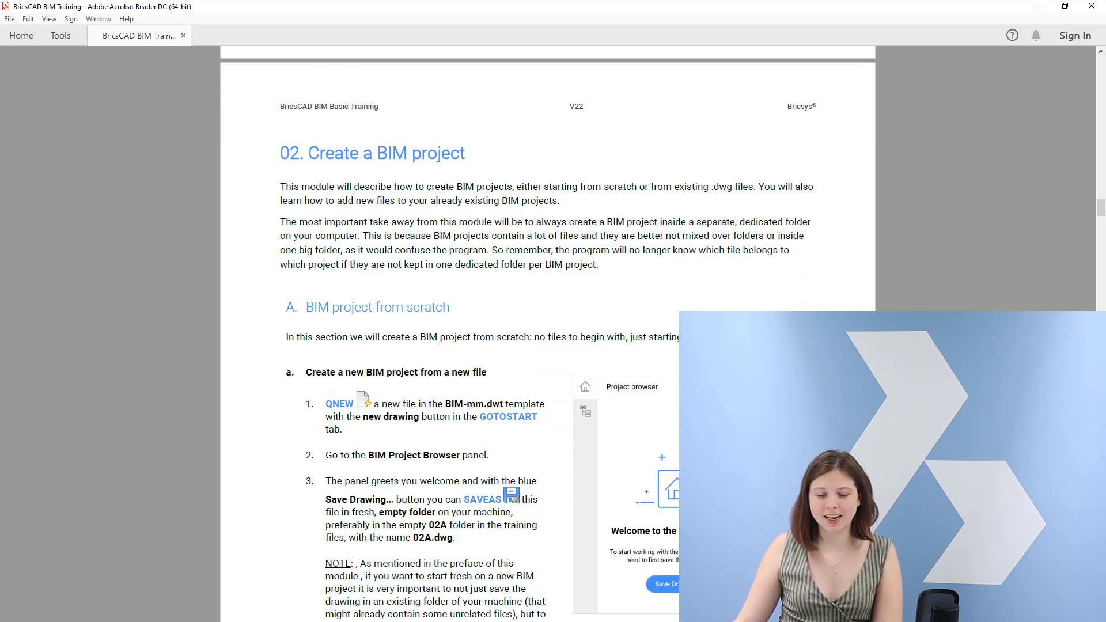
pyautogui.scroll(-3)
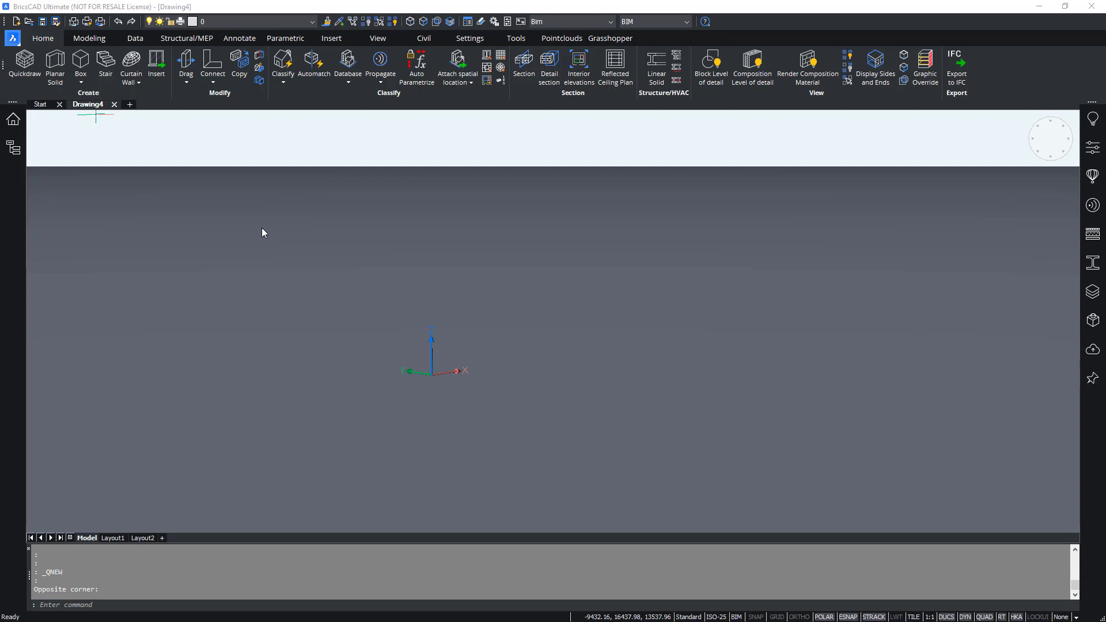
pyautogui.moveTo(185, 217)
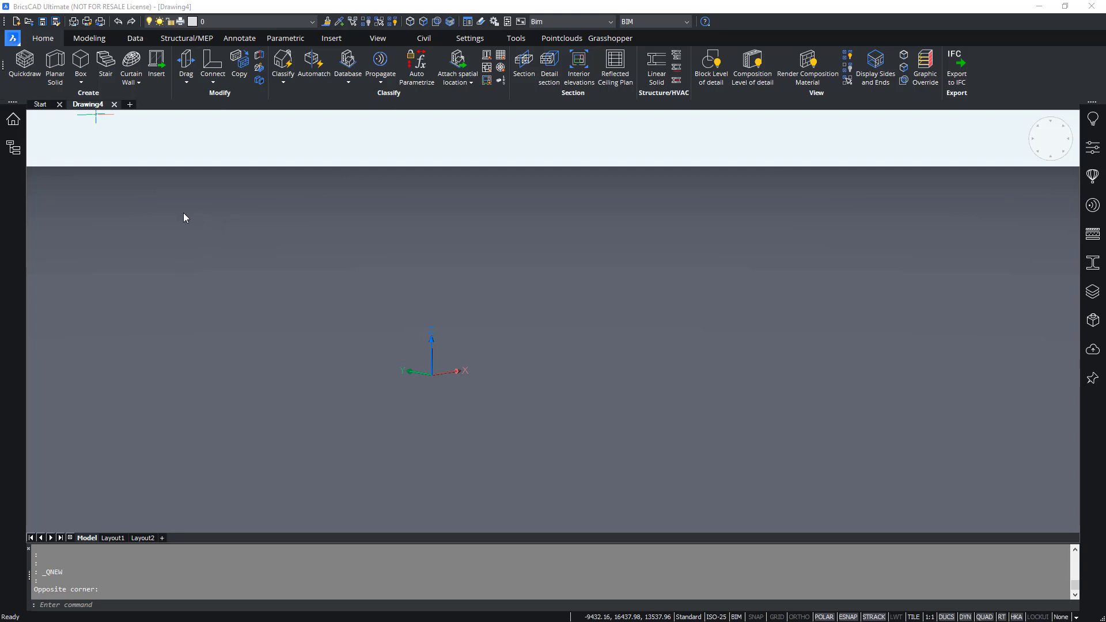
pyautogui.moveTo(182, 219)
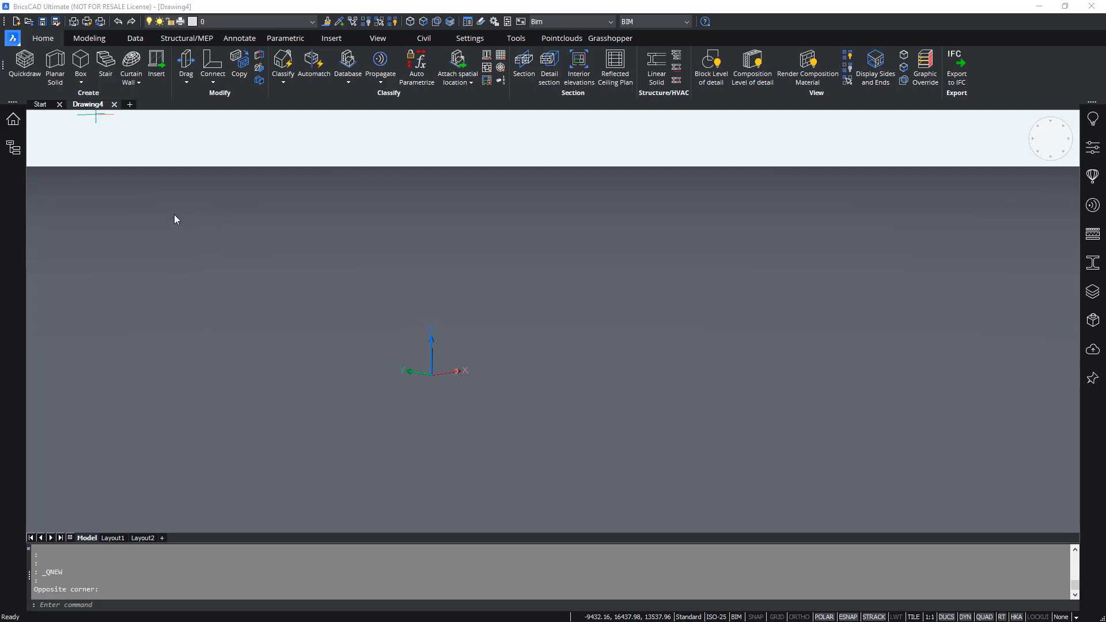
pyautogui.moveTo(43, 113)
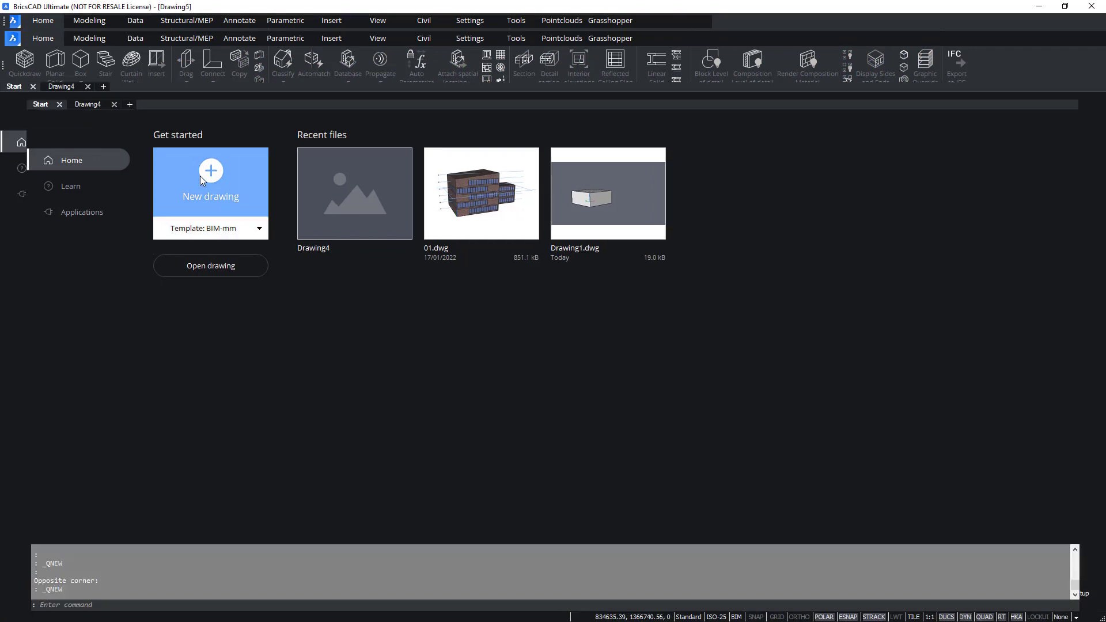
pyautogui.click(210, 177)
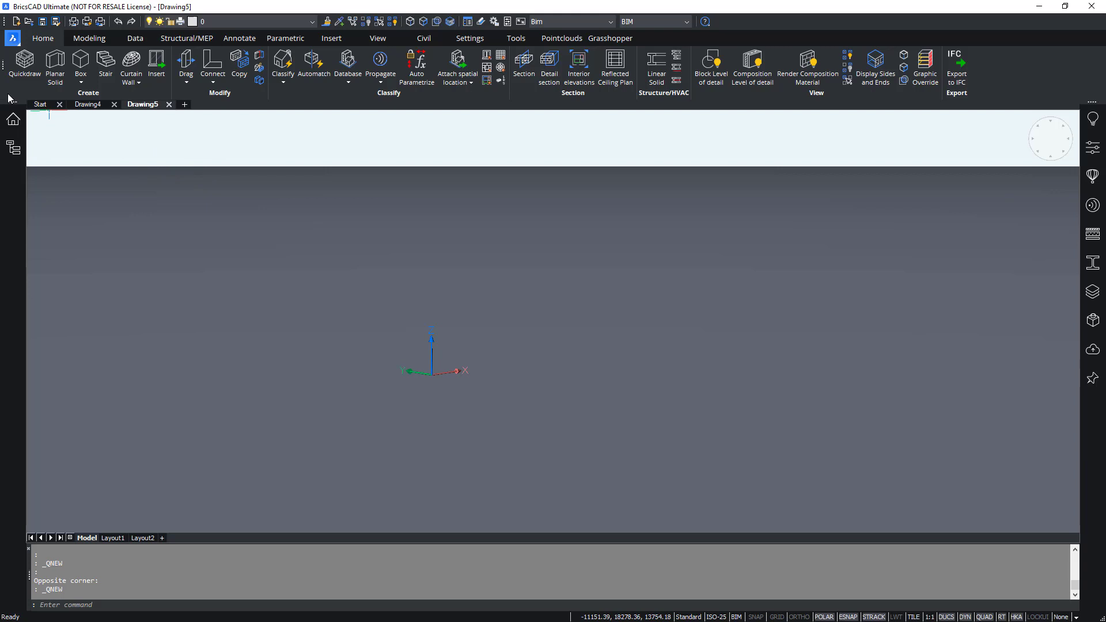
pyautogui.moveTo(13, 119)
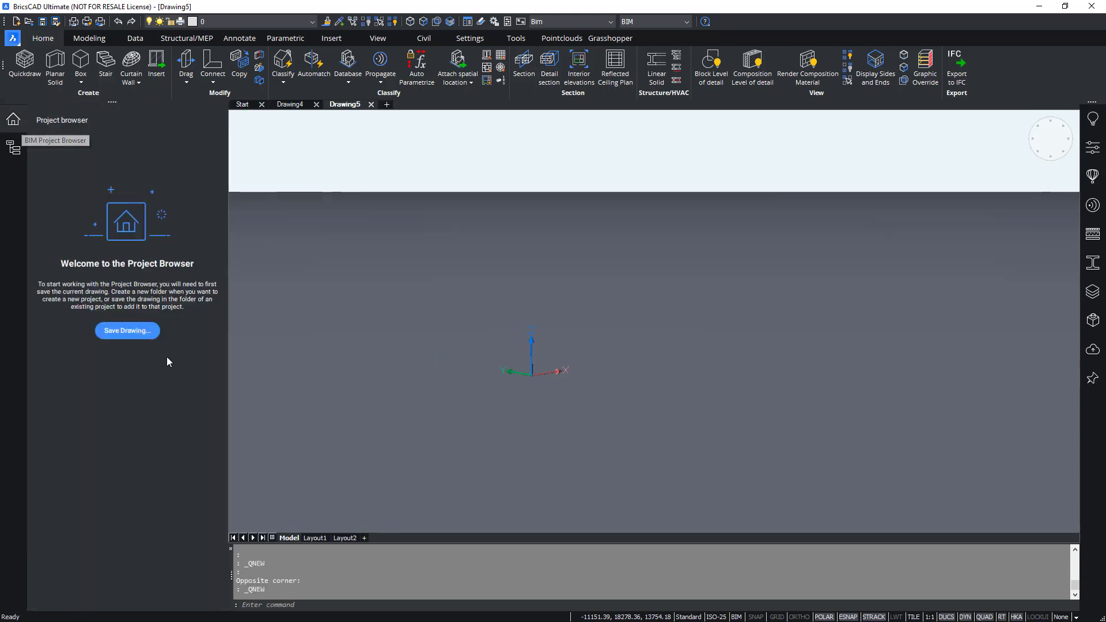
pyautogui.moveTo(143, 233)
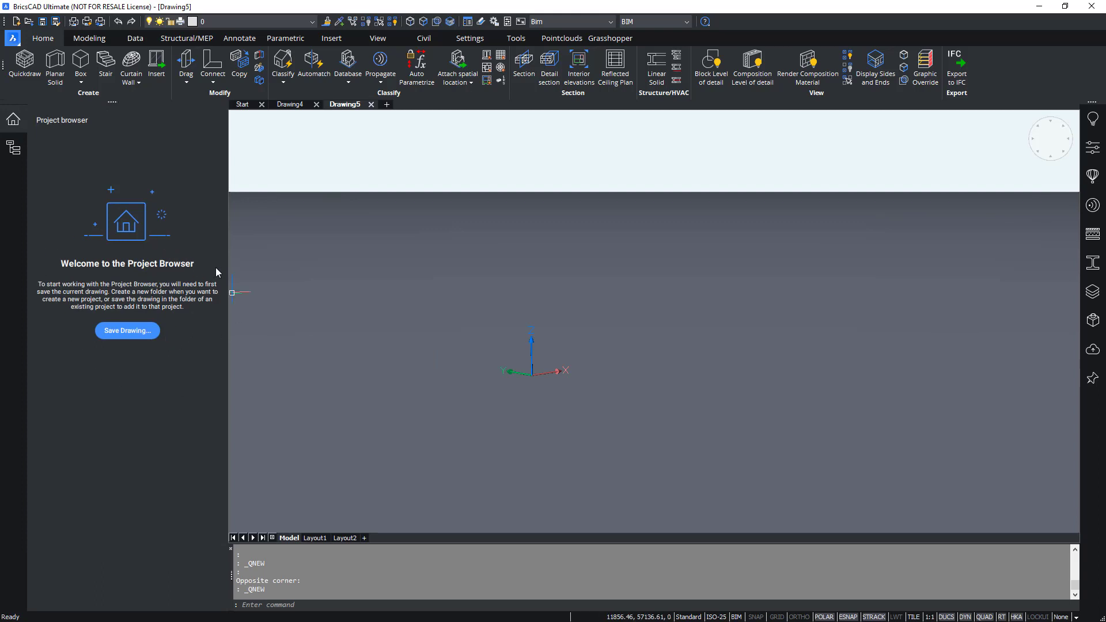
pyautogui.moveTo(217, 272)
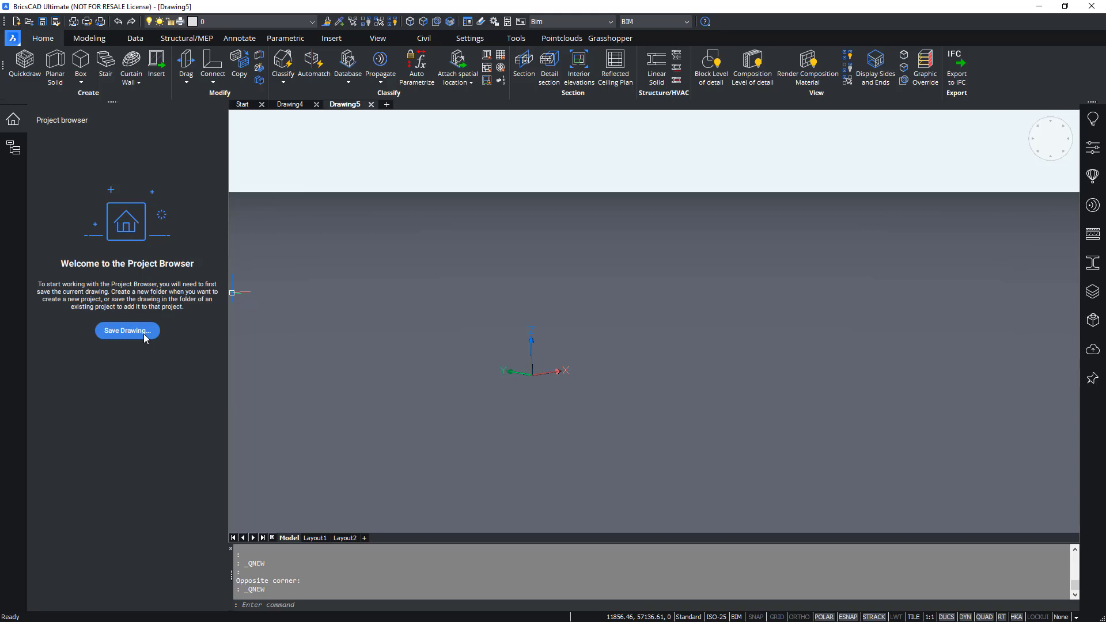
pyautogui.moveTo(156, 336)
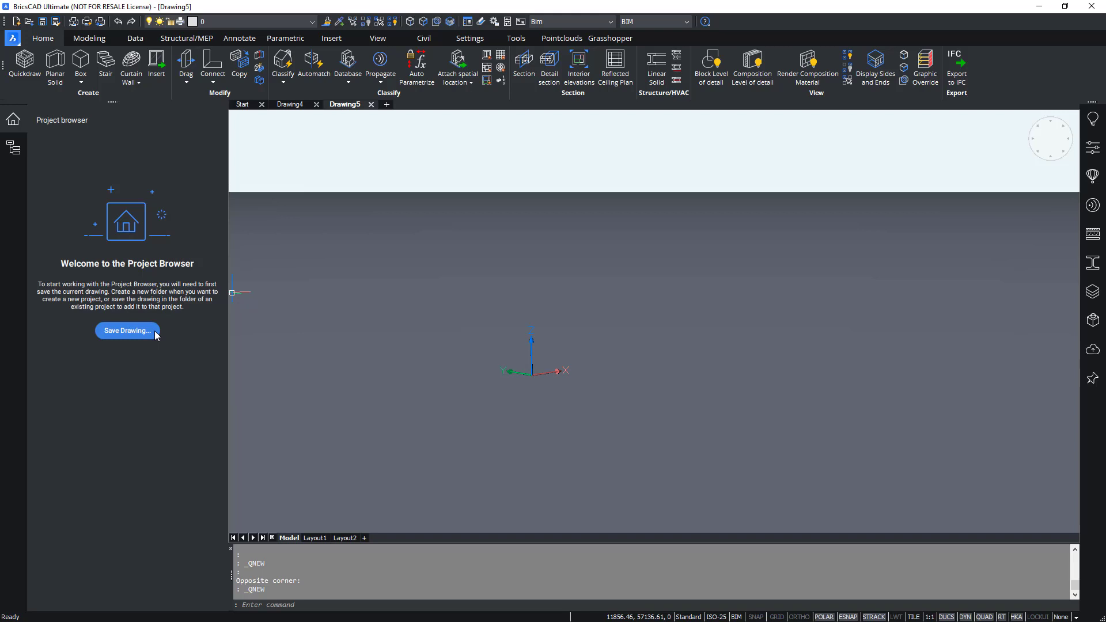
pyautogui.moveTo(175, 317)
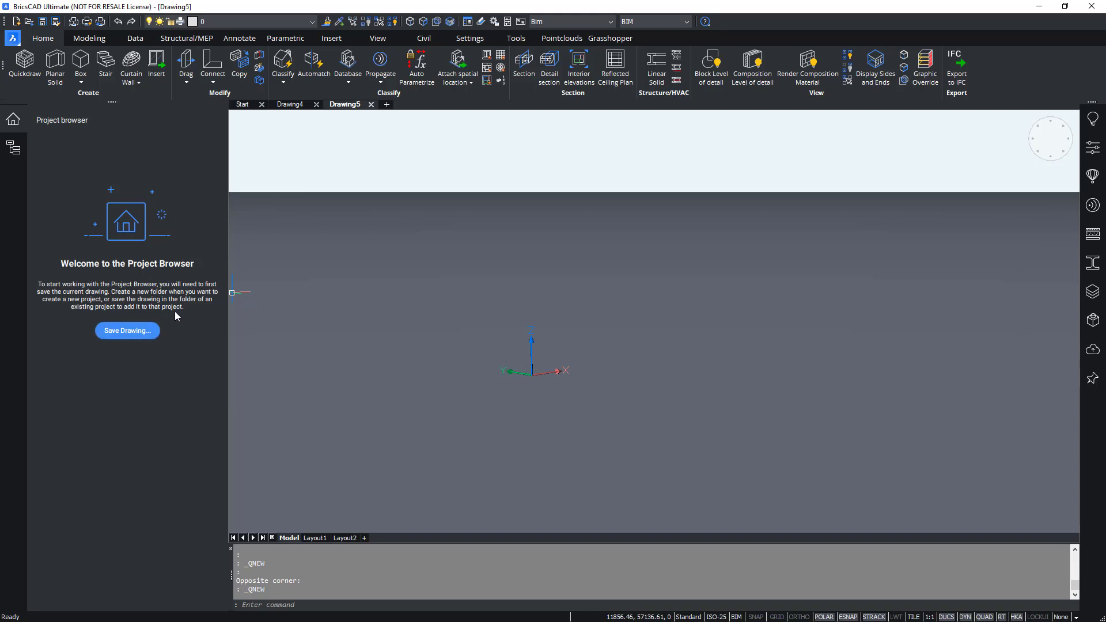
pyautogui.moveTo(175, 310)
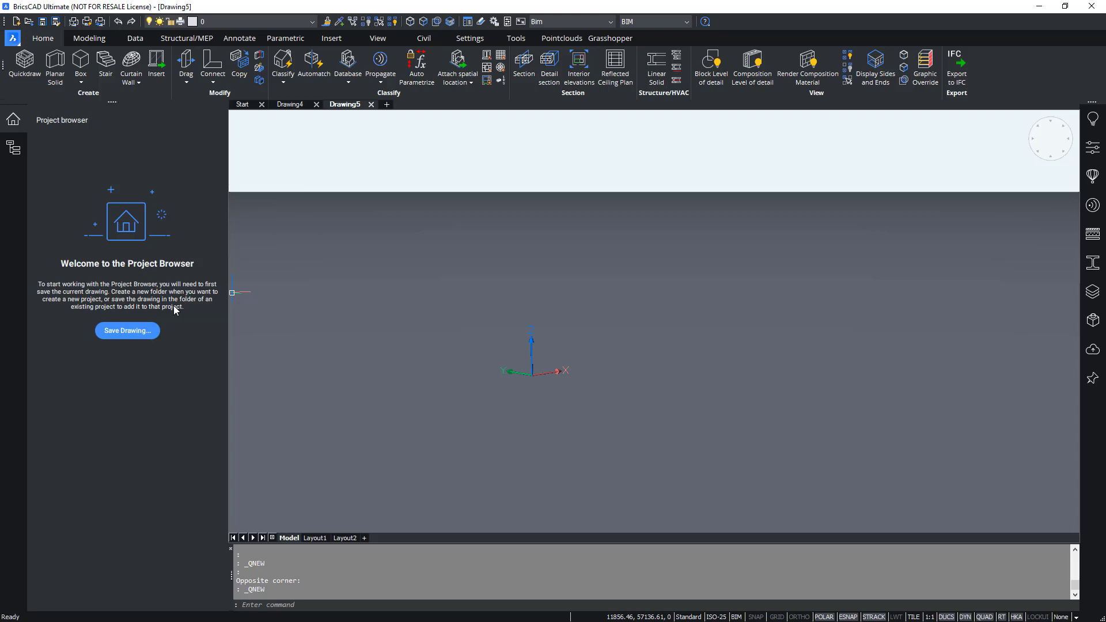
pyautogui.moveTo(179, 319)
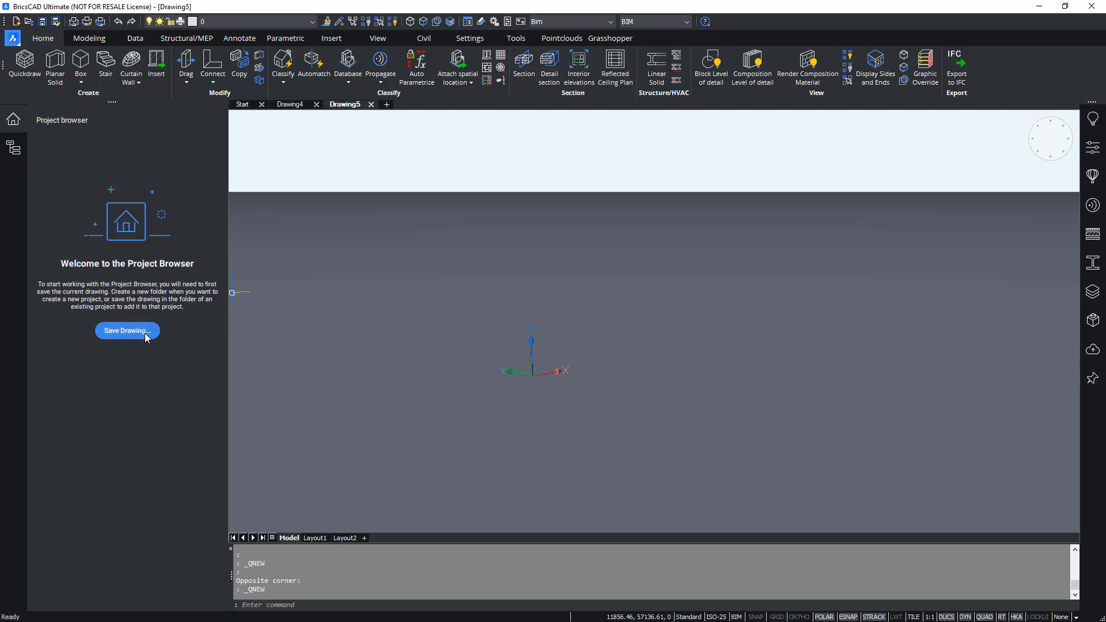
# Start saving Drawing5 from the Project Browser's Save Drawing button.
pyautogui.click(127, 331)
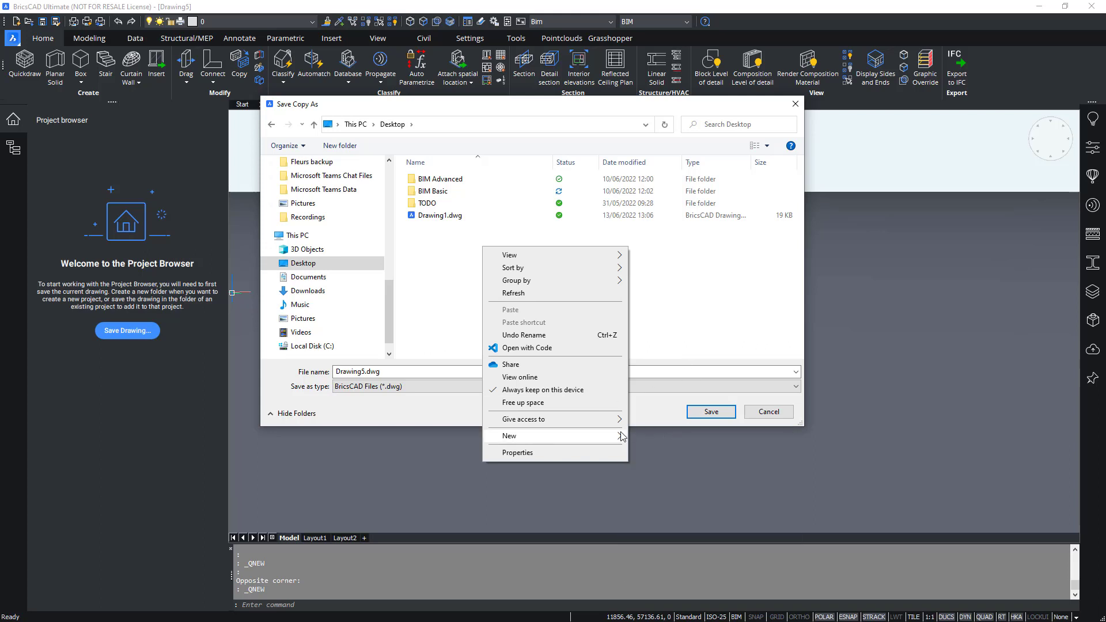
# Browse into BIM Basic > BIM Basic - Exercises > 02. Create a BIM project > 02A.
pyautogui.click(510, 436)
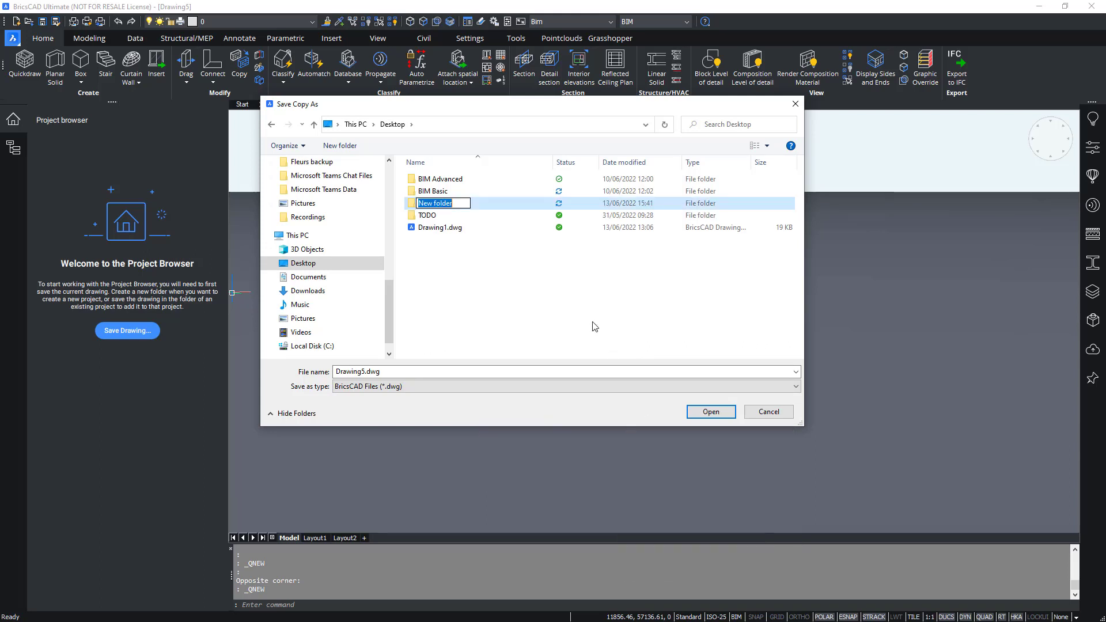
pyautogui.write('BIM Basic F')
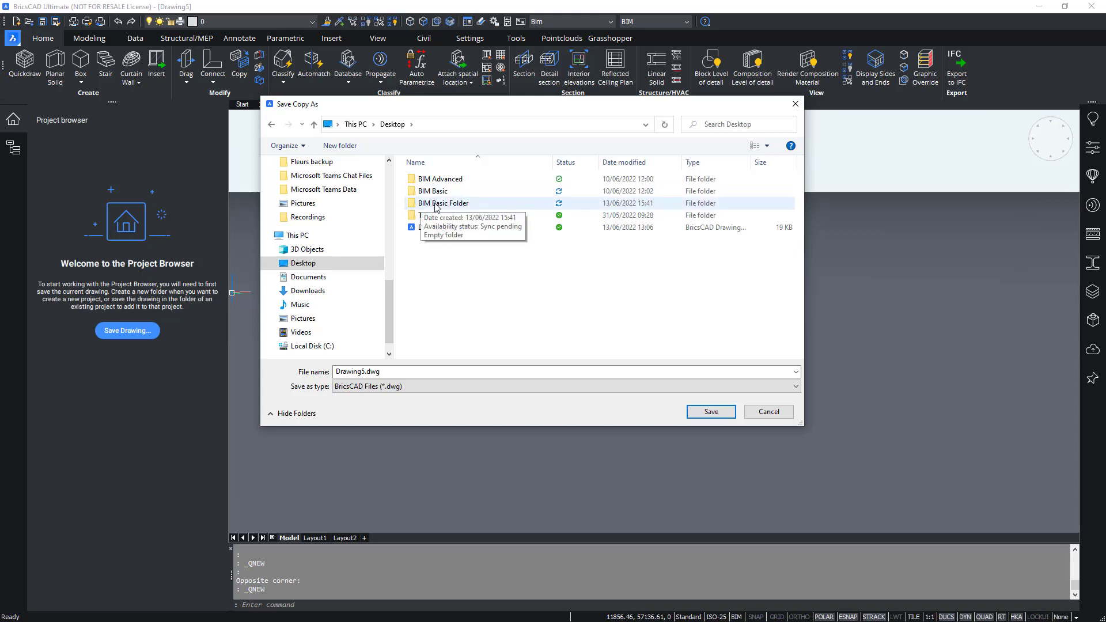
pyautogui.click(433, 191)
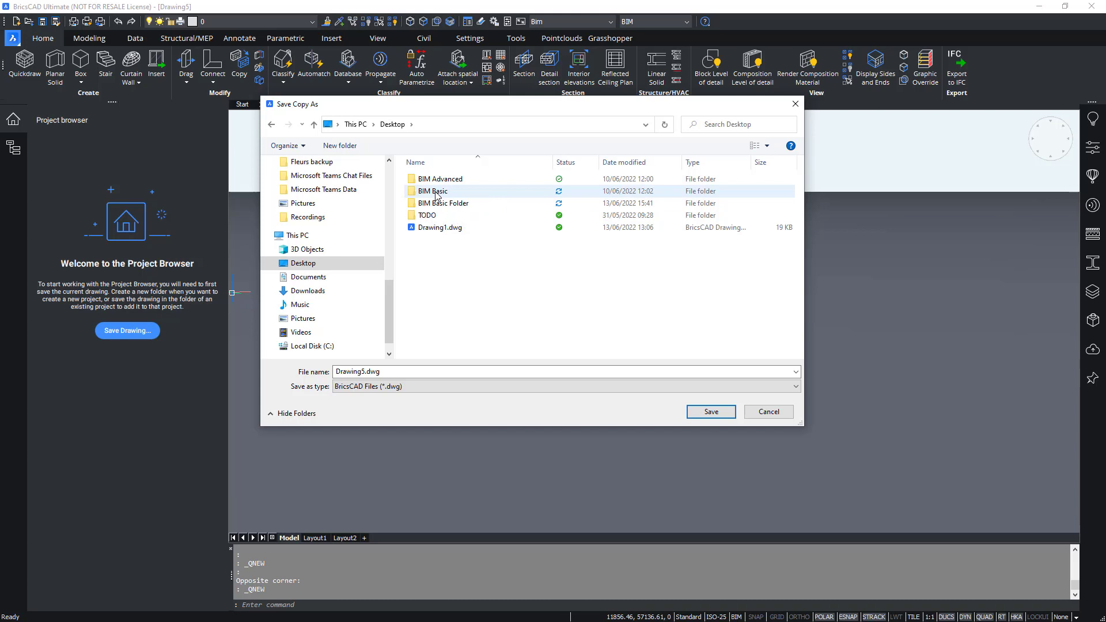
pyautogui.doubleClick(432, 191)
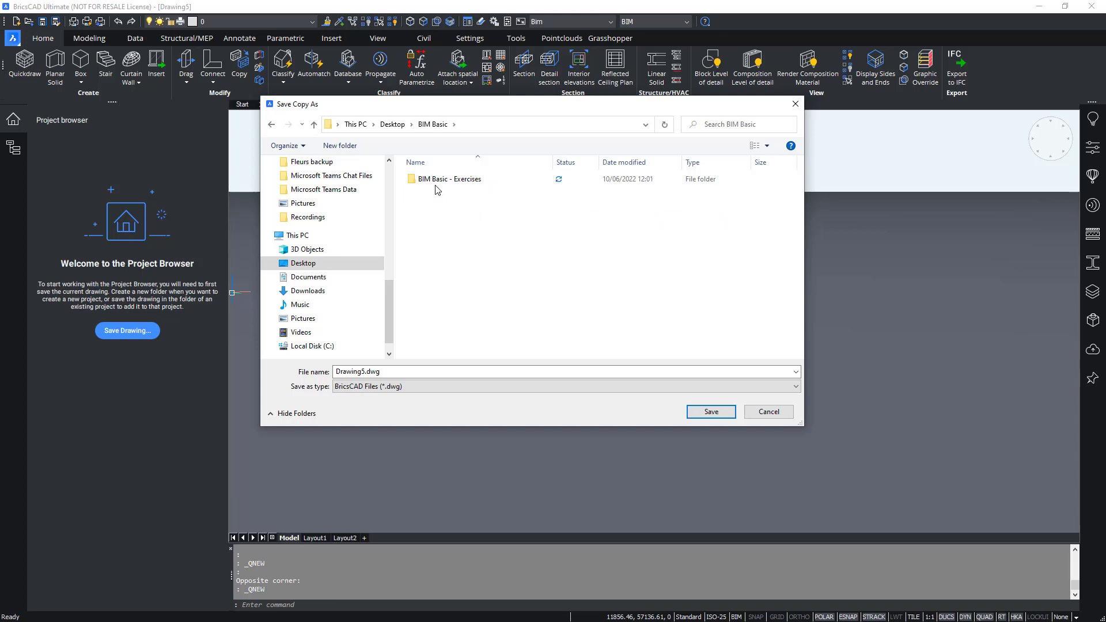
pyautogui.doubleClick(451, 178)
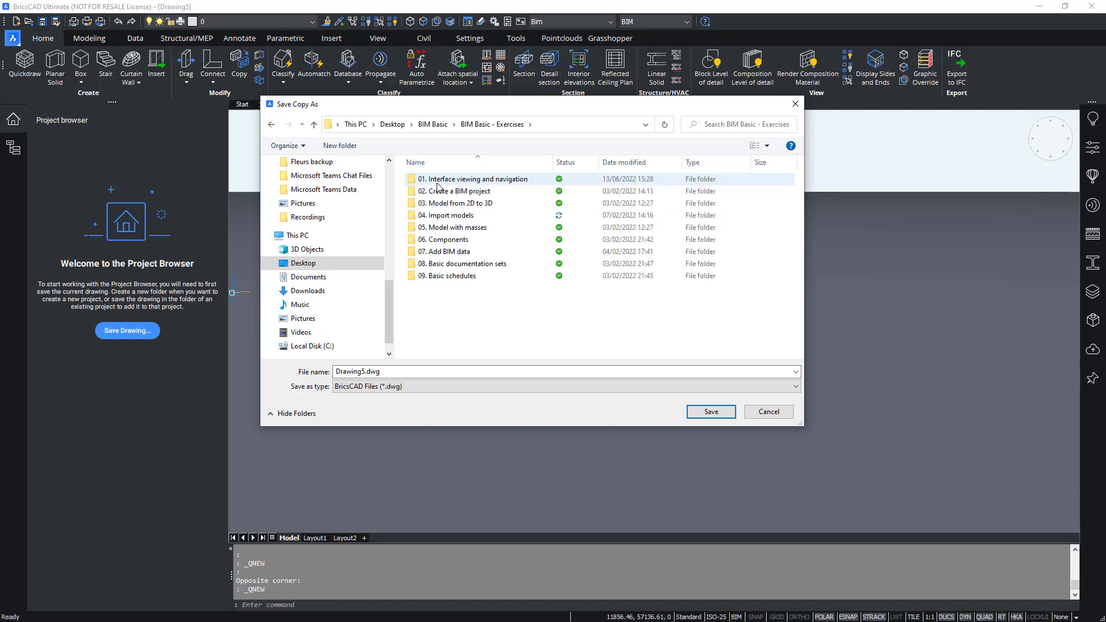
pyautogui.doubleClick(460, 191)
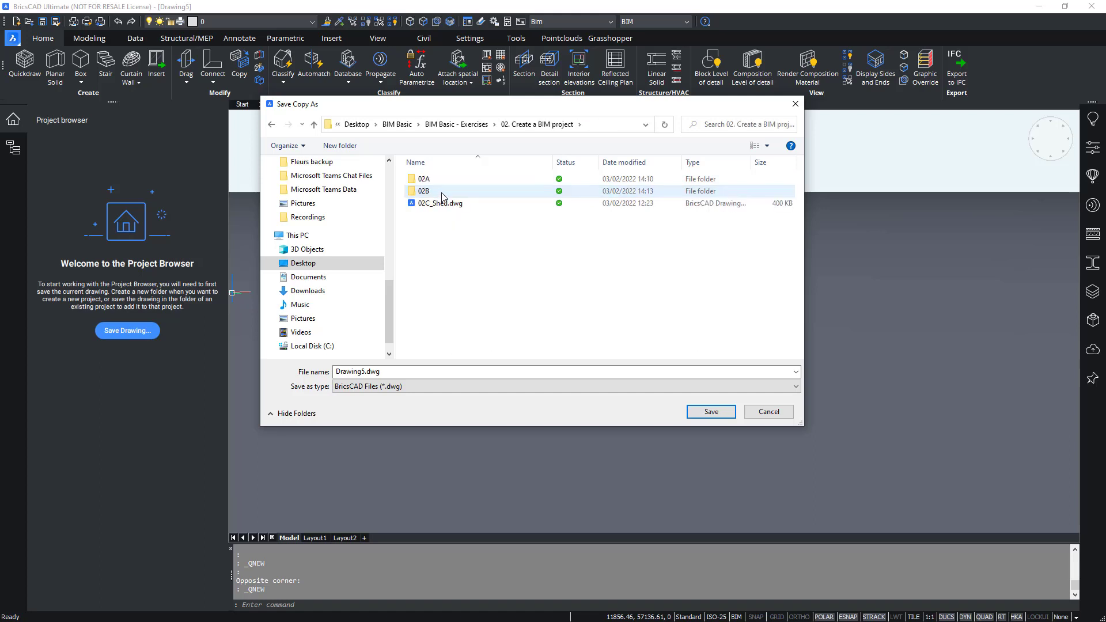
pyautogui.doubleClick(425, 179)
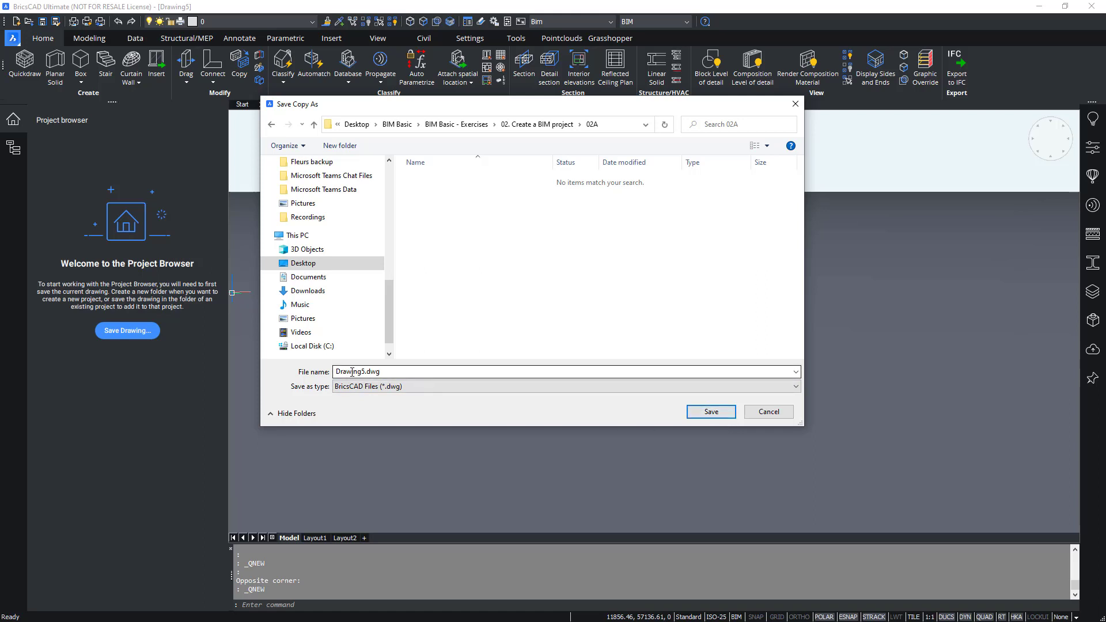
# Save the drawing as 02A.dwg in the 02A folder.
pyautogui.write('02A')
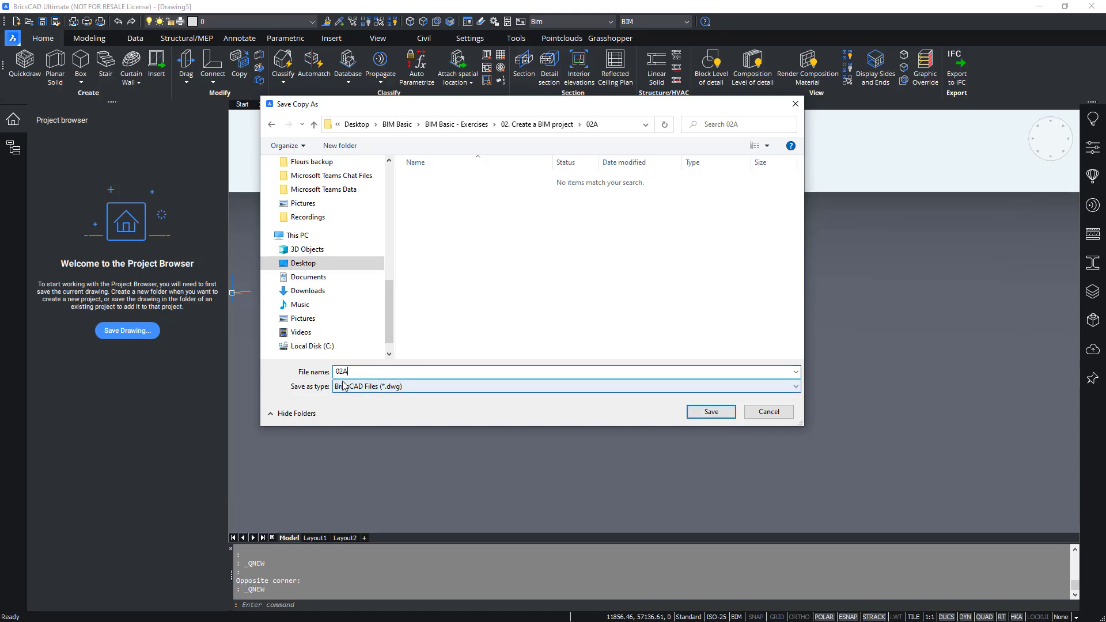
pyautogui.click(712, 411)
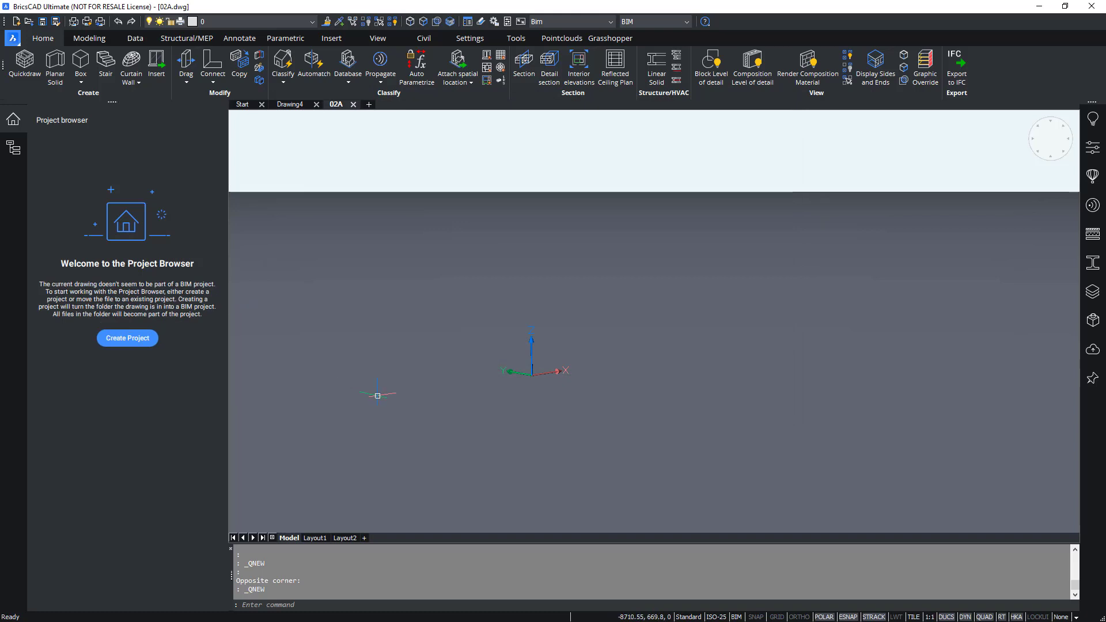
pyautogui.moveTo(325, 345)
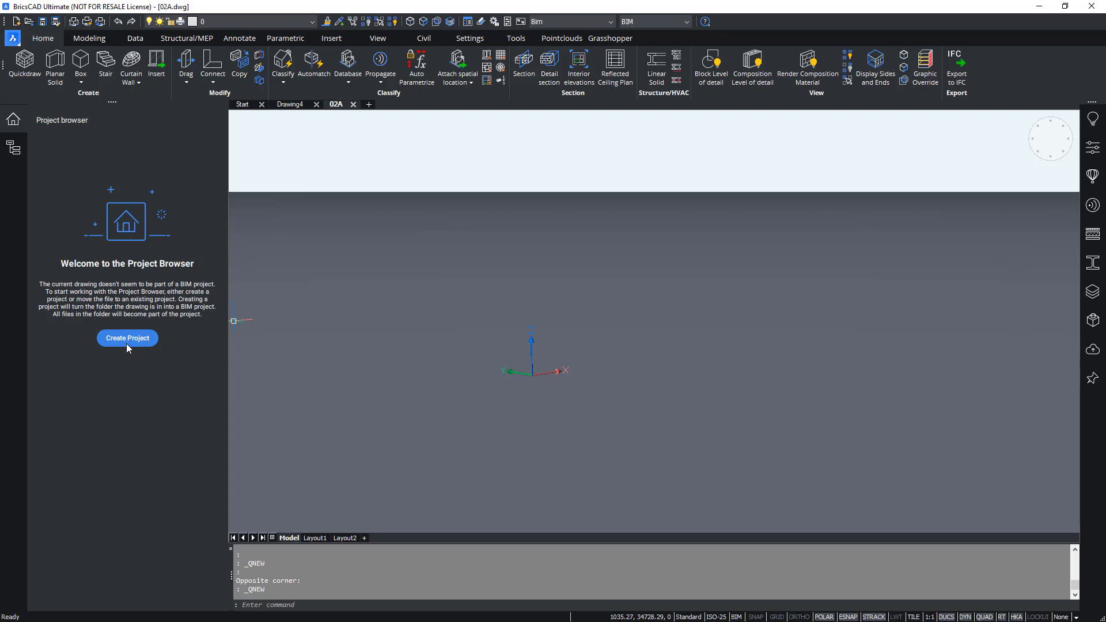
pyautogui.moveTo(158, 354)
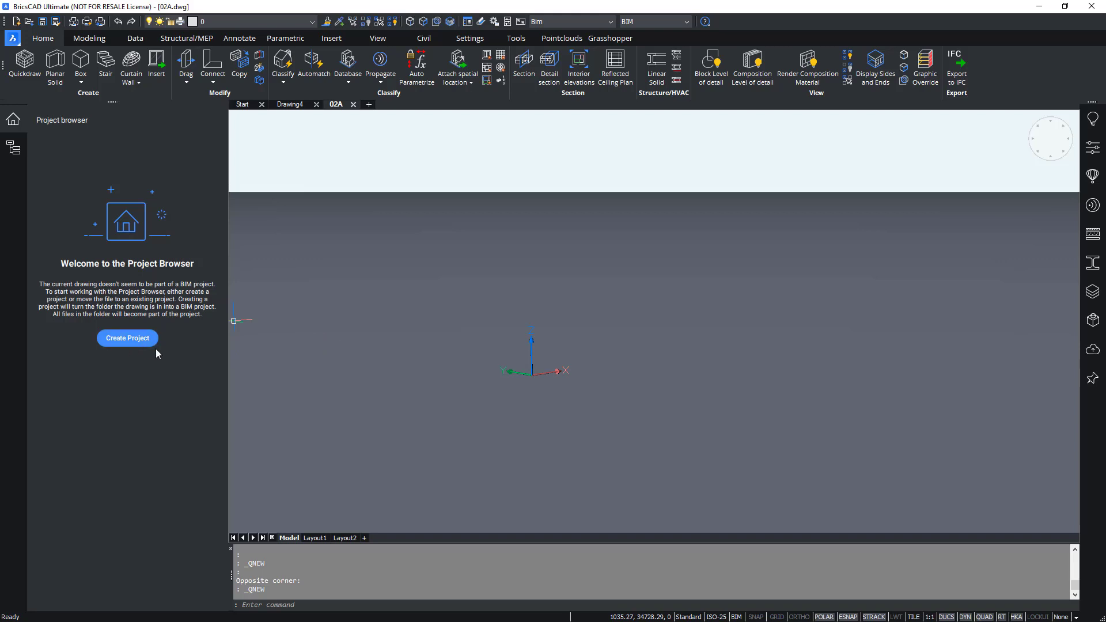
pyautogui.moveTo(128, 338)
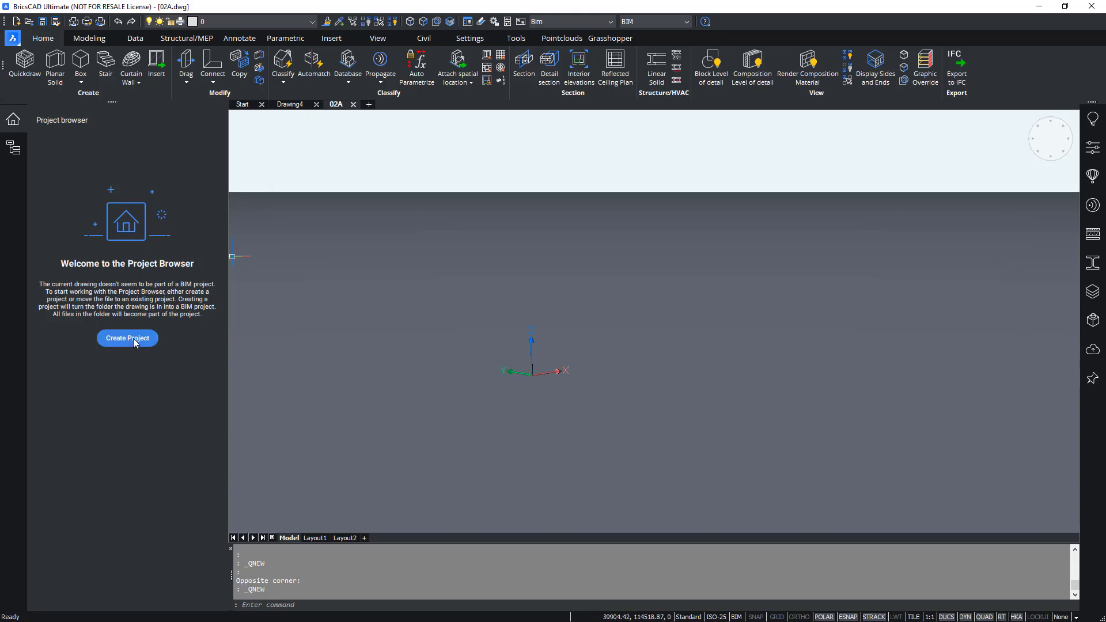
pyautogui.moveTo(148, 345)
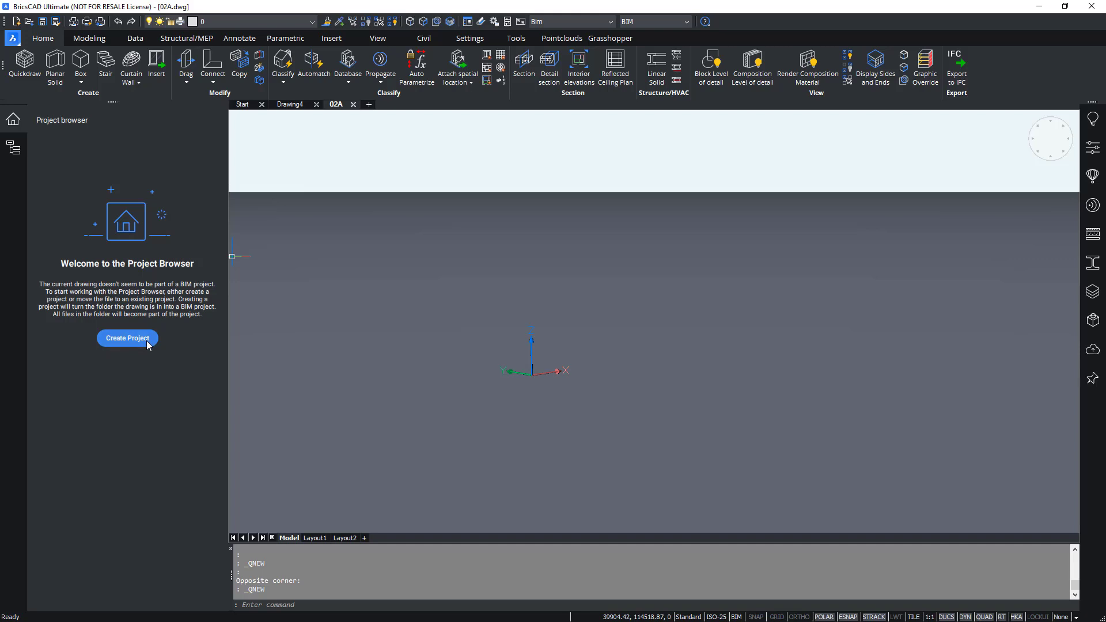
pyautogui.moveTo(149, 332)
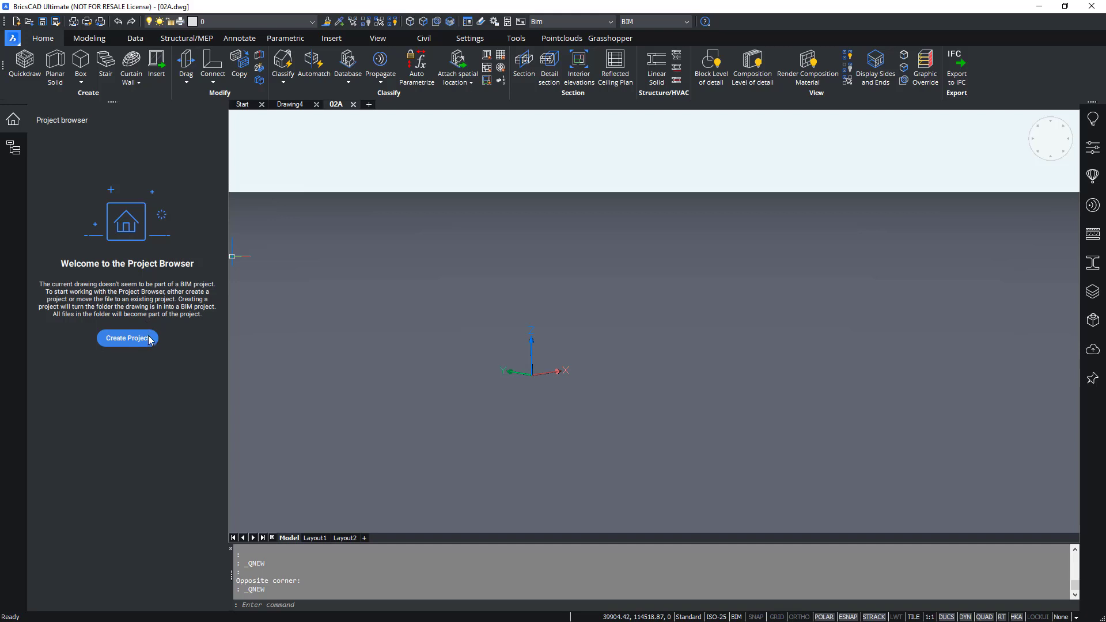
pyautogui.moveTo(143, 353)
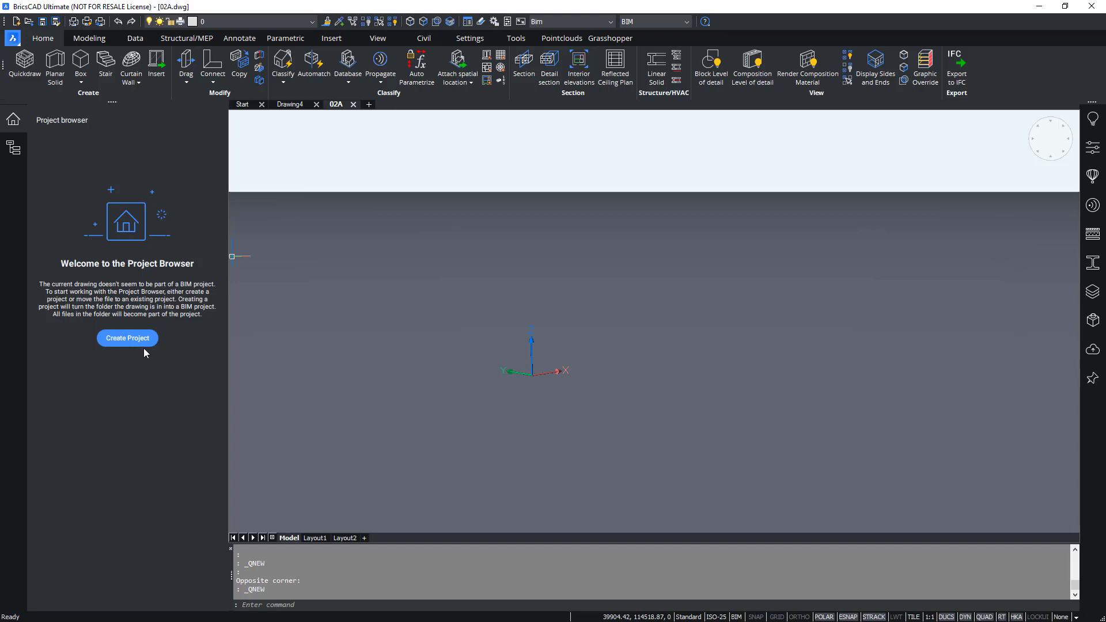
pyautogui.moveTo(158, 377)
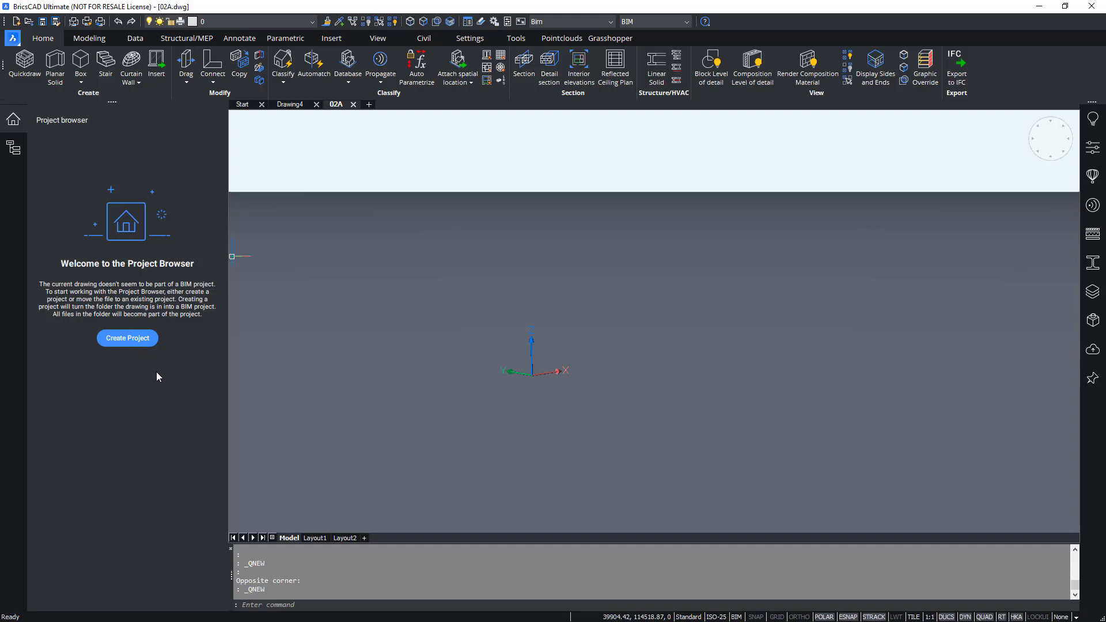
pyautogui.moveTo(156, 285)
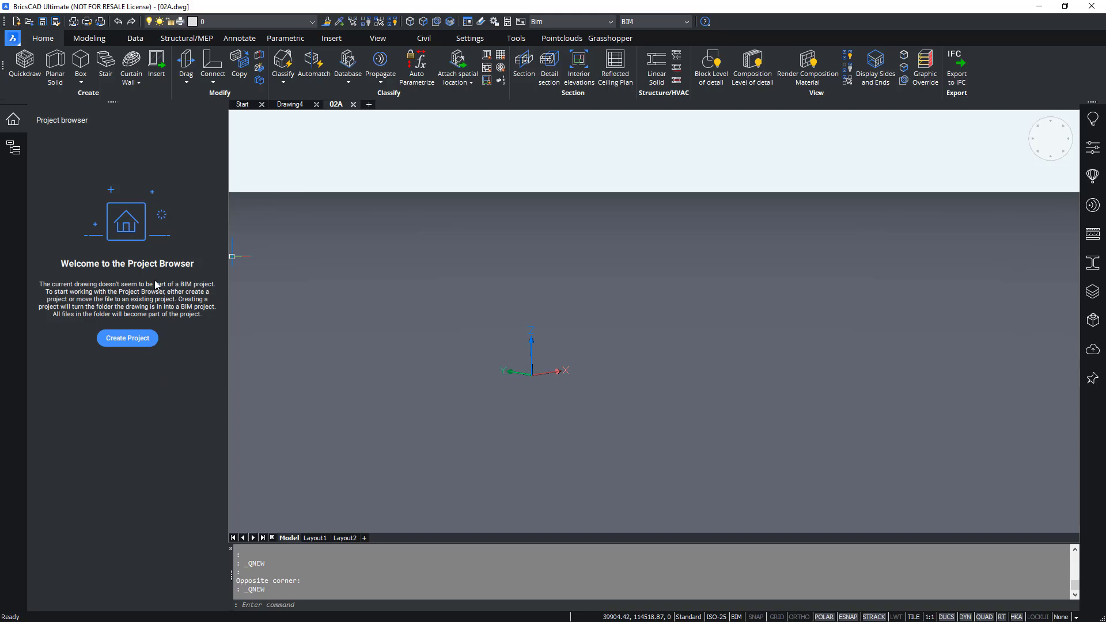
pyautogui.moveTo(140, 386)
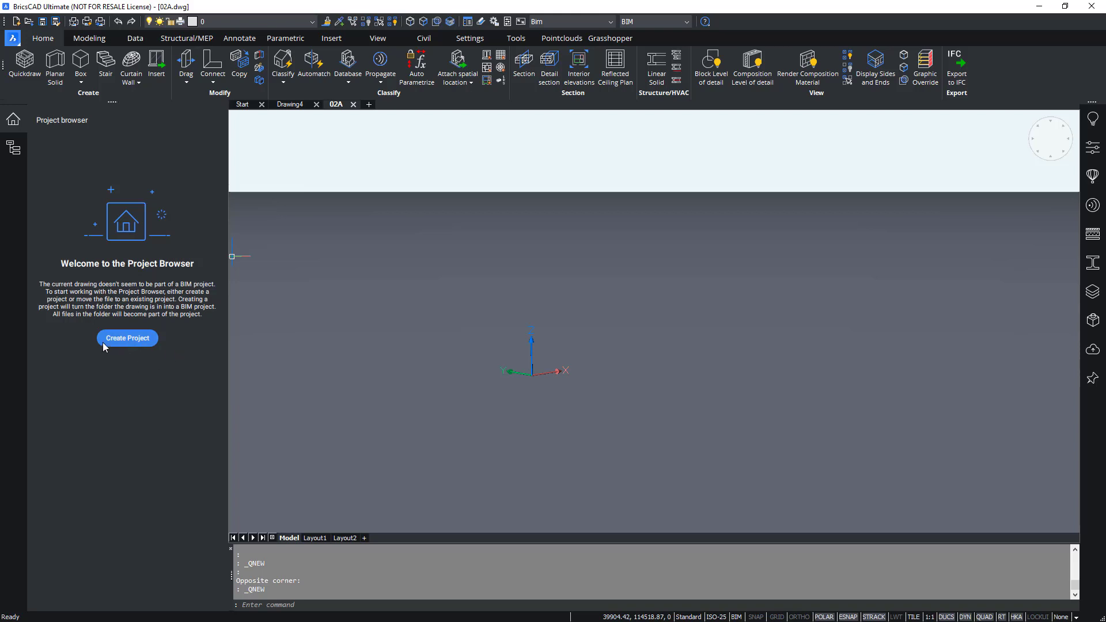
pyautogui.moveTo(145, 347)
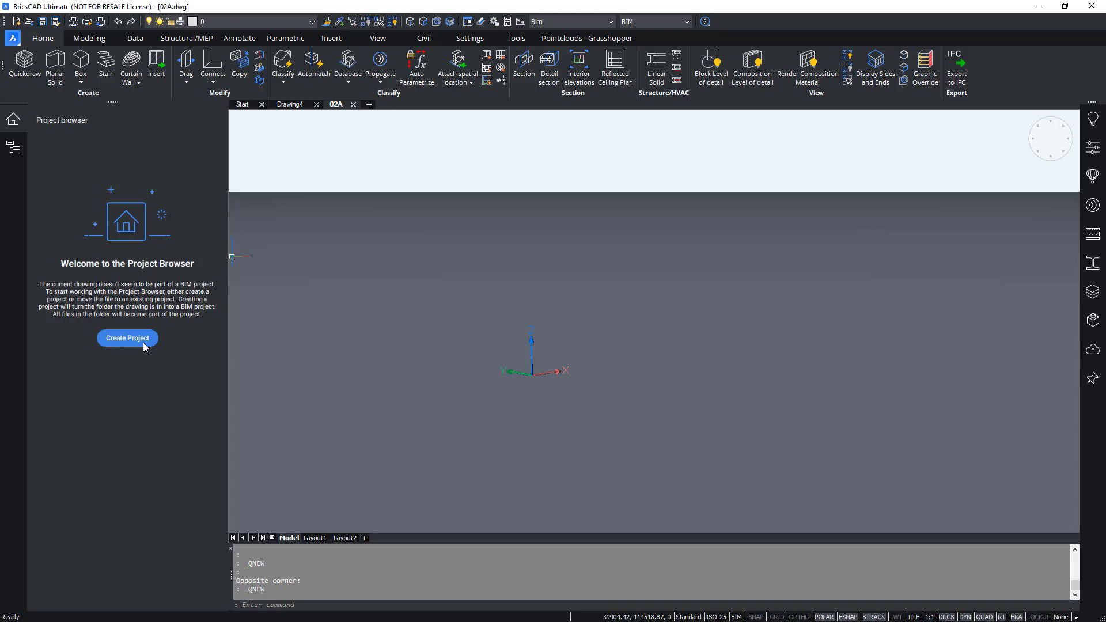
# Create the 02A BIM project from the drawing's folder via Create Project.
pyautogui.click(128, 338)
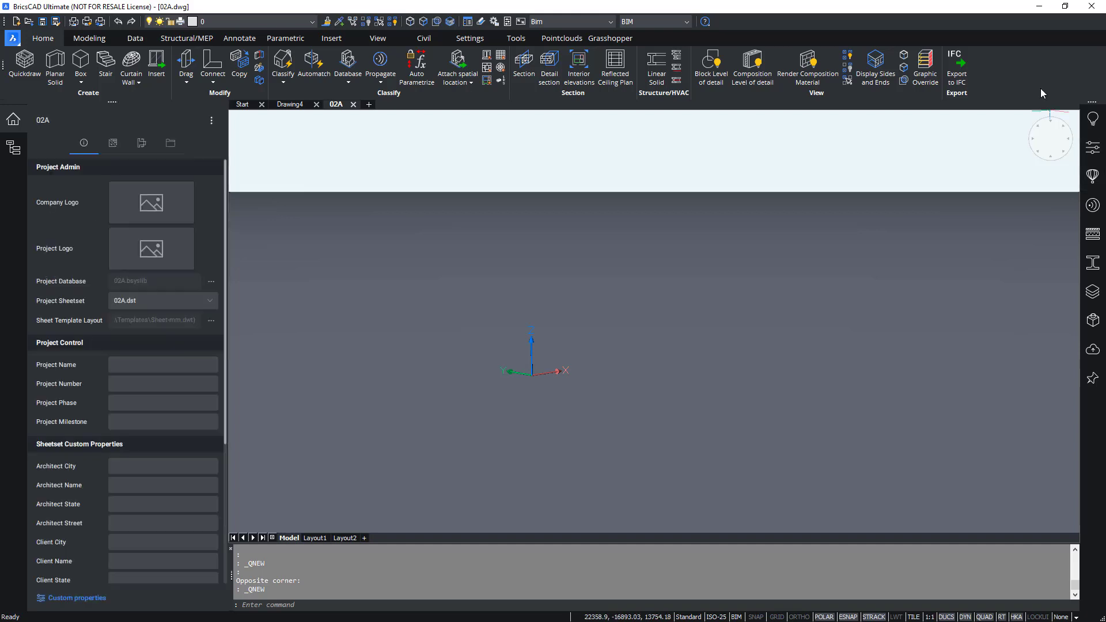
pyautogui.moveTo(647, 232)
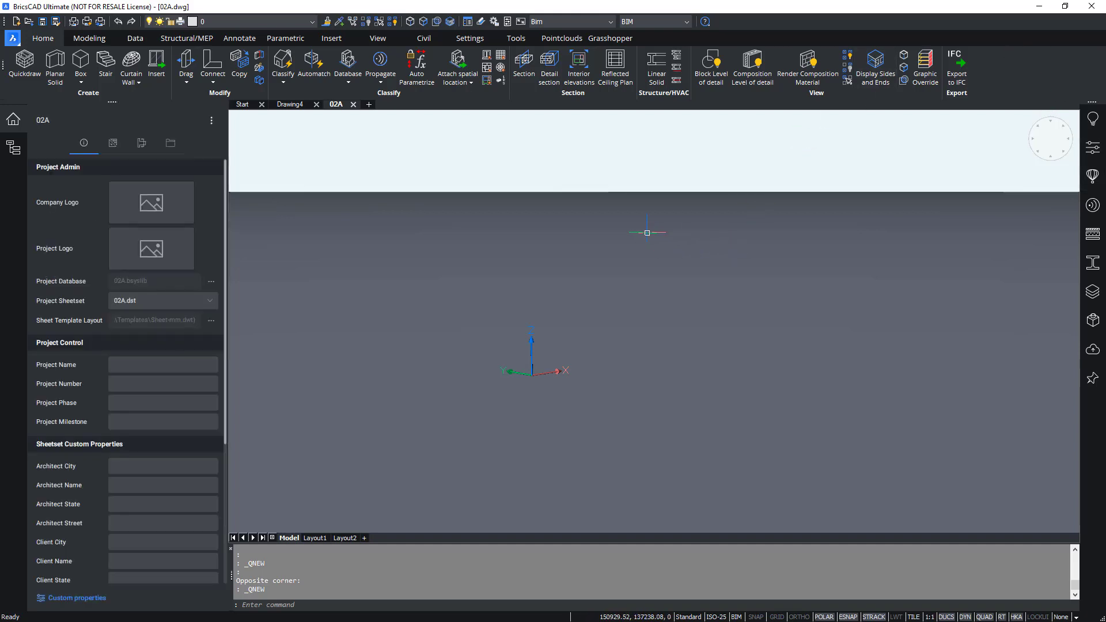
pyautogui.moveTo(300, 525)
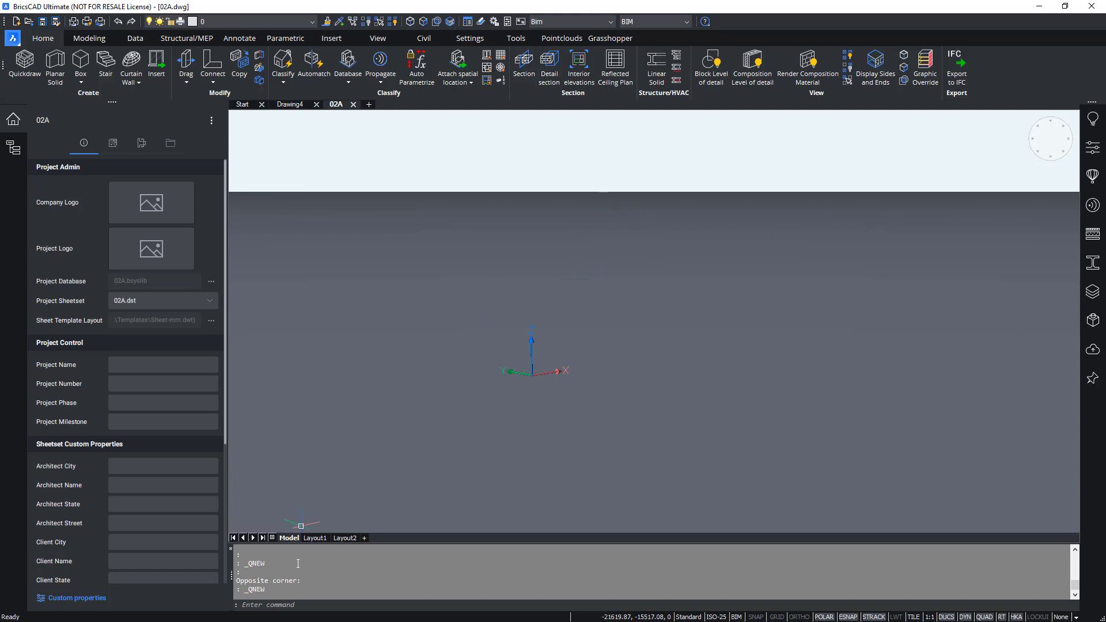
pyautogui.moveTo(305, 592)
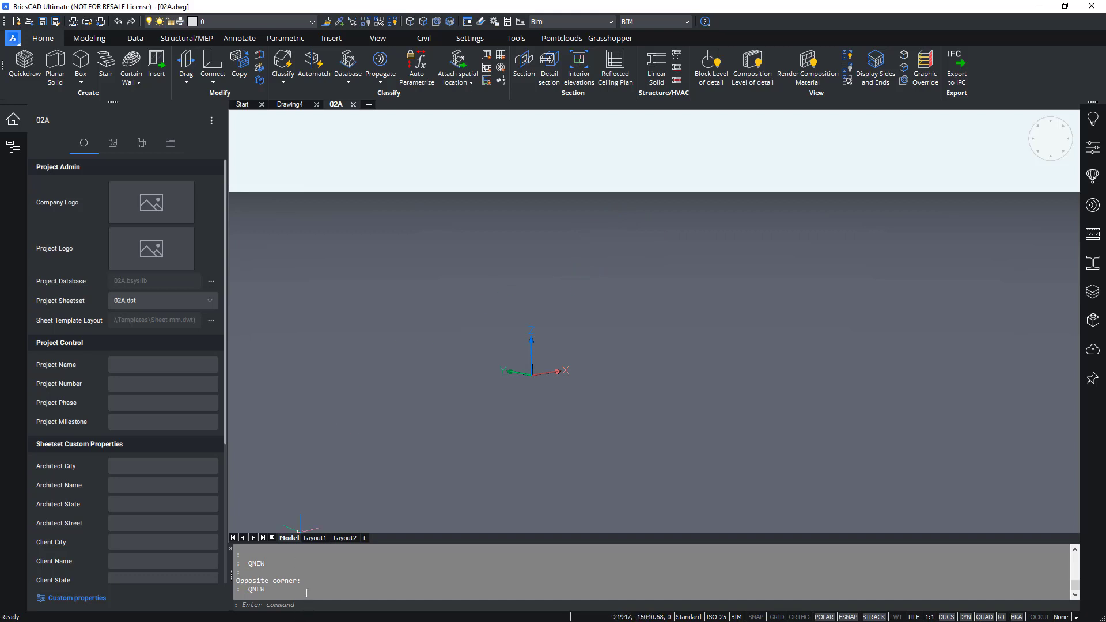
pyautogui.moveTo(374, 479)
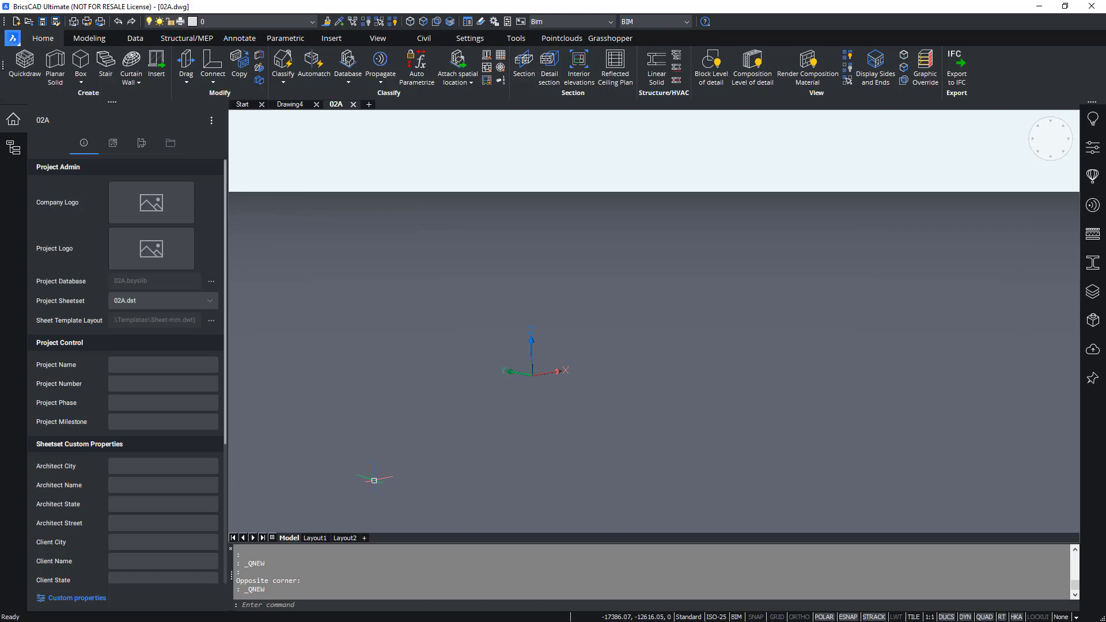
pyautogui.moveTo(304, 458)
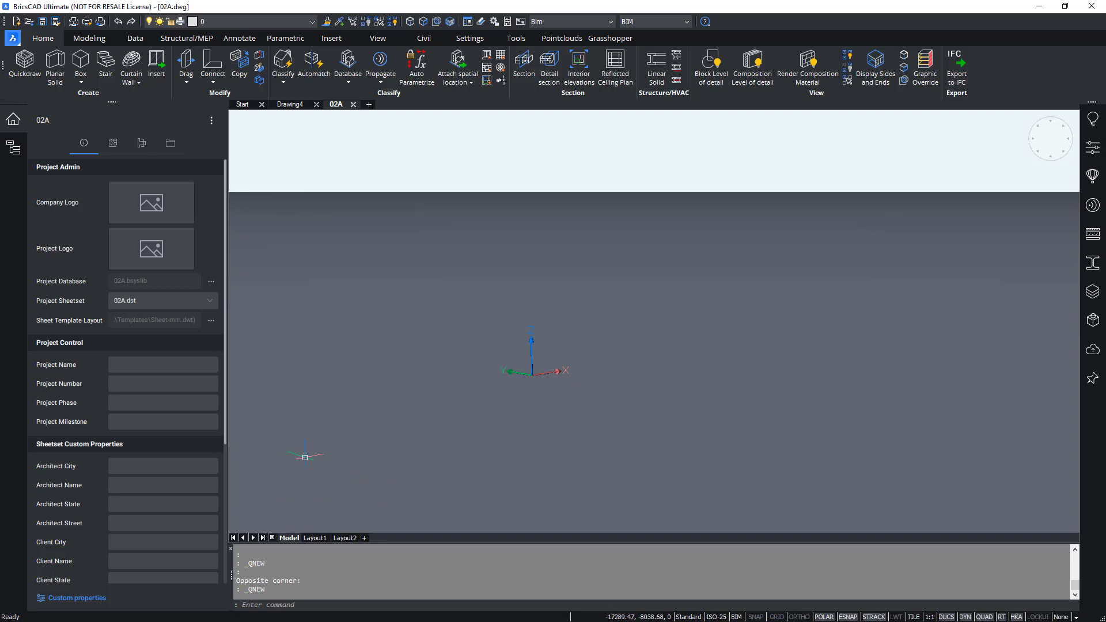
pyautogui.moveTo(337, 105)
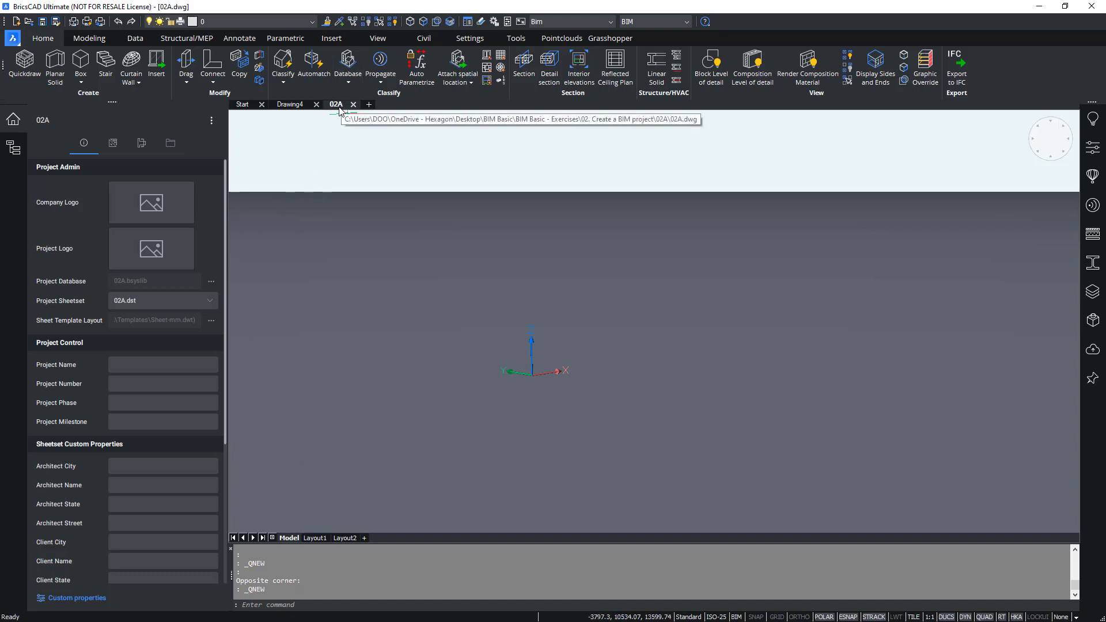
# Open the 02A drawing's containing folder from its drawing tab.
pyautogui.rightClick(337, 103)
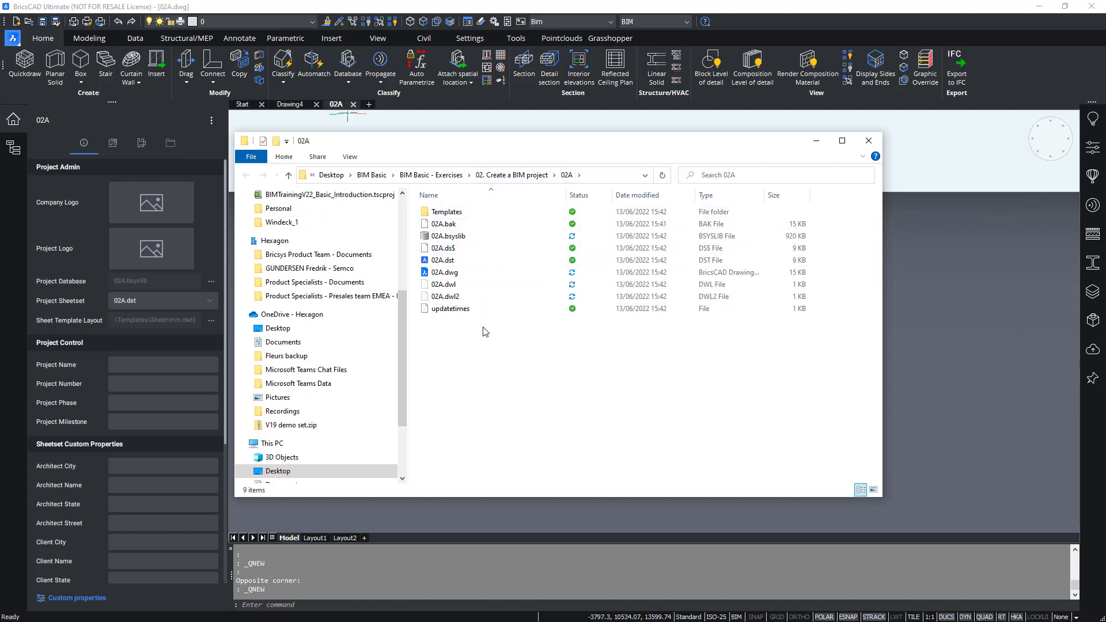
pyautogui.moveTo(474, 341)
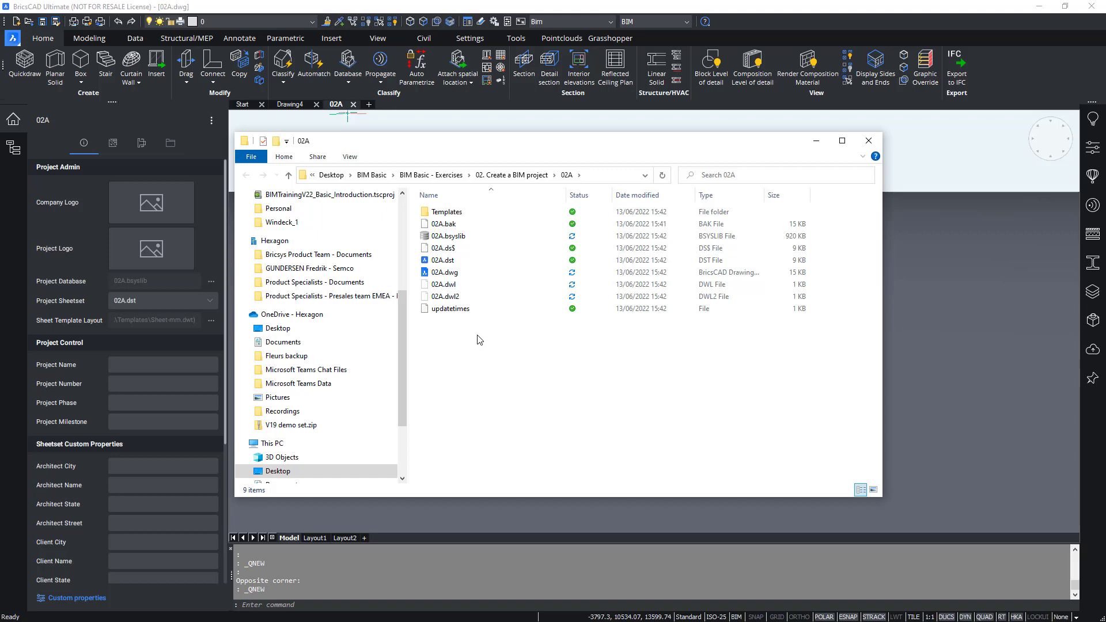
pyautogui.moveTo(495, 356)
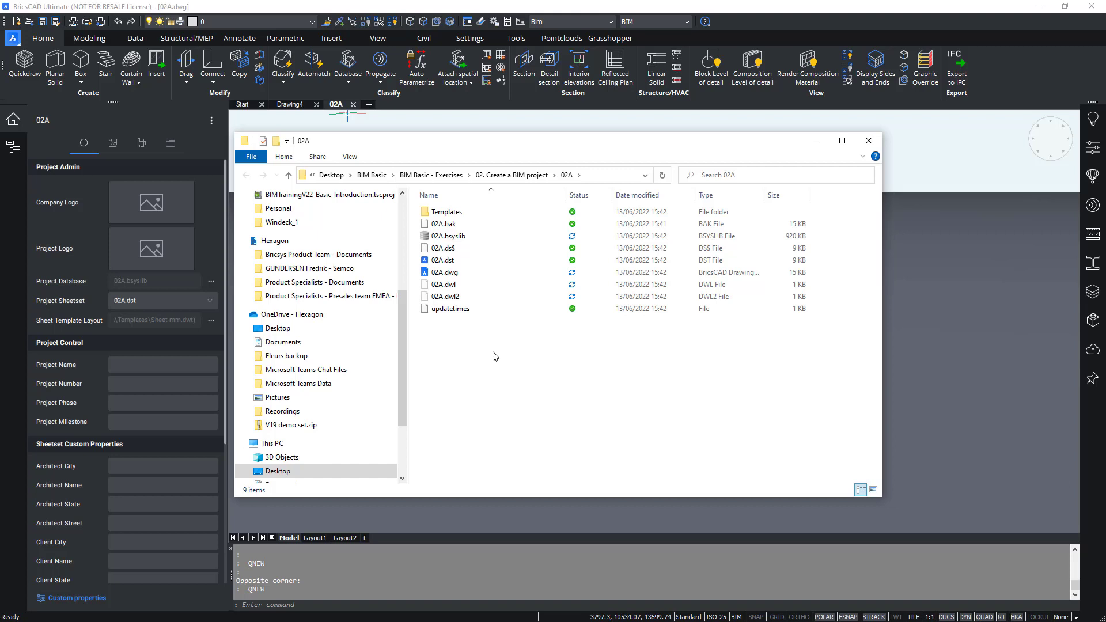
pyautogui.moveTo(76, 205)
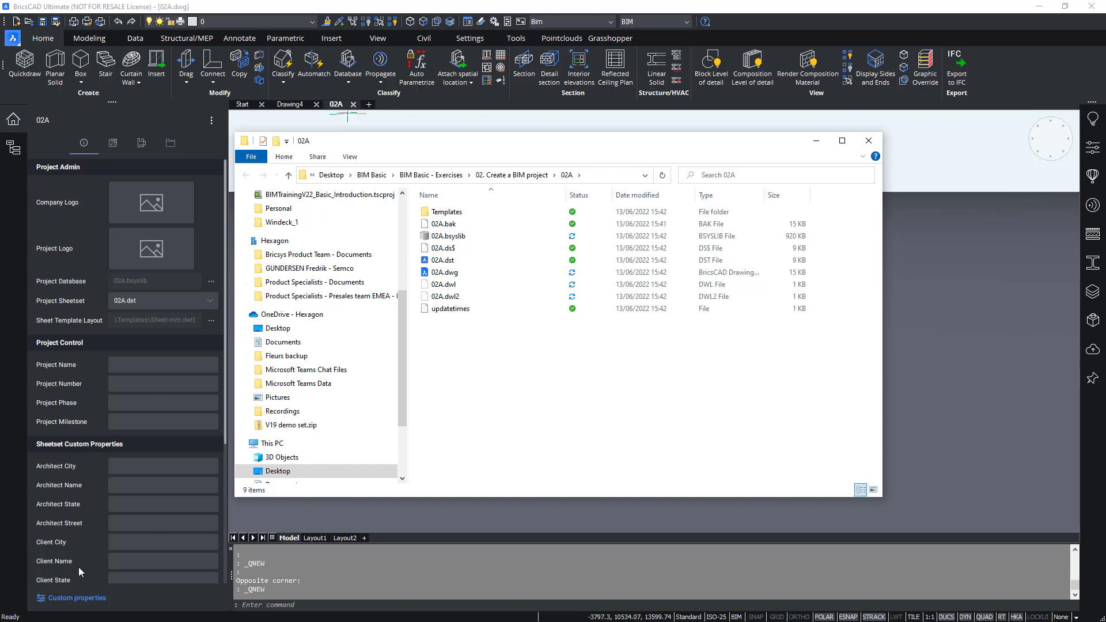
pyautogui.moveTo(73, 137)
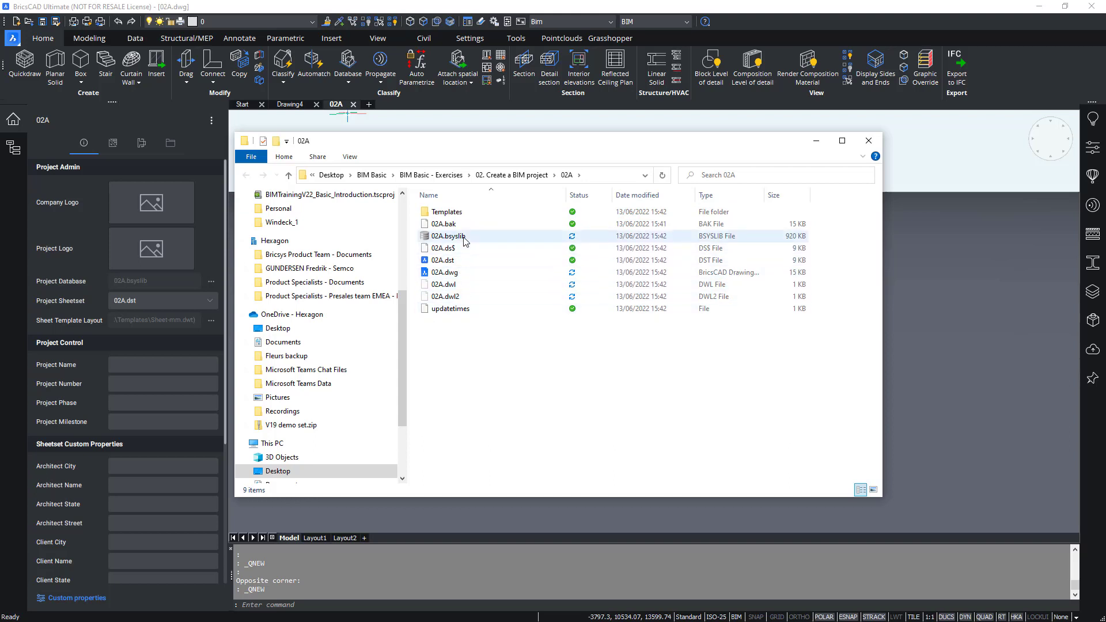
# Select the 02A.bsyslib project library file in Explorer.
pyautogui.click(447, 236)
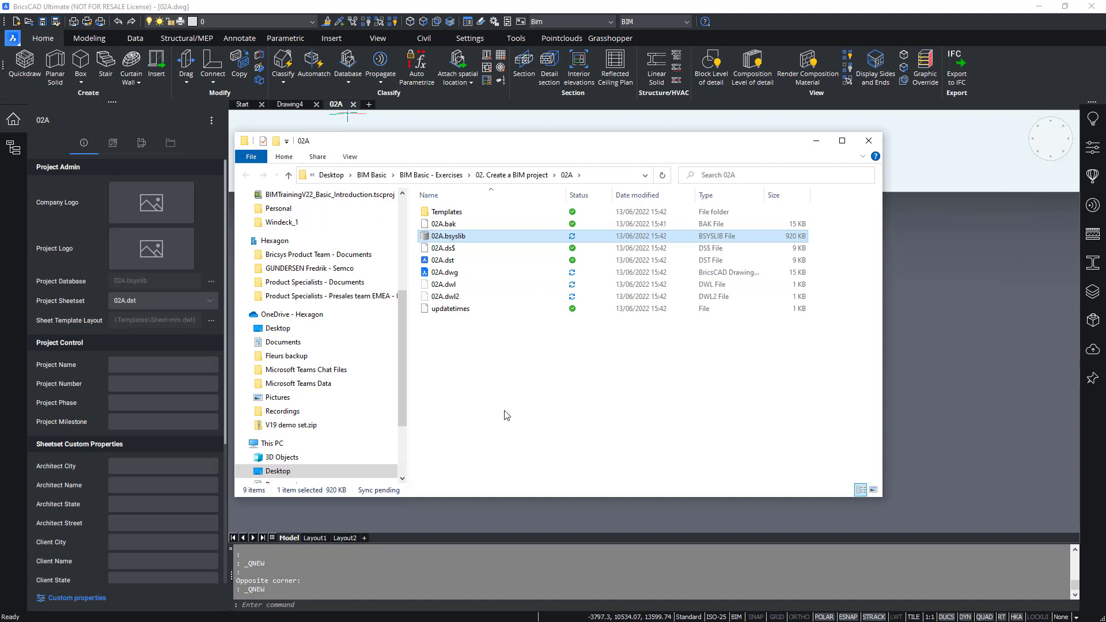
pyautogui.moveTo(518, 420)
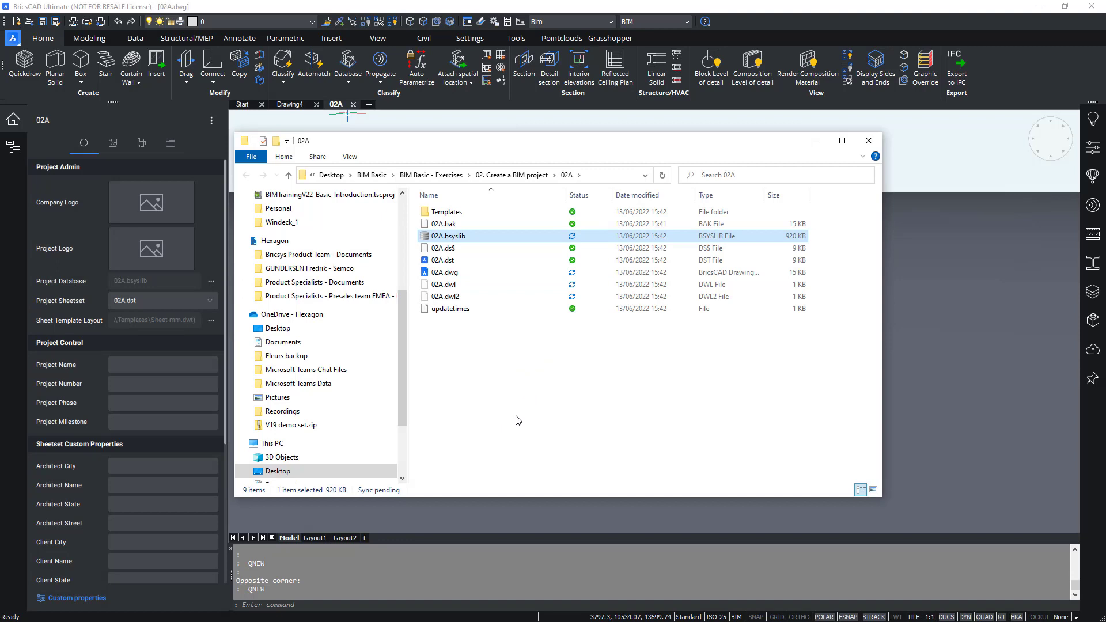
pyautogui.moveTo(575, 396)
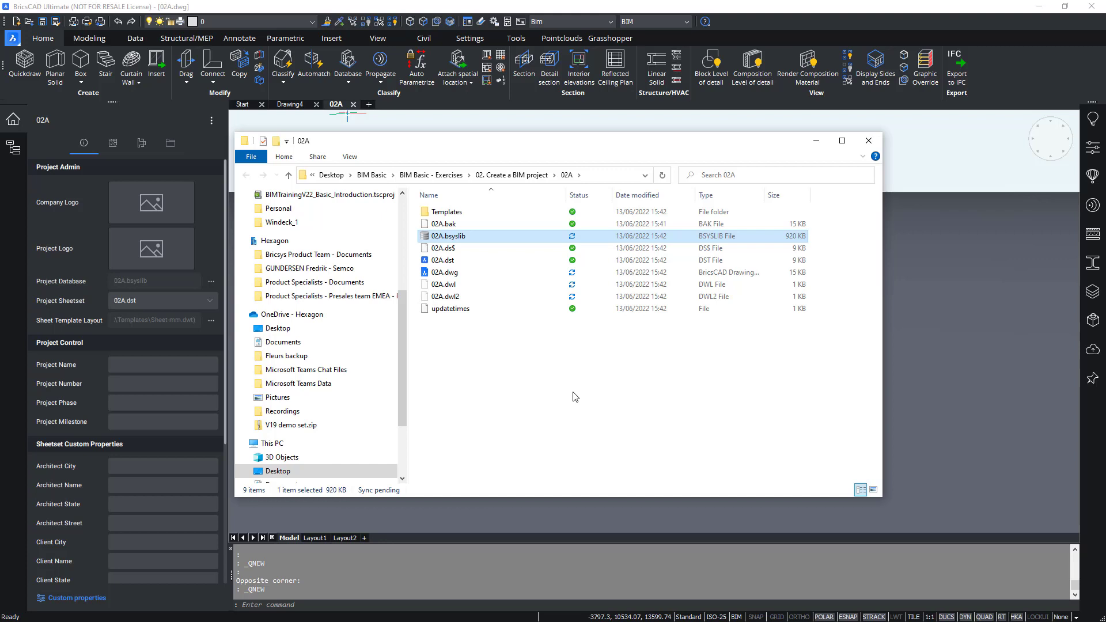
pyautogui.moveTo(552, 405)
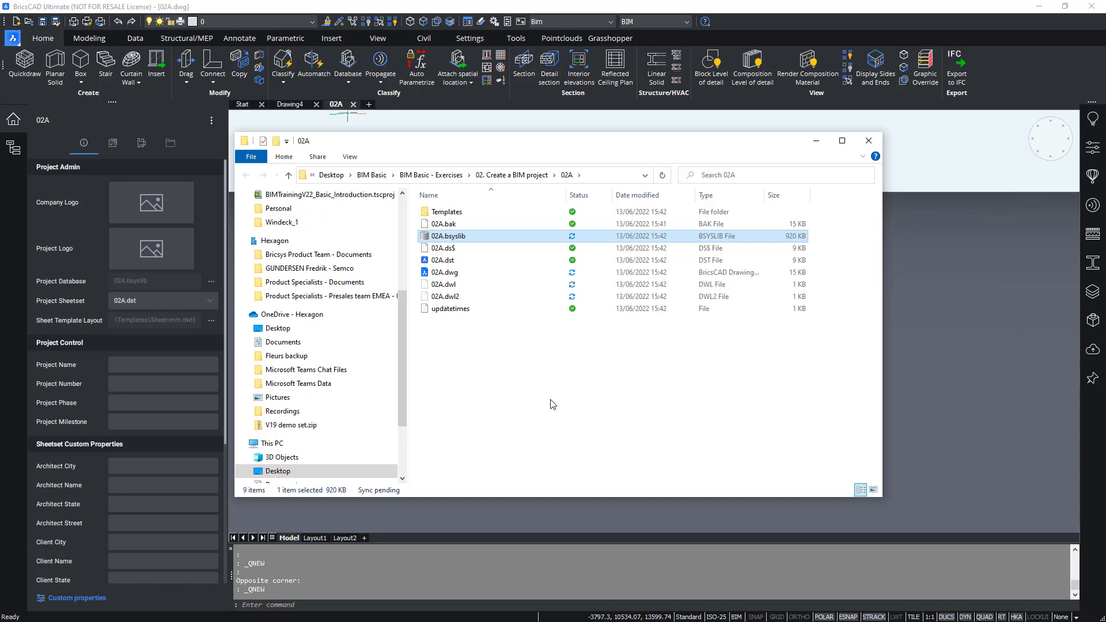
pyautogui.moveTo(442, 241)
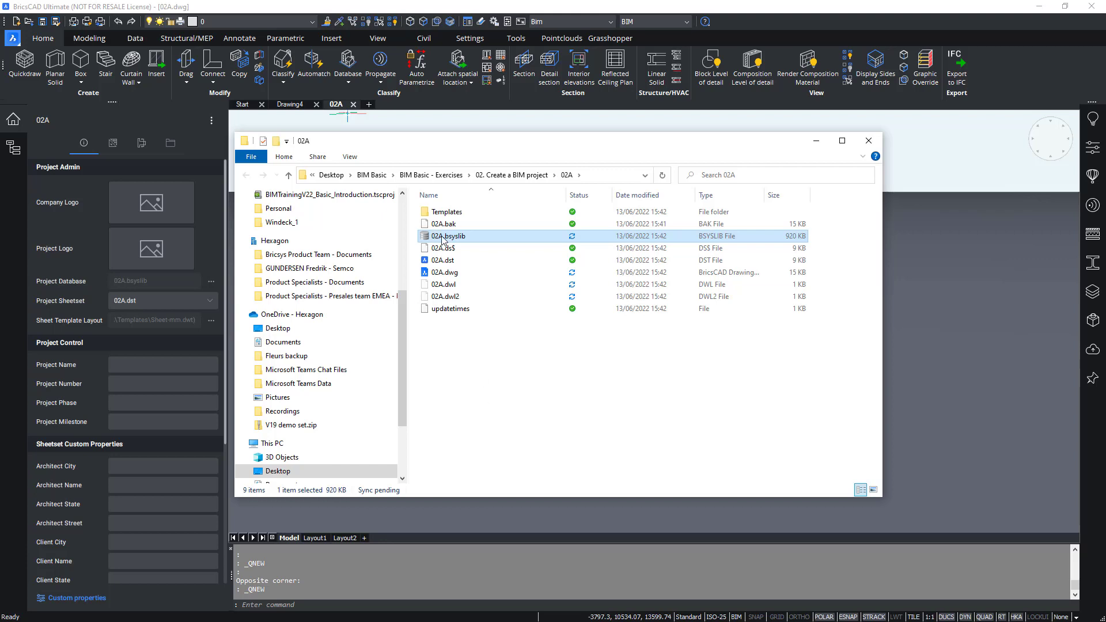
pyautogui.moveTo(476, 239)
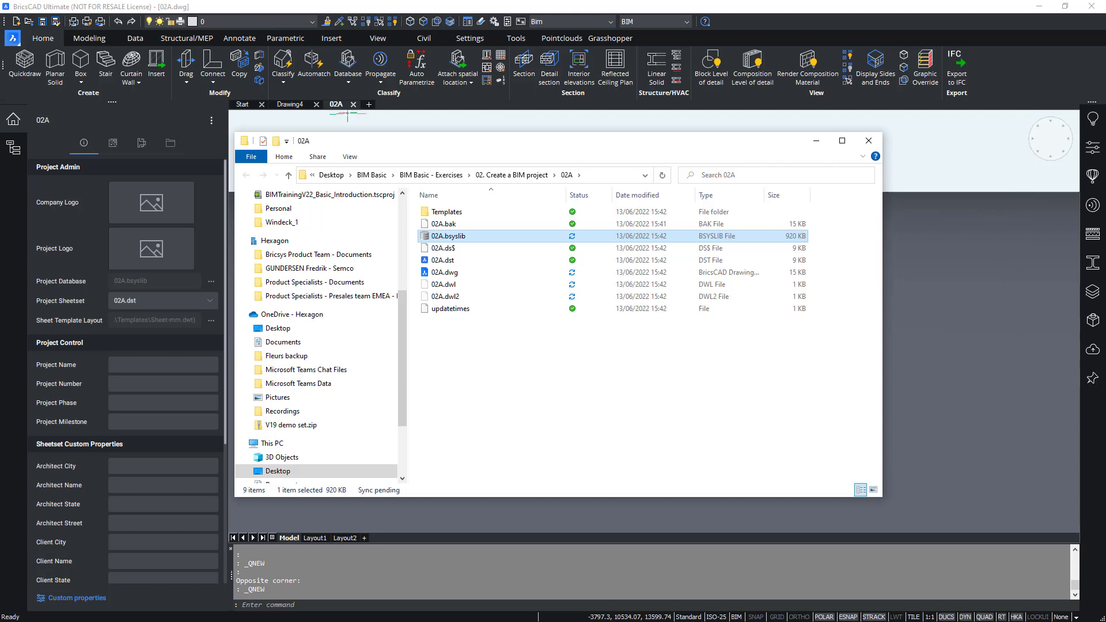
# Inspect Templates, 02A.dst and 02A.bak in Explorer, then return to BricsCAD.
pyautogui.click(447, 212)
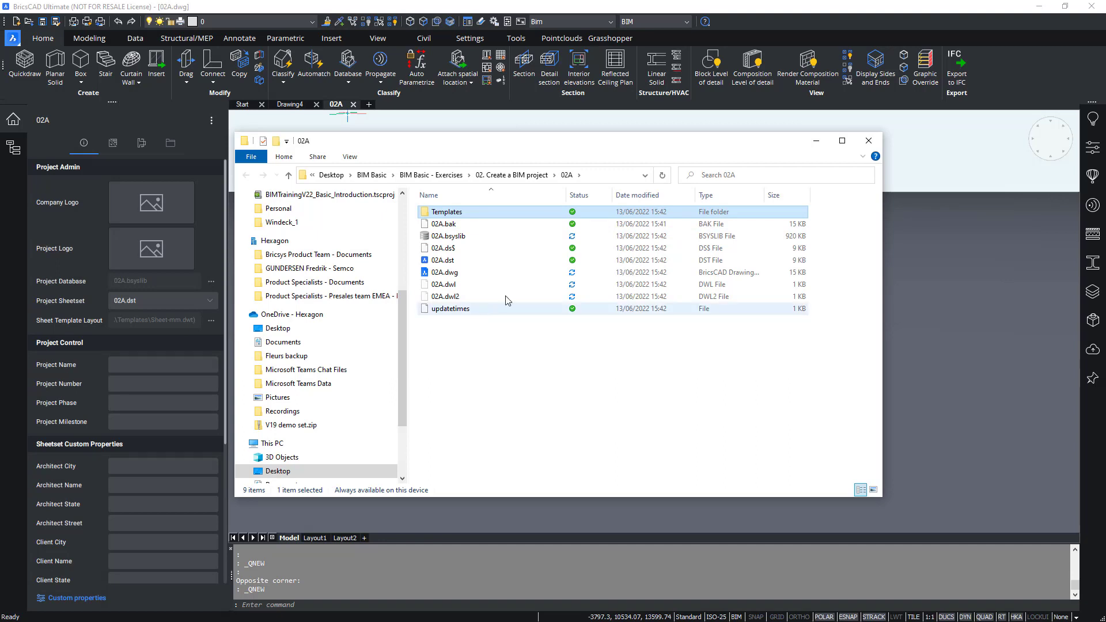
pyautogui.moveTo(476, 225)
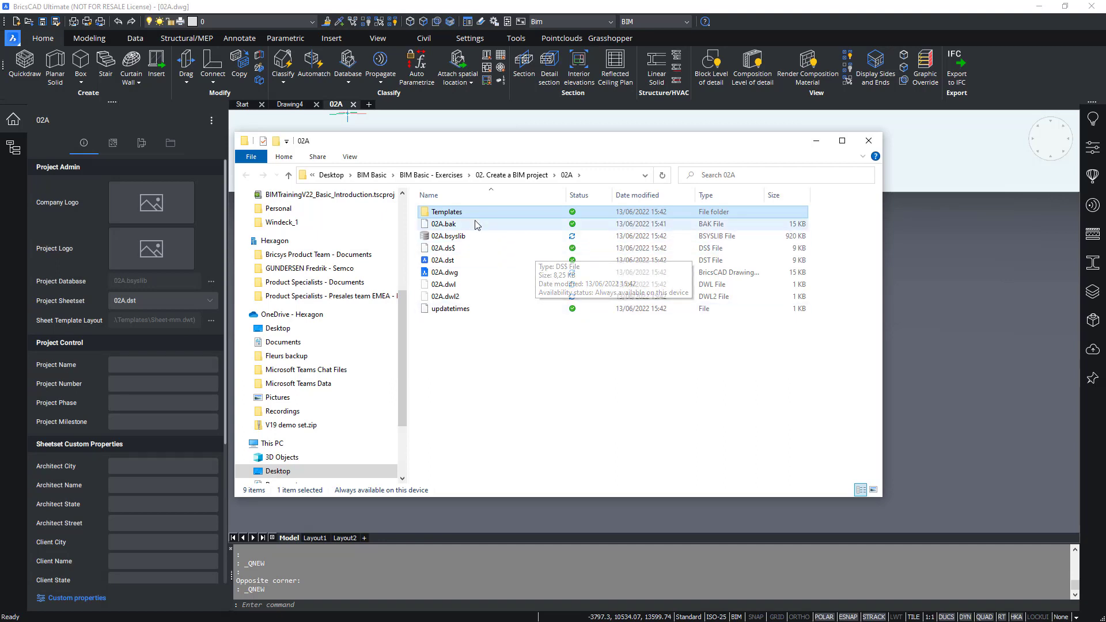
pyautogui.doubleClick(447, 212)
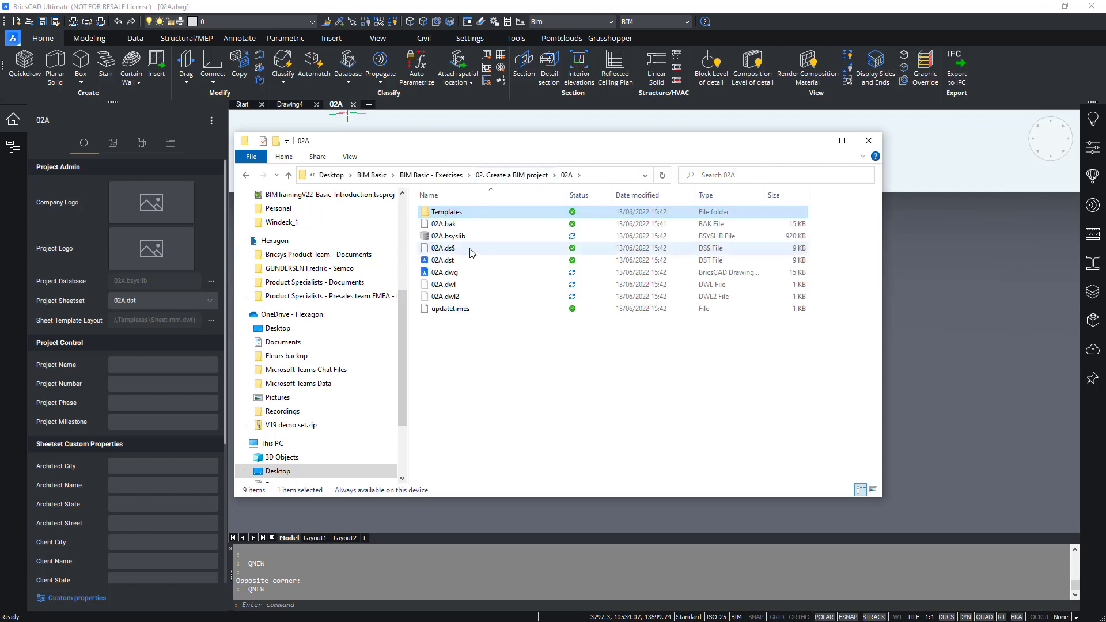
pyautogui.click(443, 260)
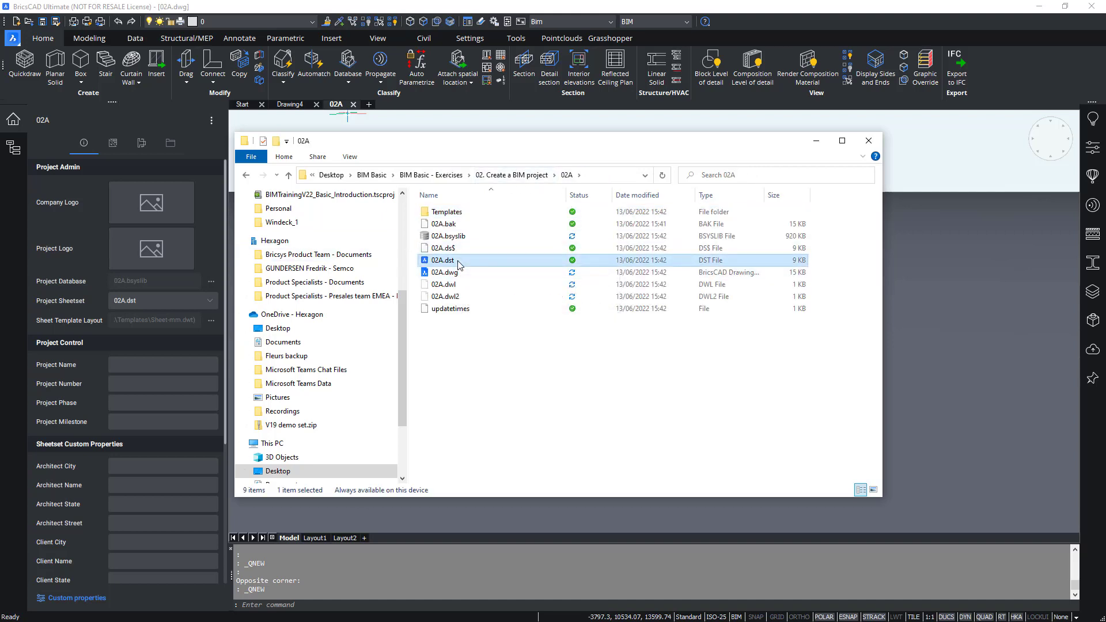
pyautogui.click(443, 260)
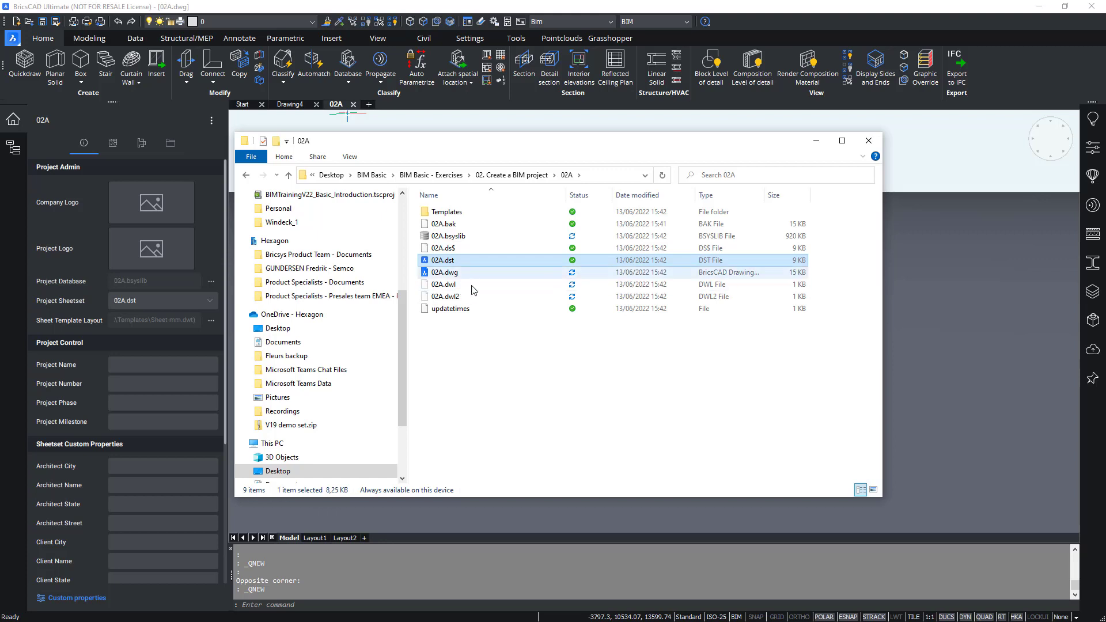
pyautogui.click(442, 224)
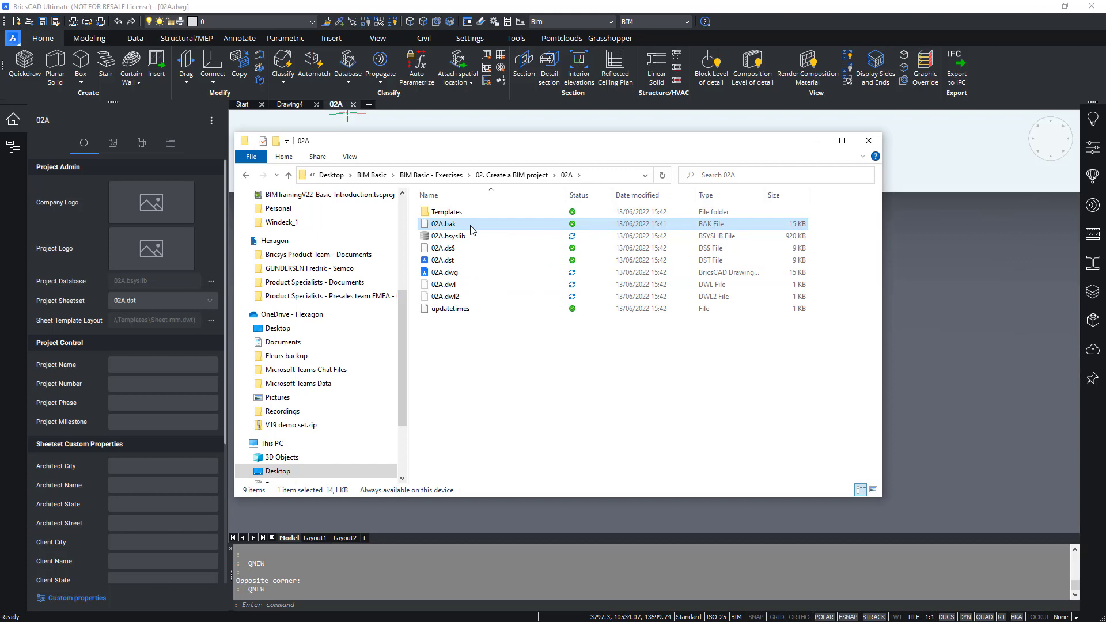
pyautogui.moveTo(469, 249)
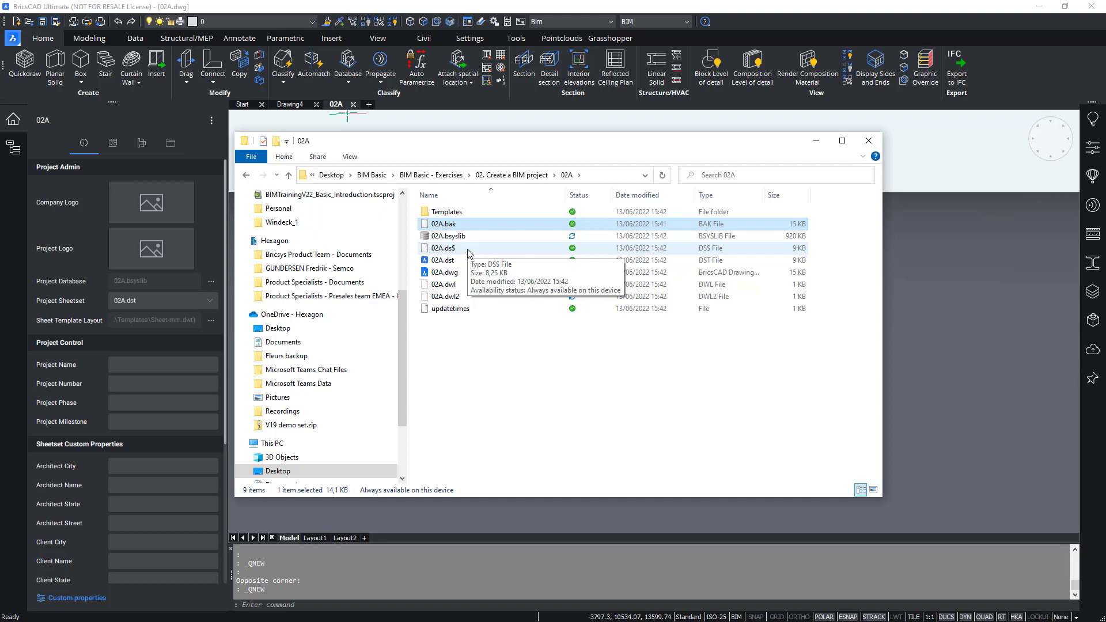
pyautogui.moveTo(462, 285)
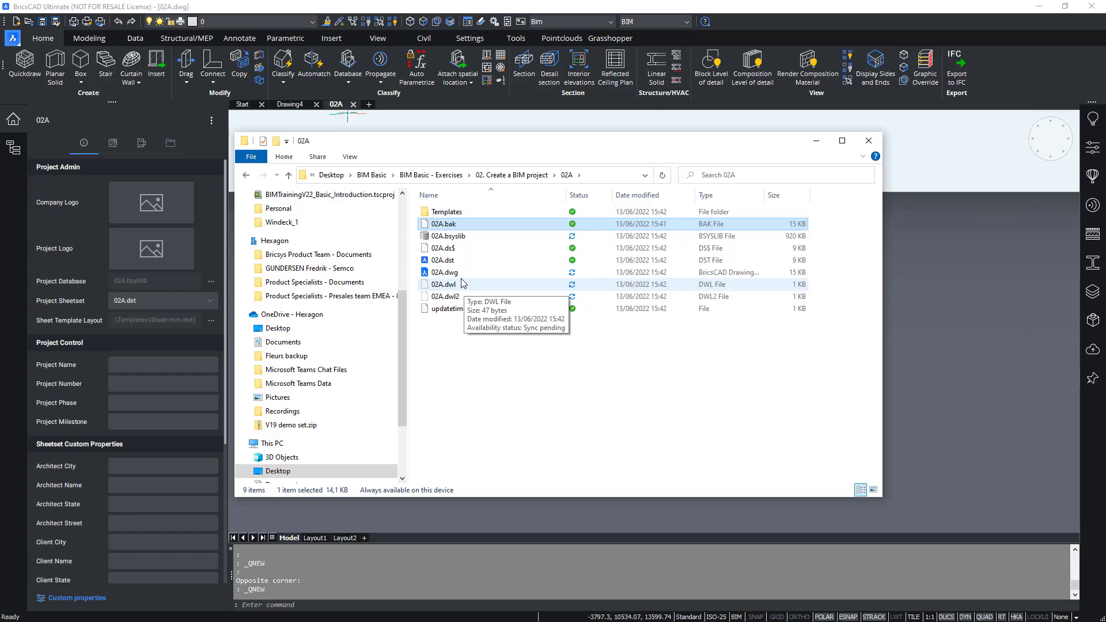
pyautogui.click(869, 141)
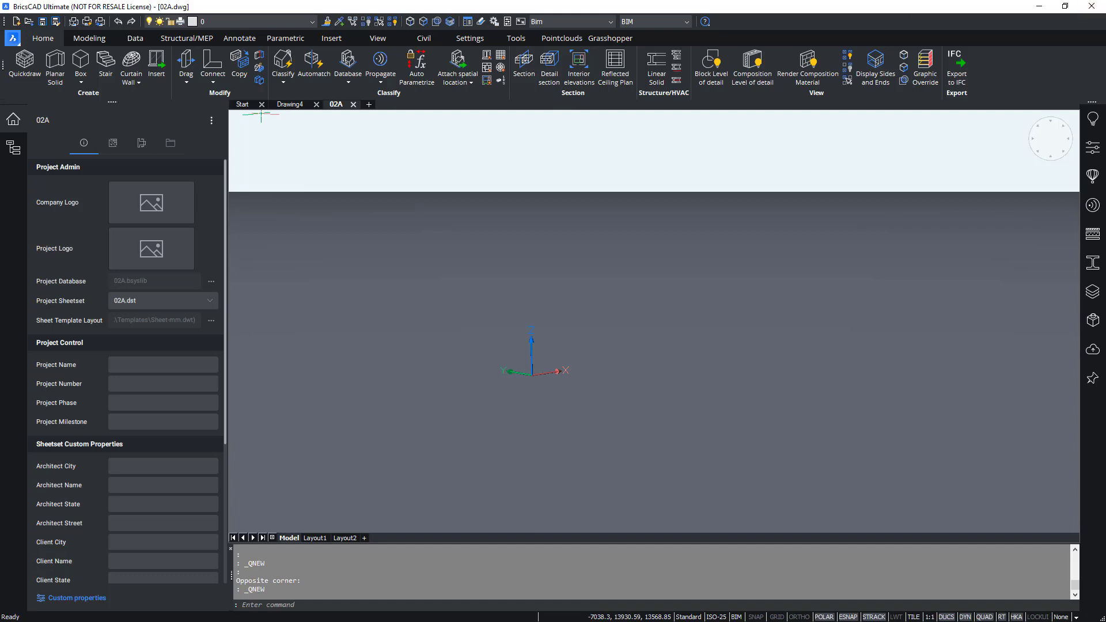
pyautogui.moveTo(285, 215)
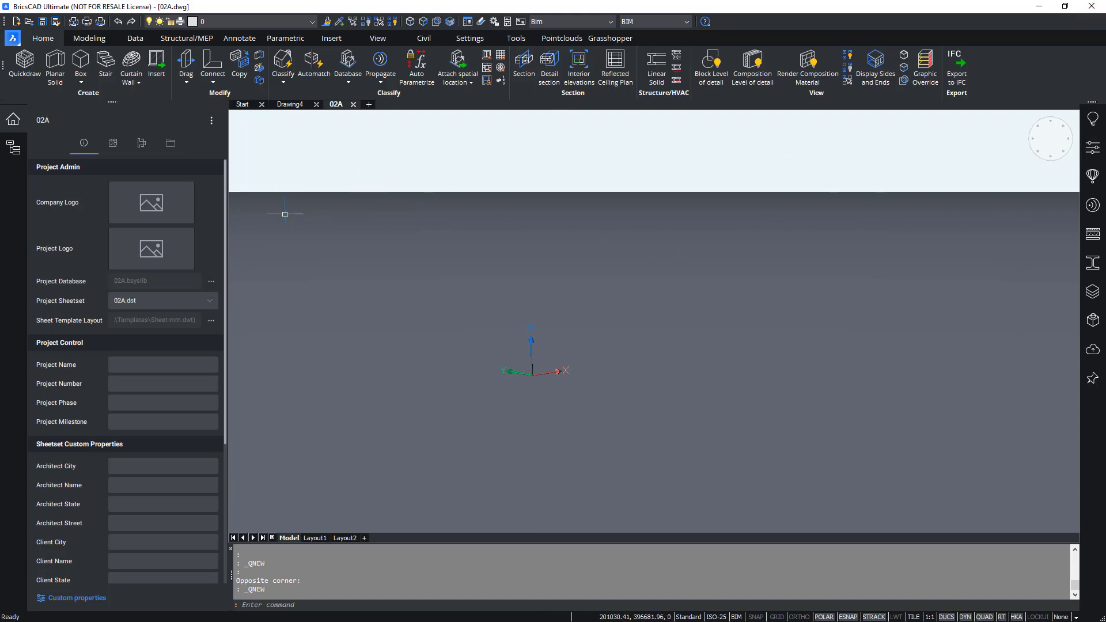
pyautogui.moveTo(304, 281)
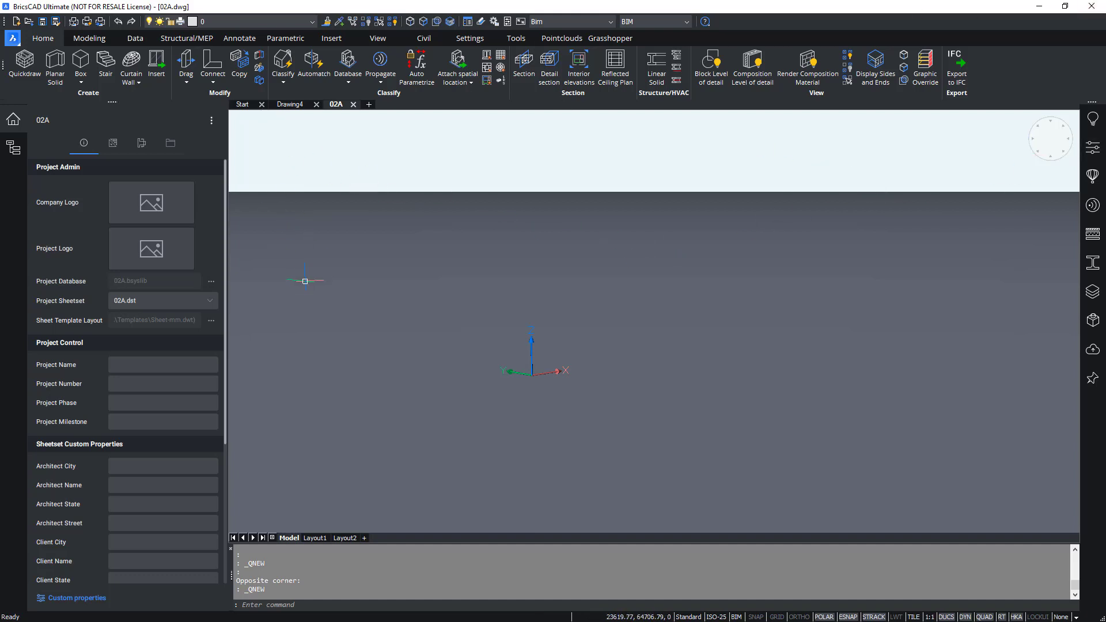
pyautogui.moveTo(262, 140)
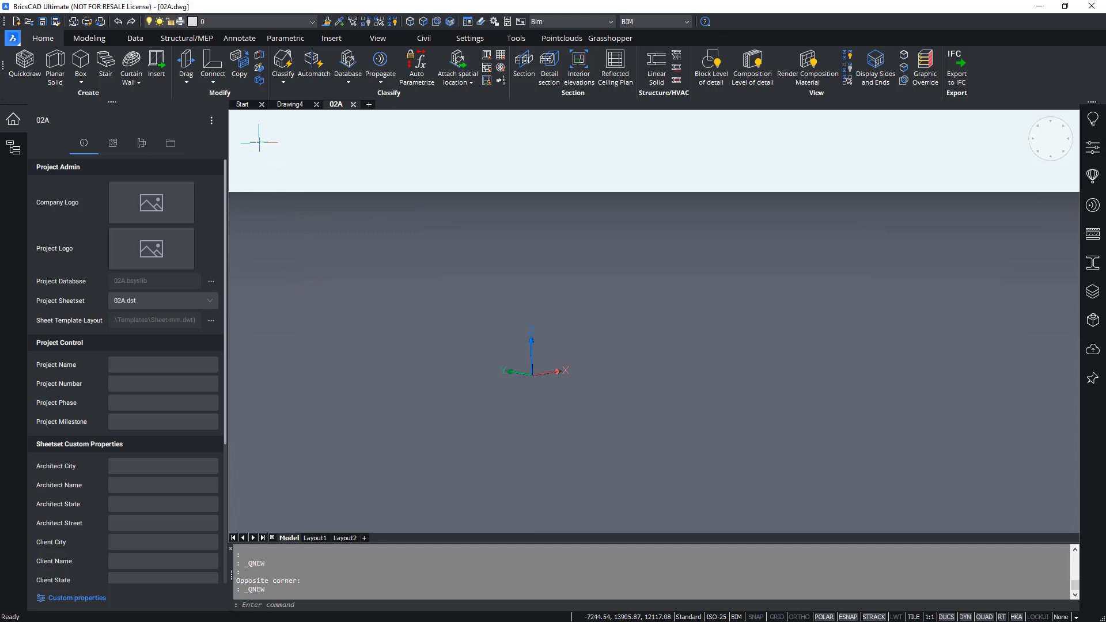
pyautogui.moveTo(244, 105)
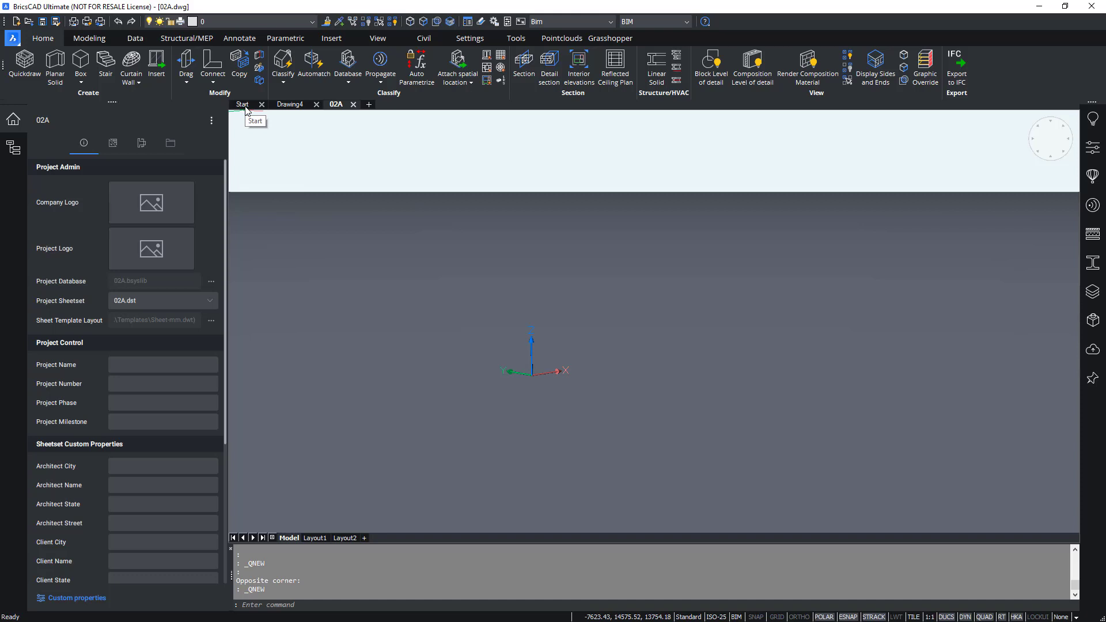
pyautogui.moveTo(246, 112)
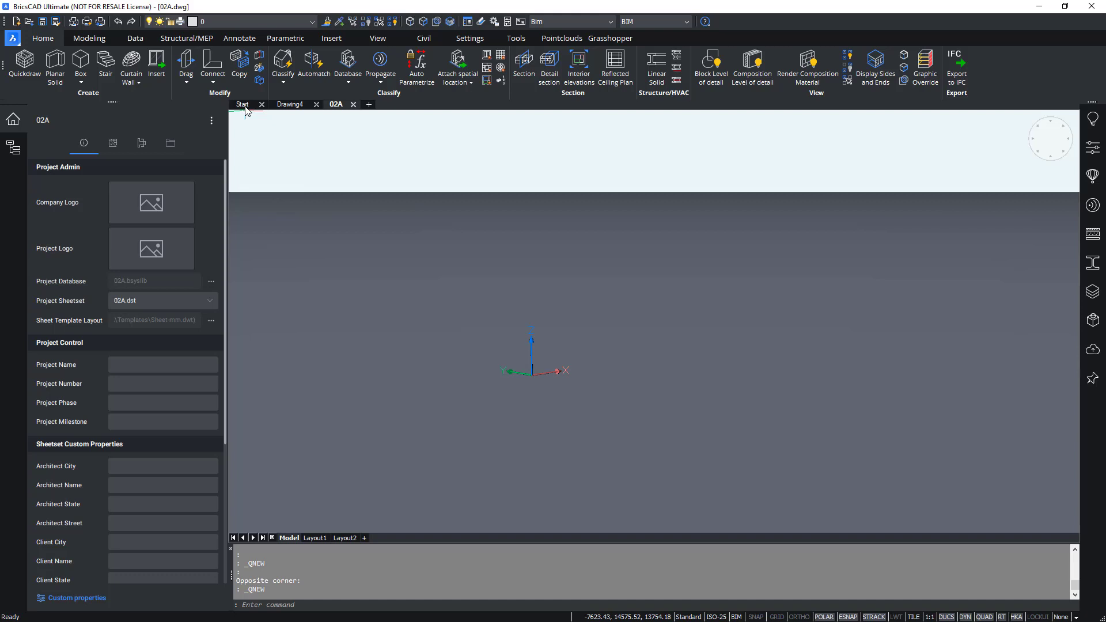
pyautogui.moveTo(247, 107)
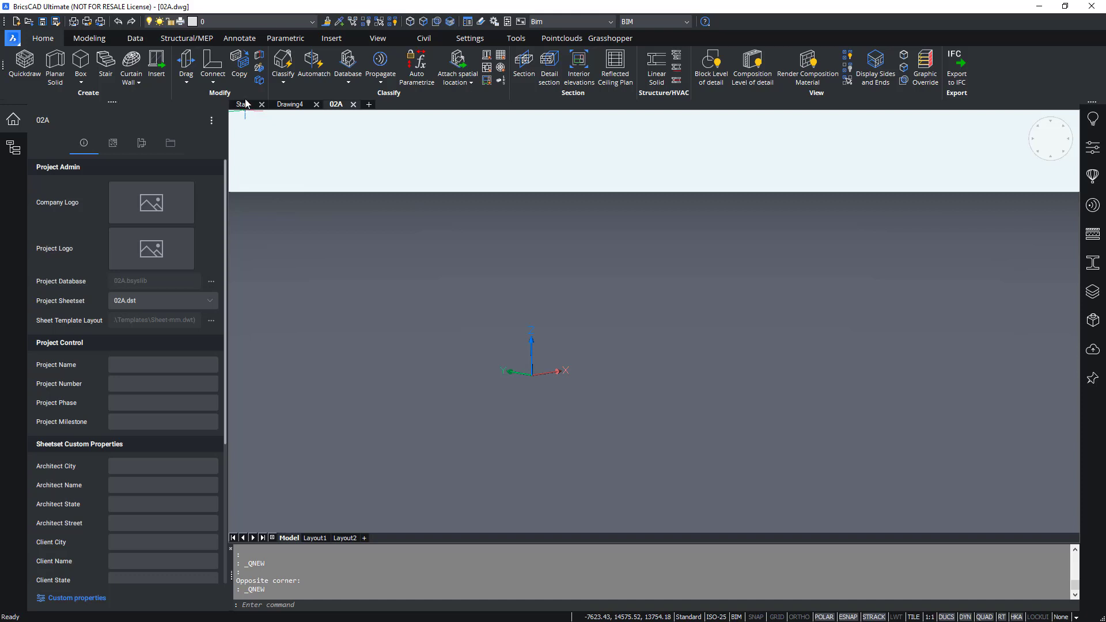
# Use Open drawing on the Start tab and browse into the 02B folder.
pyautogui.click(241, 103)
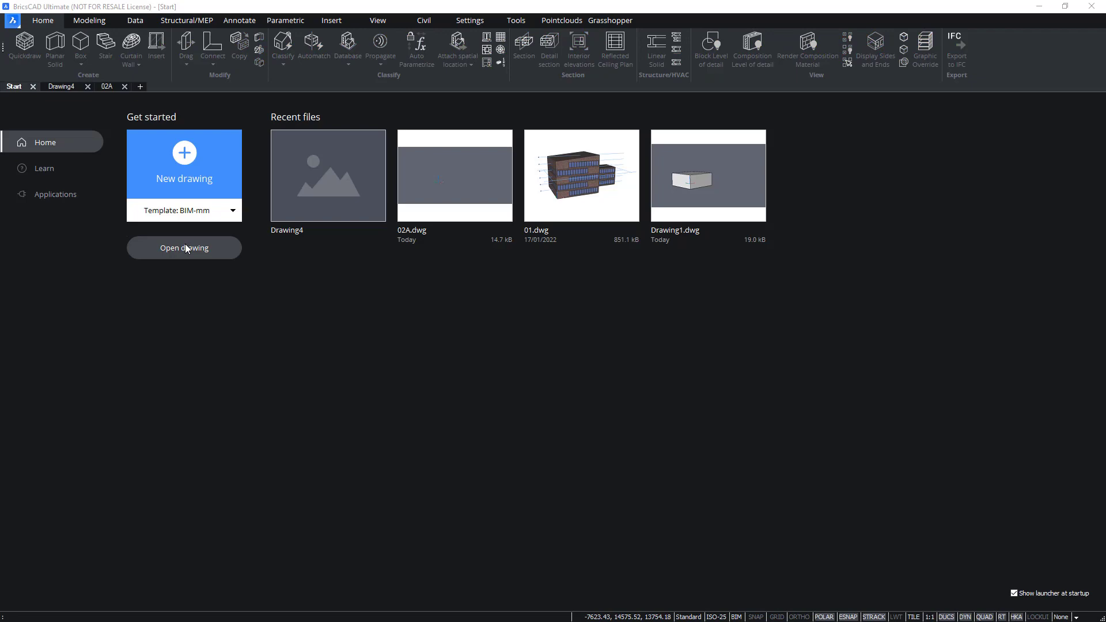
pyautogui.click(183, 248)
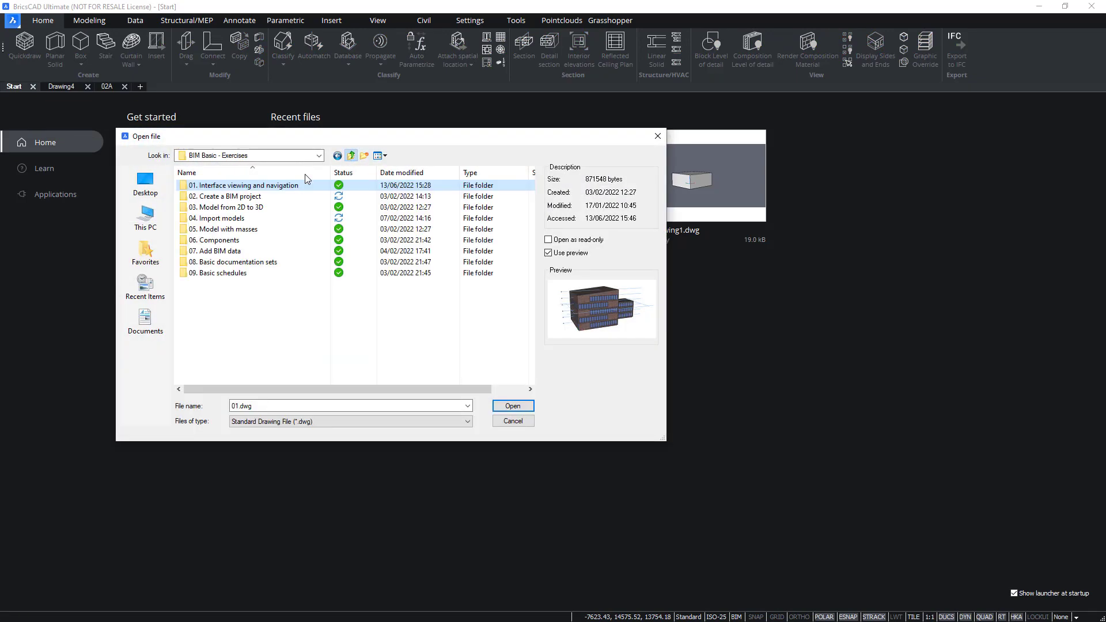
pyautogui.doubleClick(245, 184)
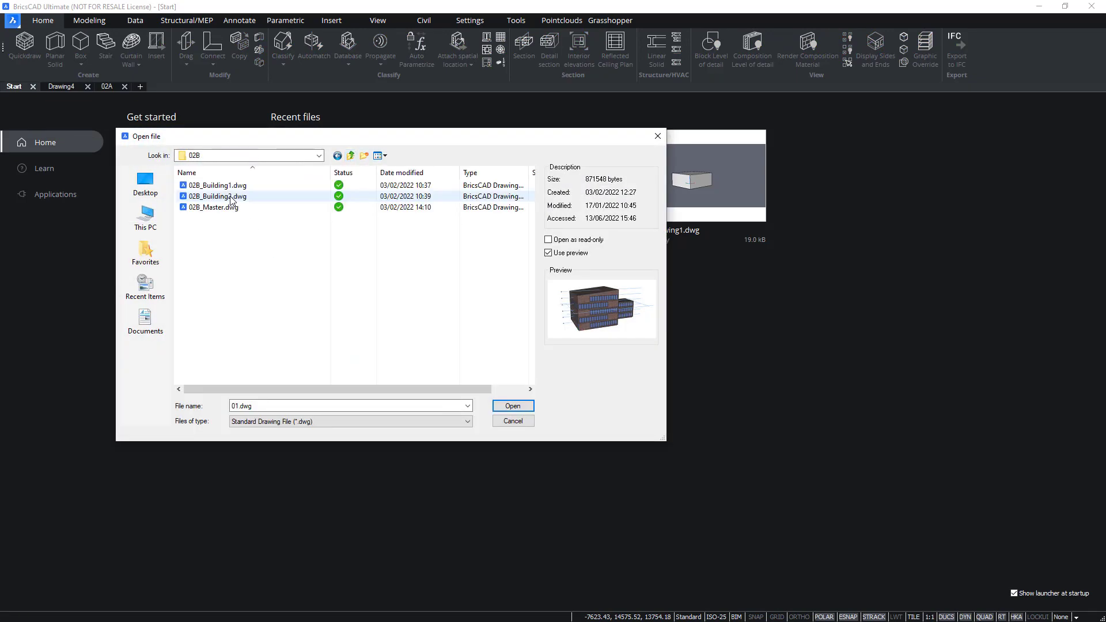
pyautogui.moveTo(234, 199)
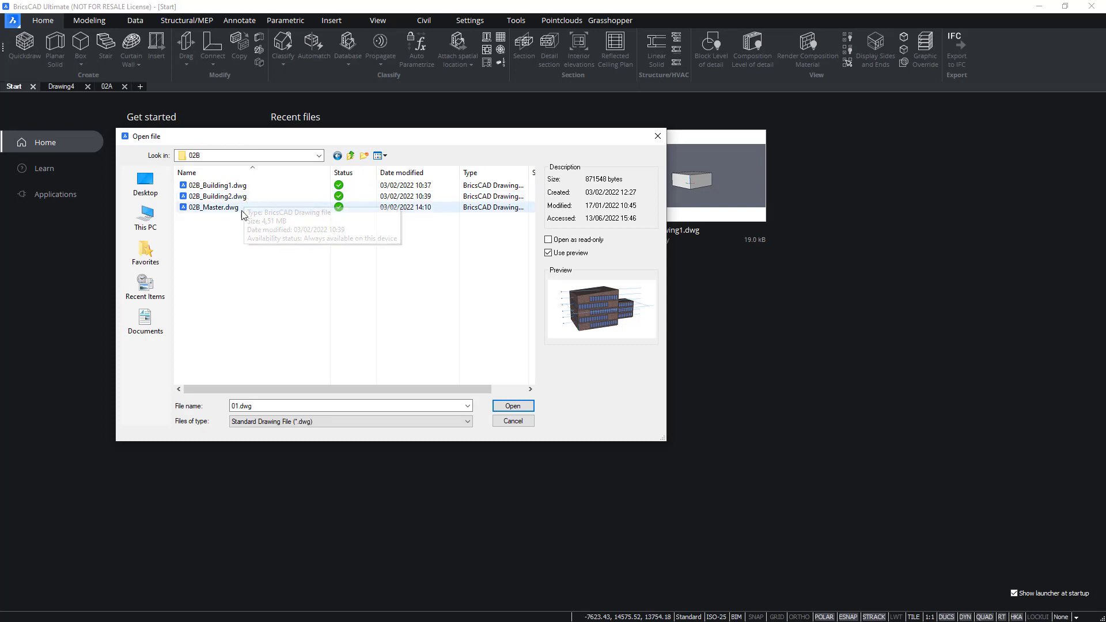
pyautogui.moveTo(242, 215)
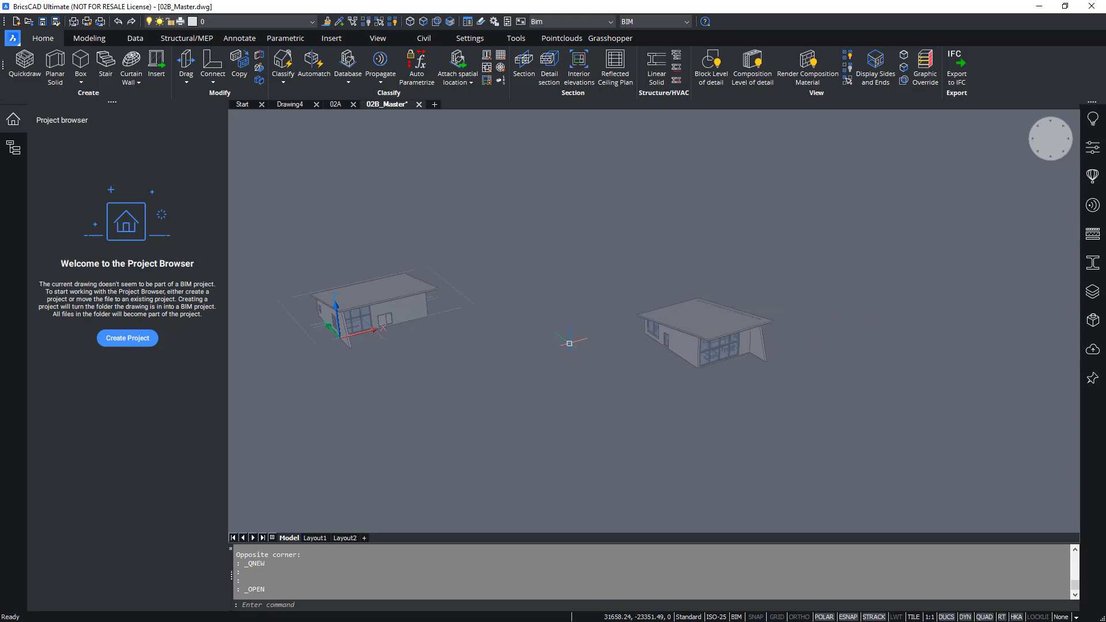
pyautogui.moveTo(391, 287)
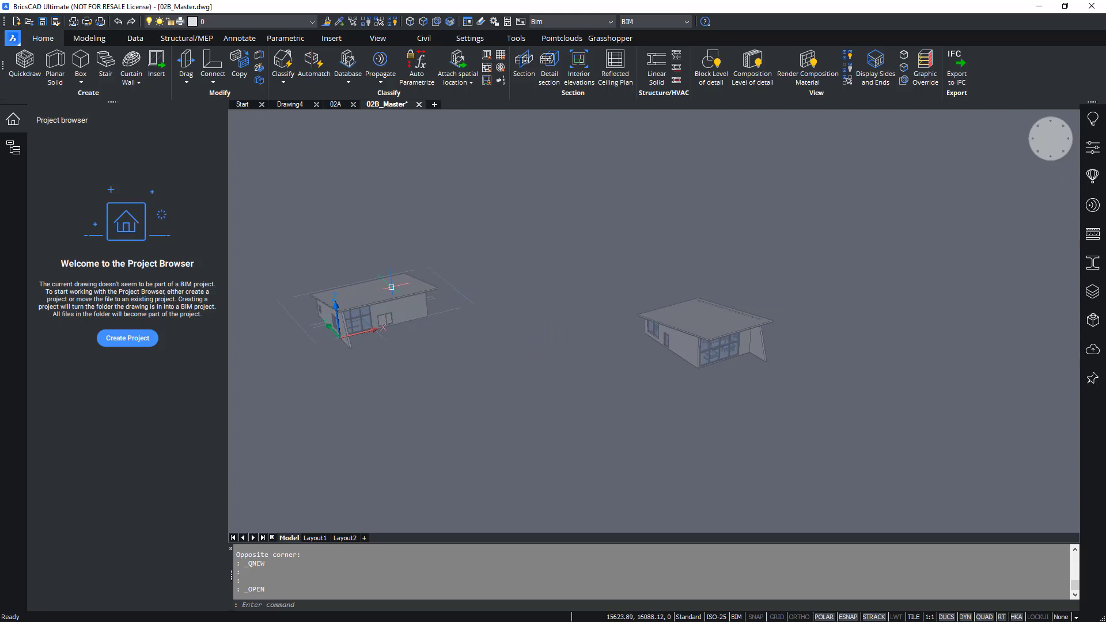
pyautogui.click(370, 314)
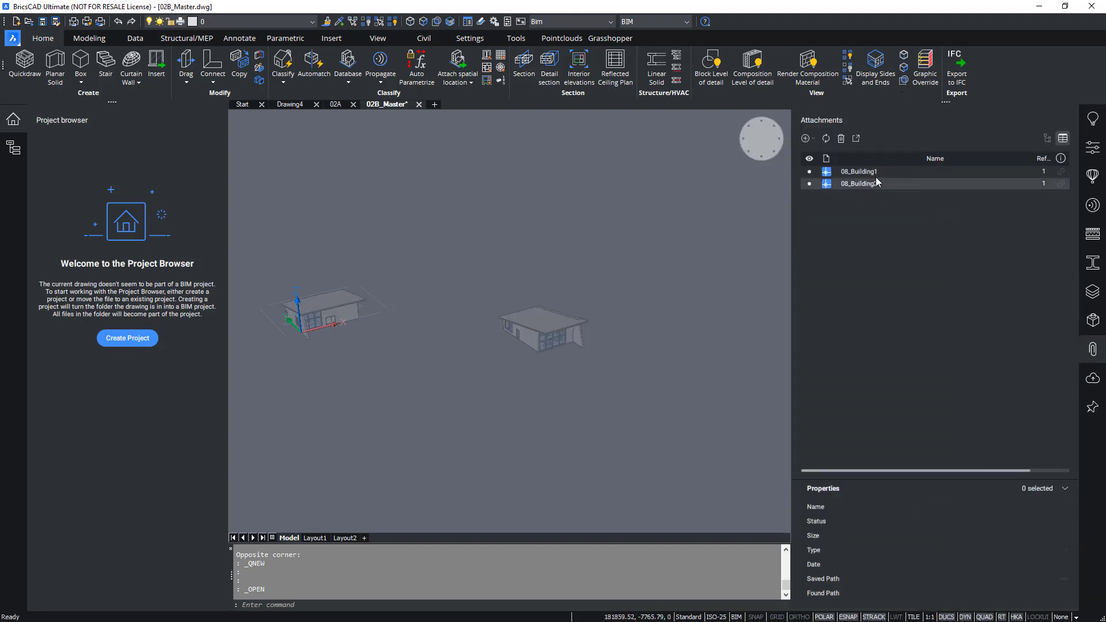
pyautogui.click(861, 183)
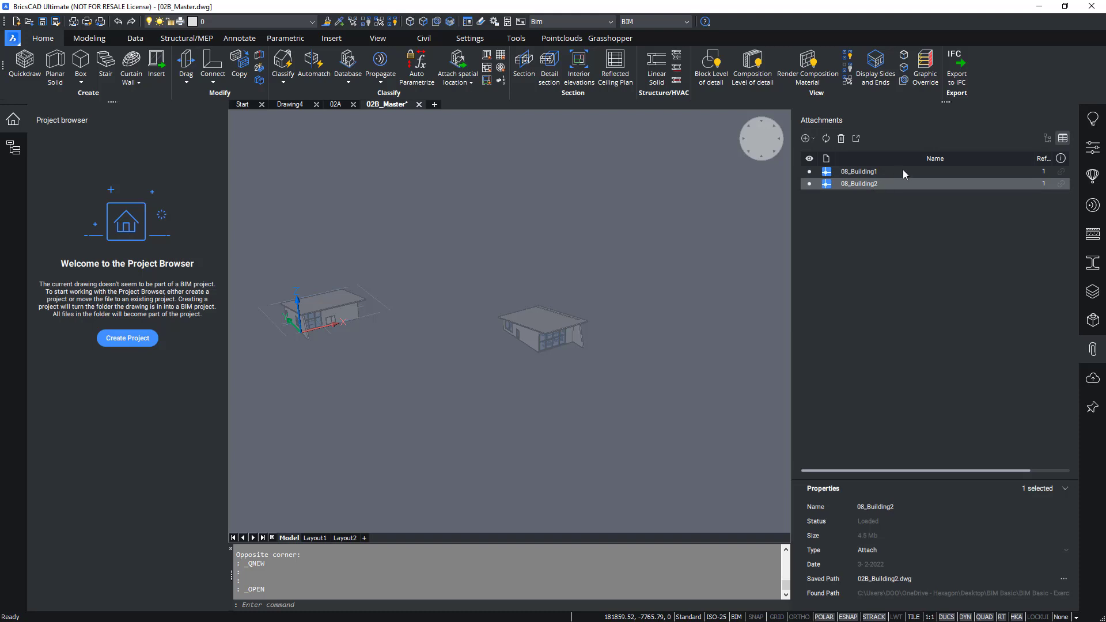
pyautogui.moveTo(880, 589)
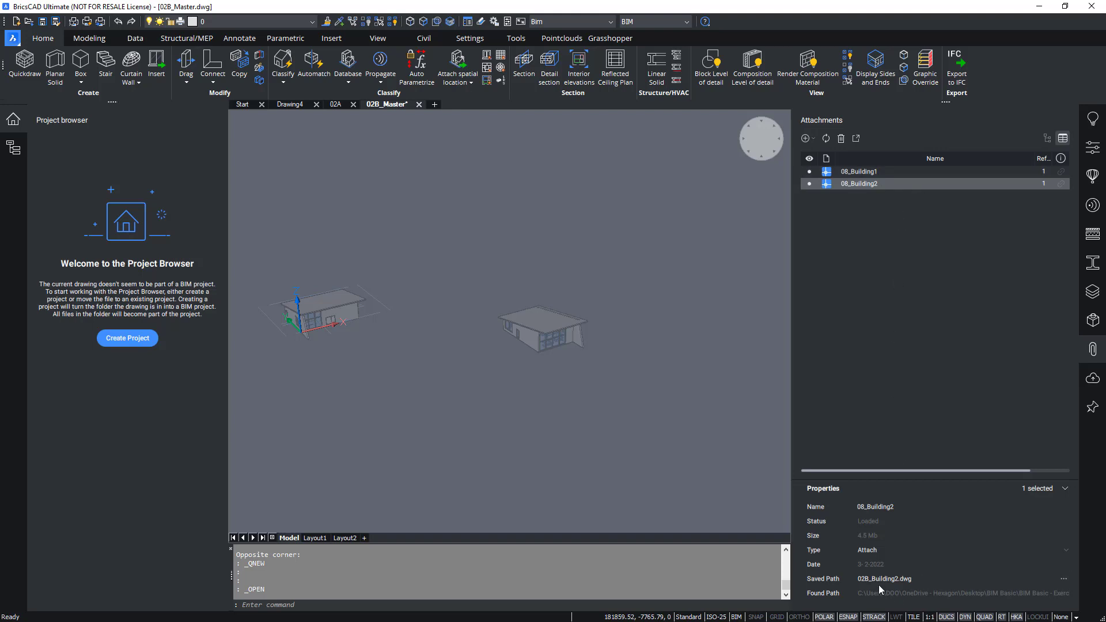
pyautogui.click(917, 579)
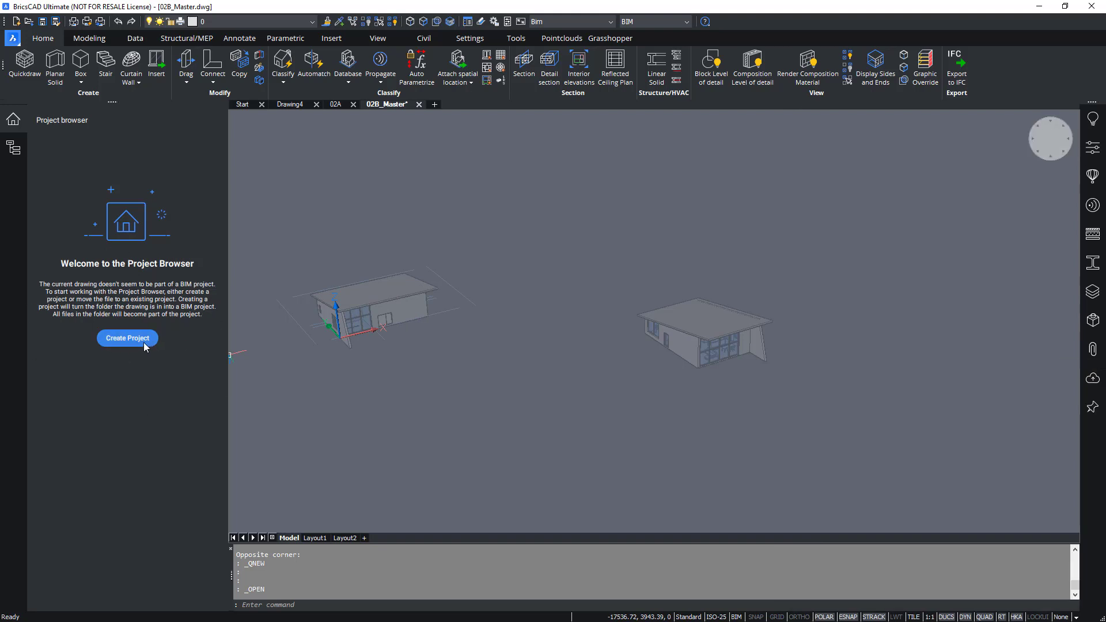
pyautogui.moveTo(137, 352)
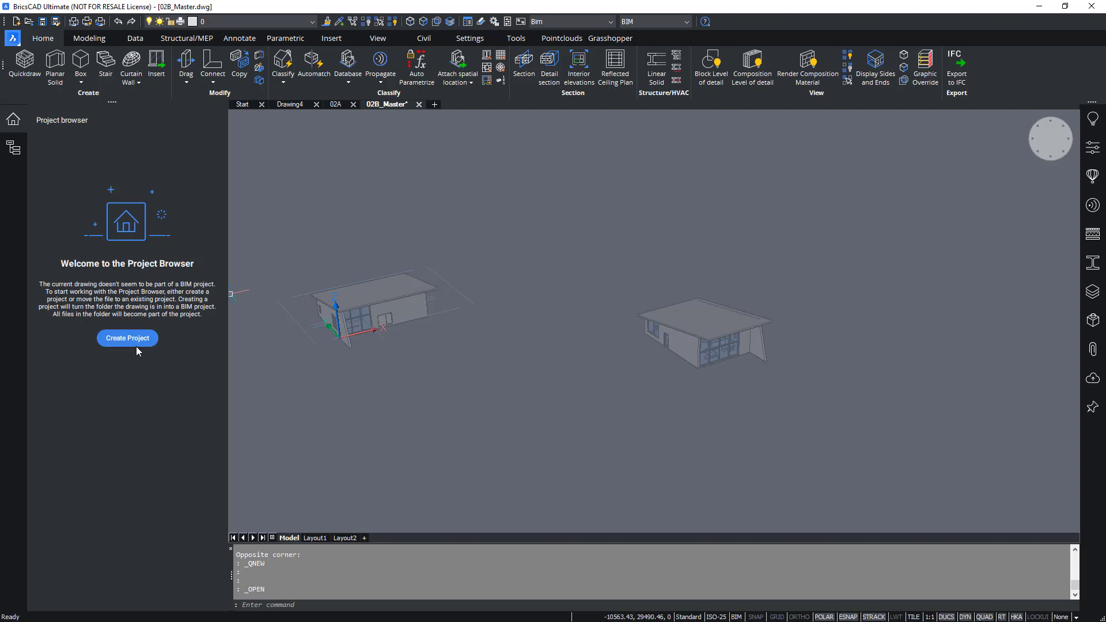
pyautogui.moveTo(134, 346)
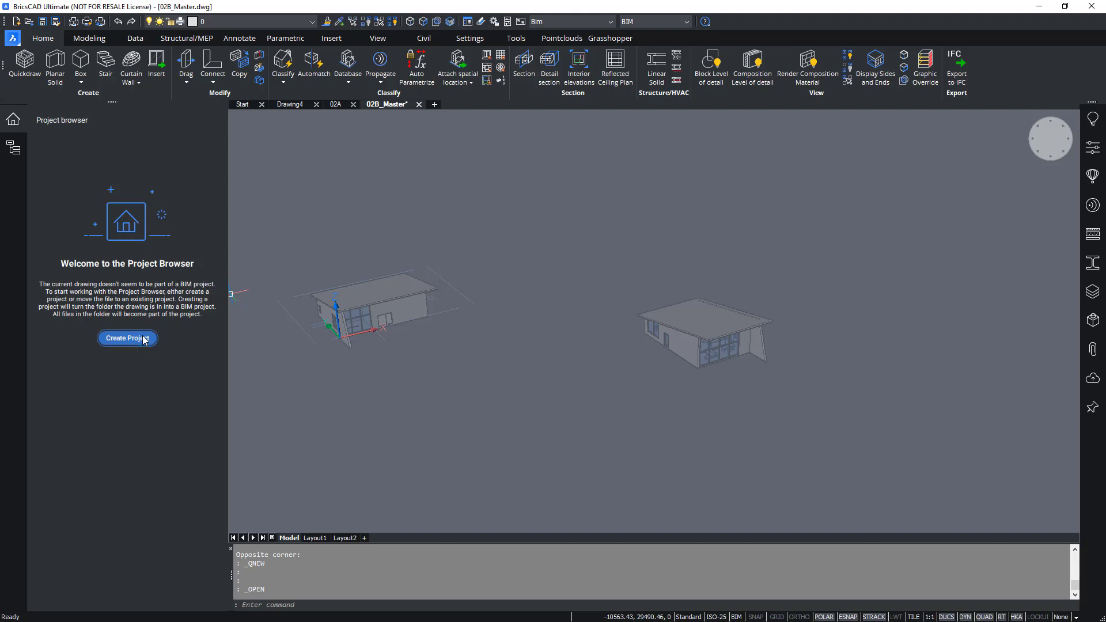
# Create the 02B BIM project for 02B_Master via Create Project.
pyautogui.click(127, 338)
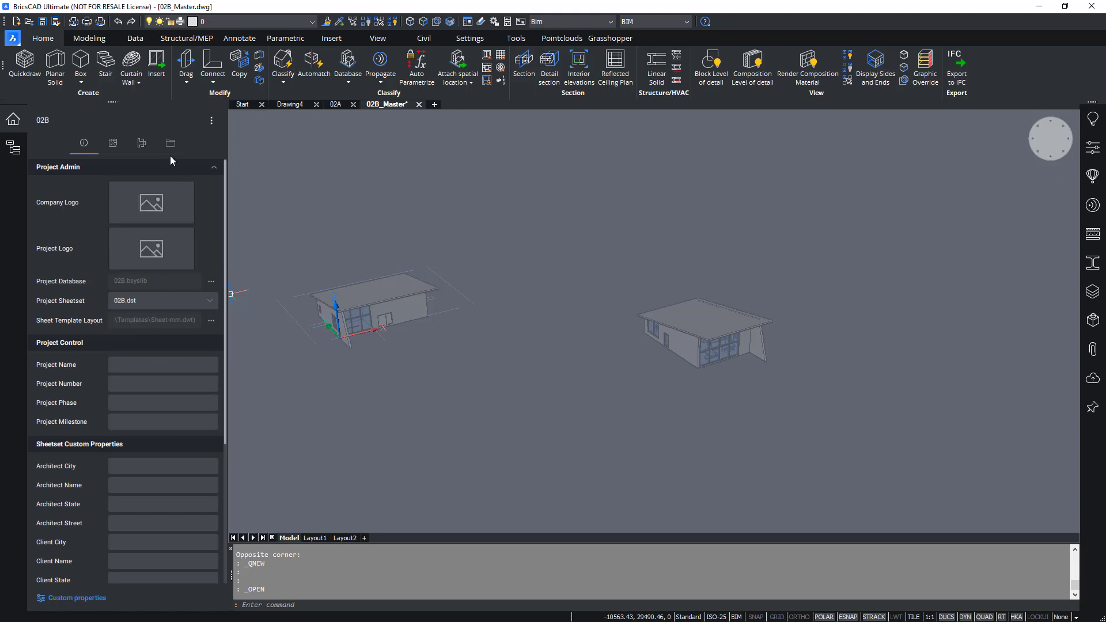
# Show the 02B project's Files list and select Master, sheet set and Building drawings in turn.
pyautogui.click(171, 143)
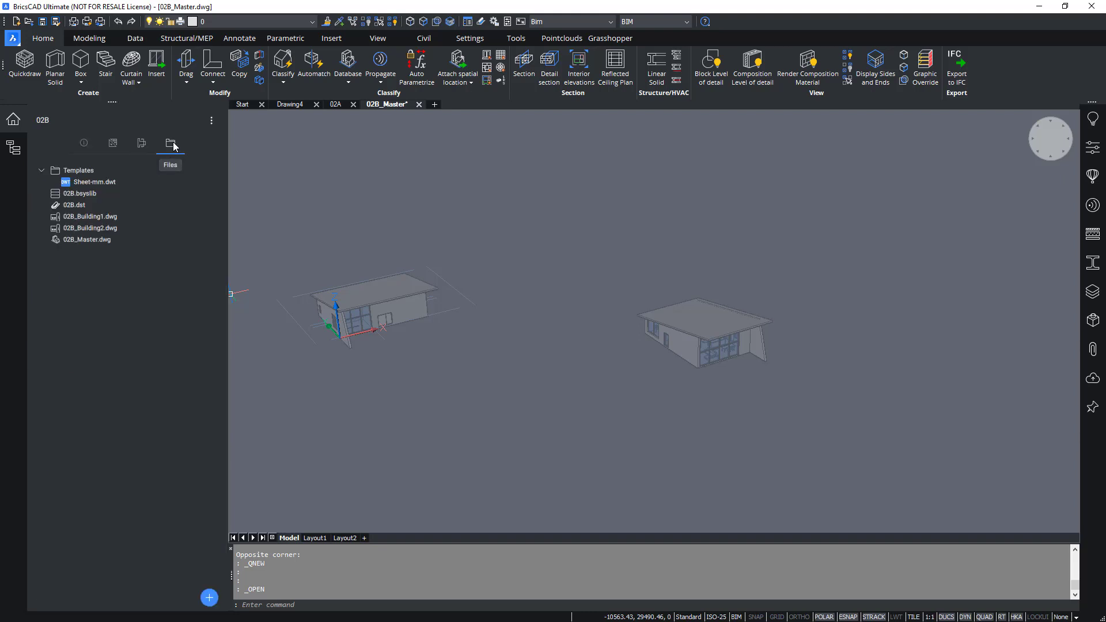
pyautogui.click(92, 228)
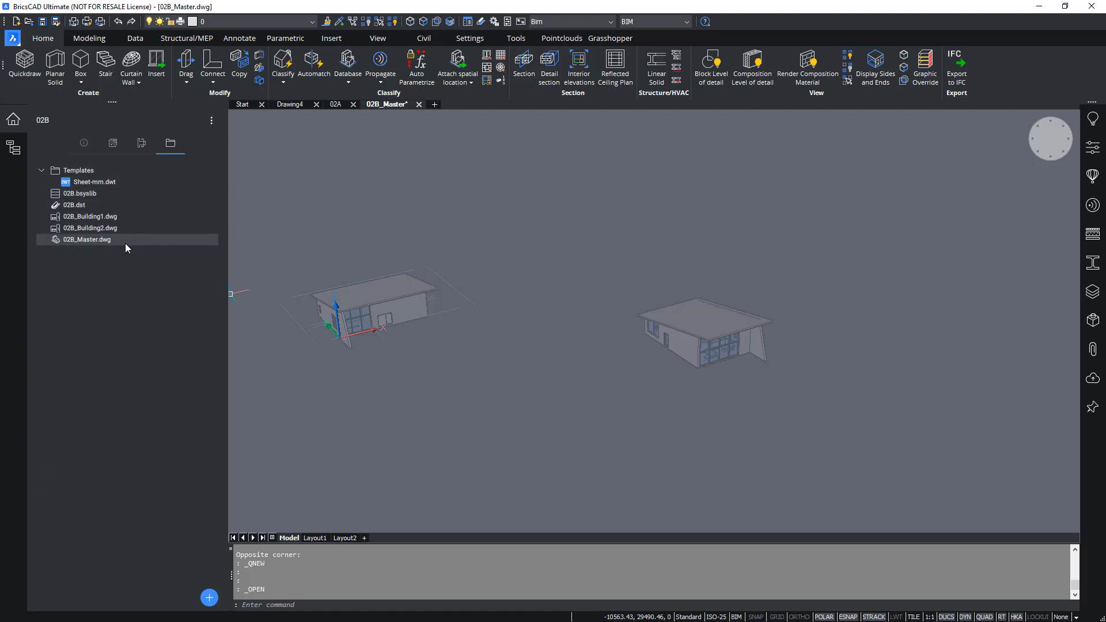
pyautogui.click(74, 205)
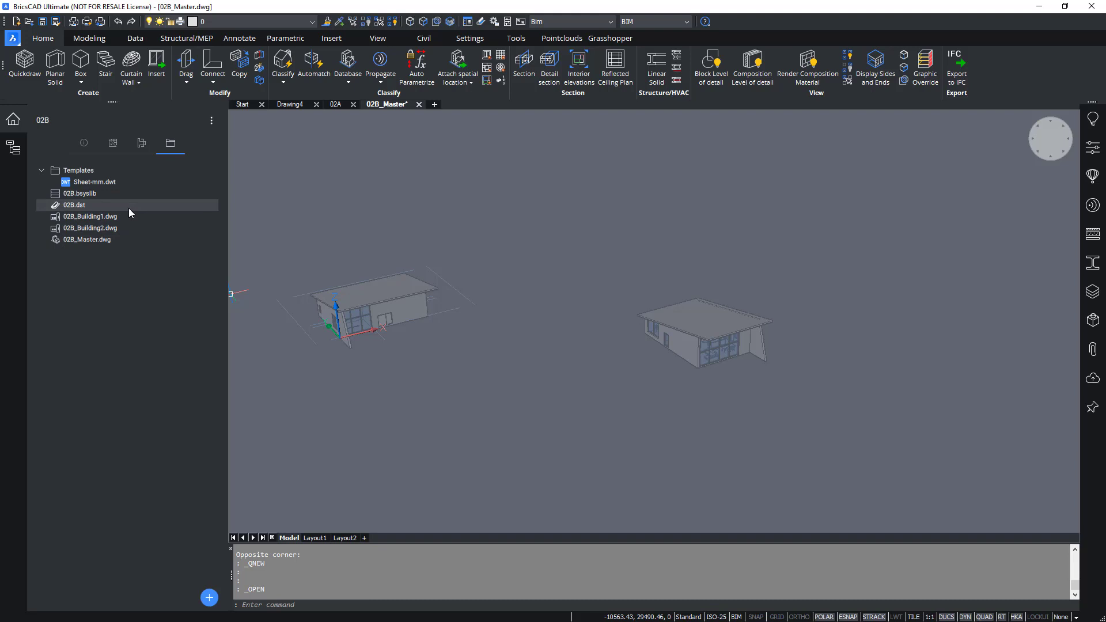
pyautogui.click(87, 239)
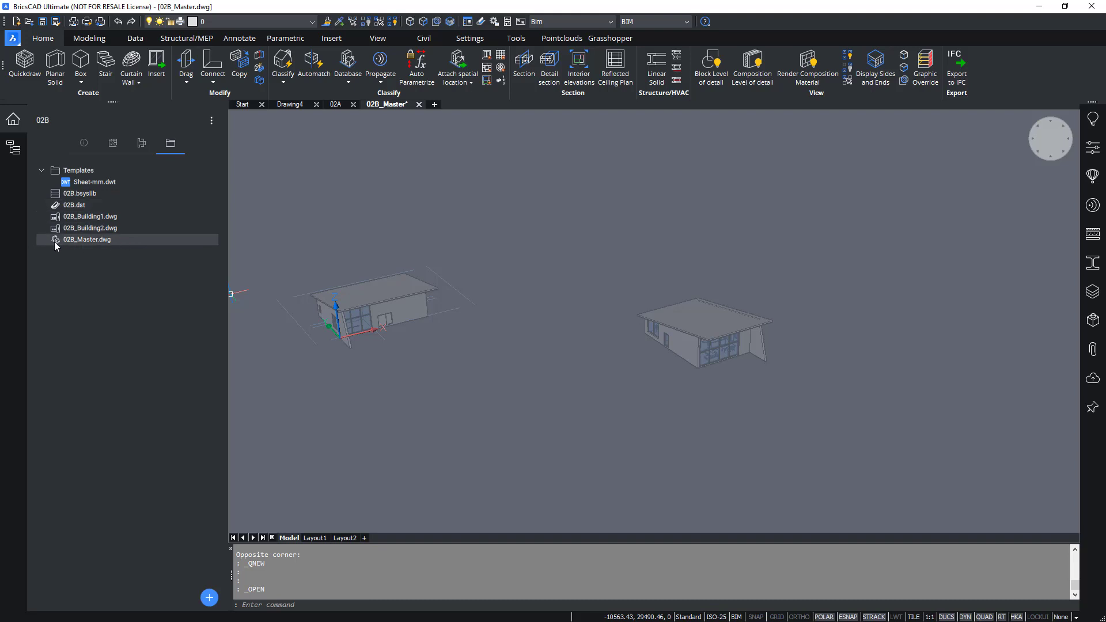
pyautogui.click(90, 228)
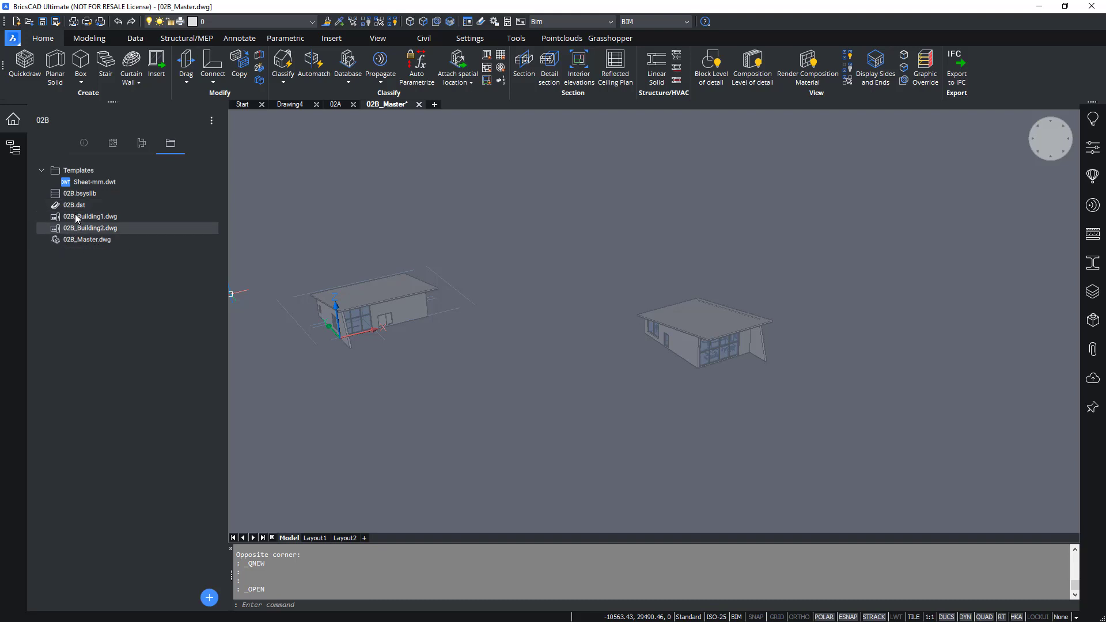
pyautogui.click(90, 215)
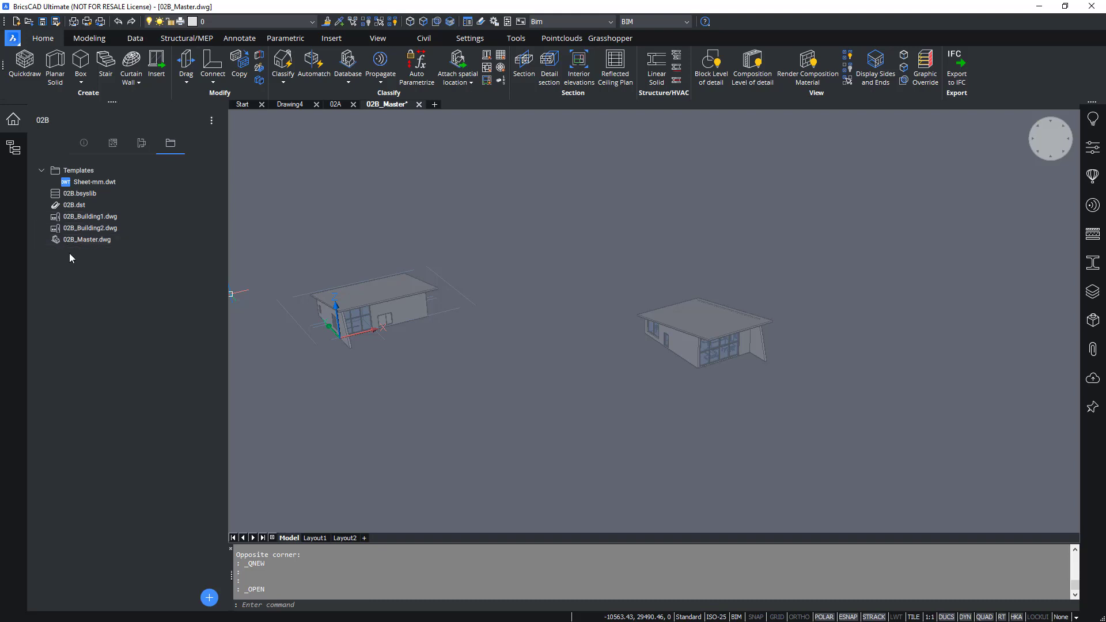
pyautogui.click(90, 229)
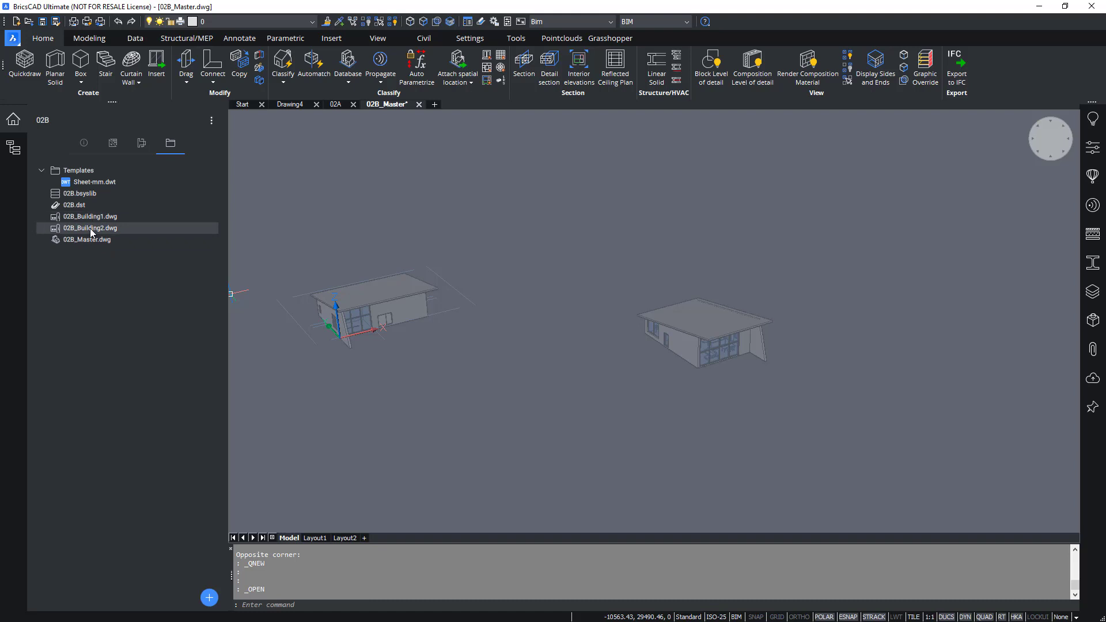
pyautogui.click(88, 240)
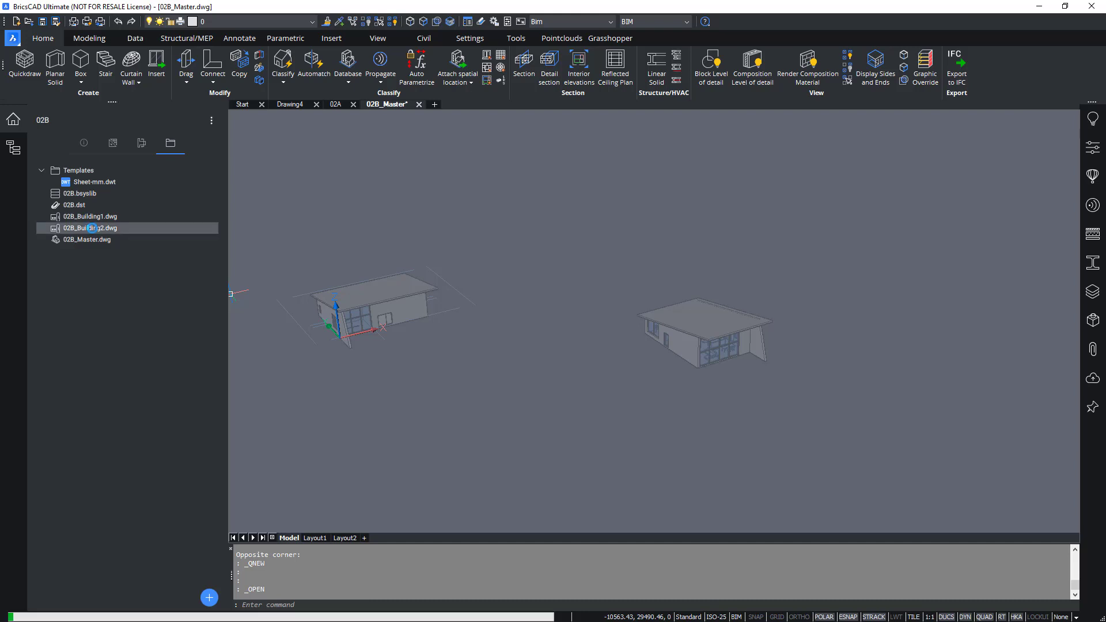
# Open 02B_Building2.dwg from the Project Browser, glance at the Info fields and return to Files.
pyautogui.doubleClick(90, 229)
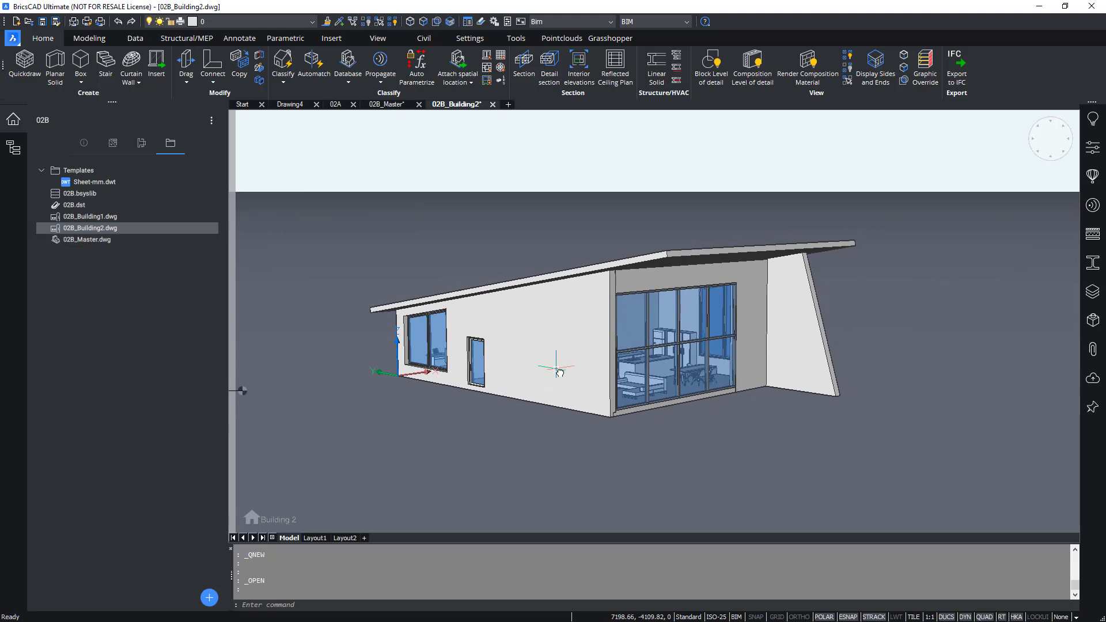
pyautogui.click(83, 143)
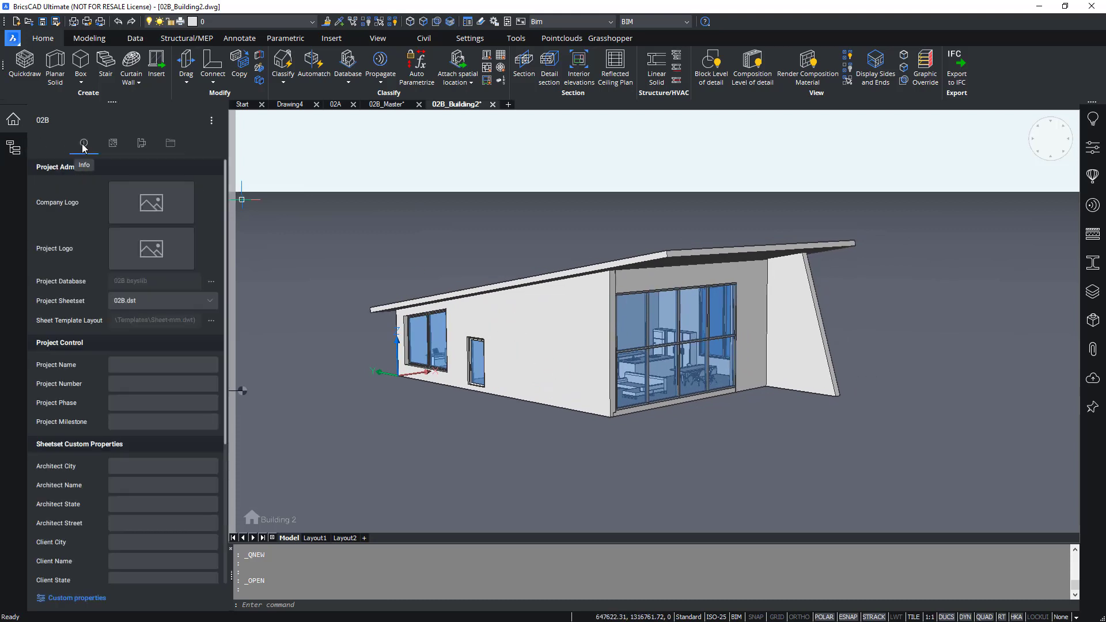
pyautogui.click(170, 143)
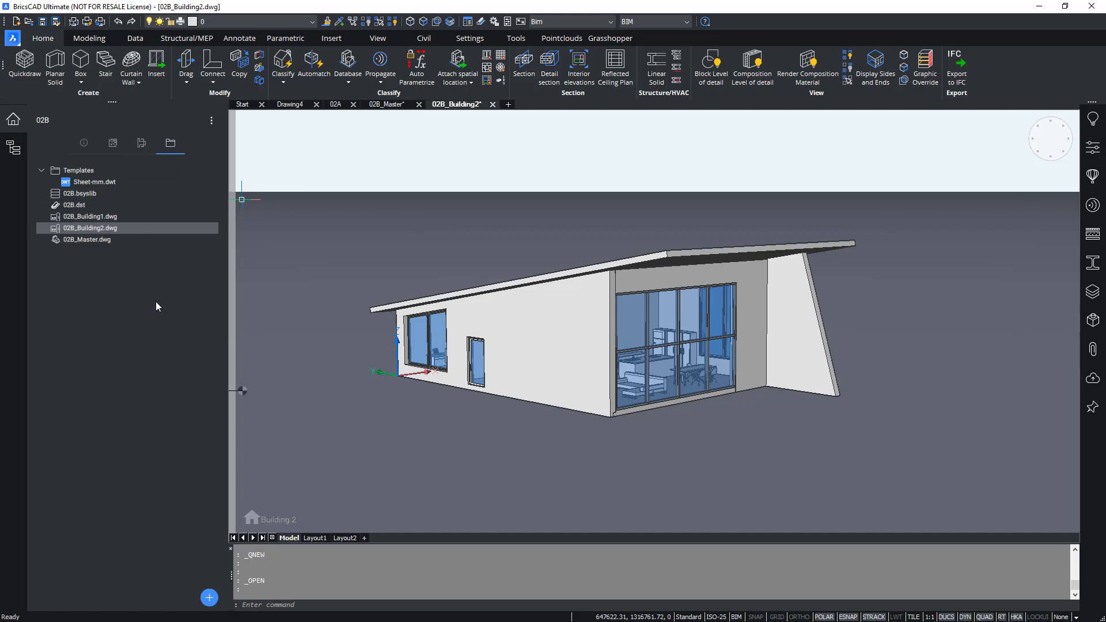
pyautogui.moveTo(99, 336)
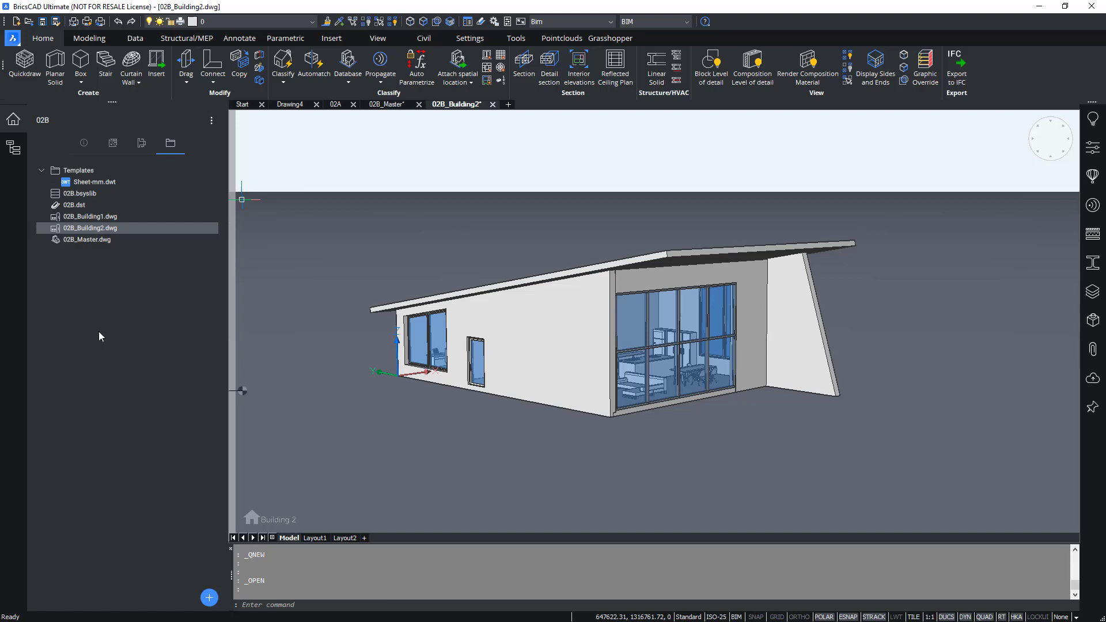
pyautogui.moveTo(108, 348)
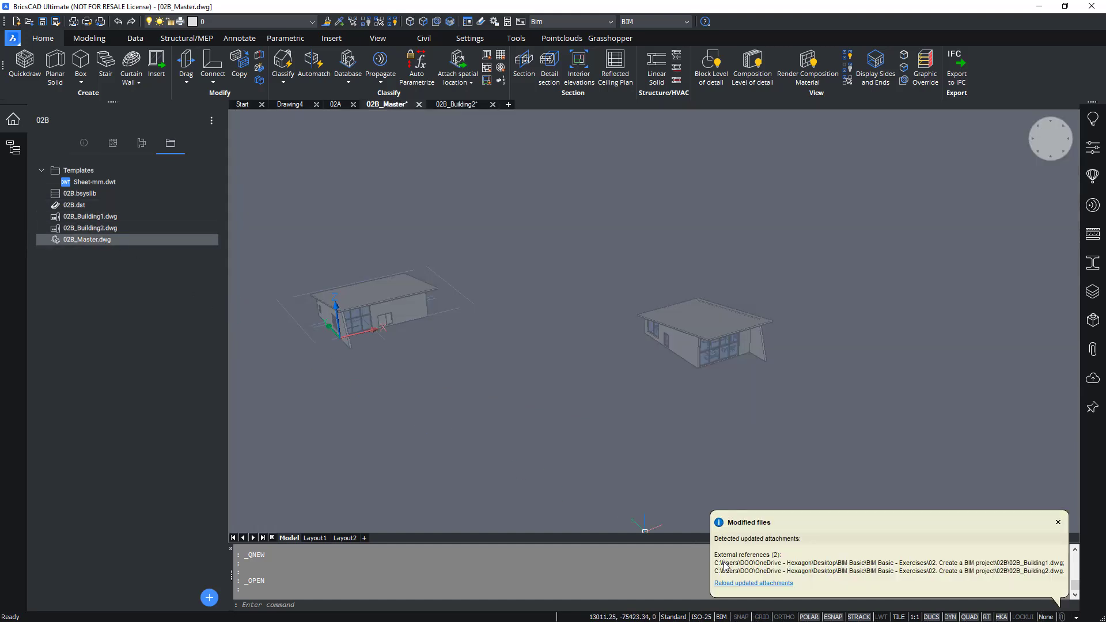
pyautogui.moveTo(259, 304)
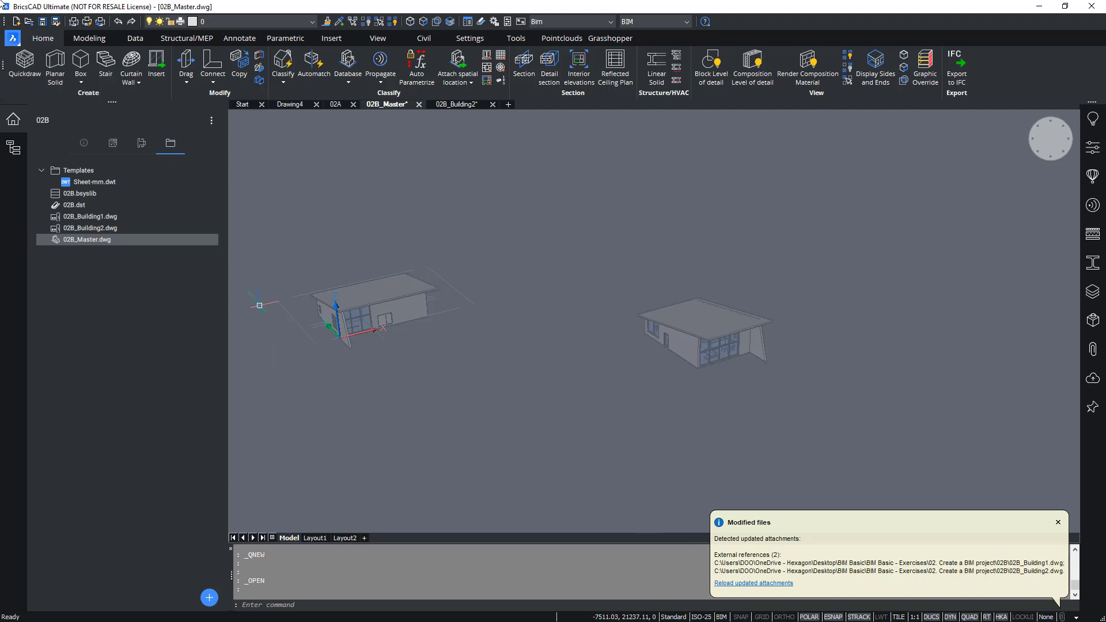
pyautogui.moveTo(718, 529)
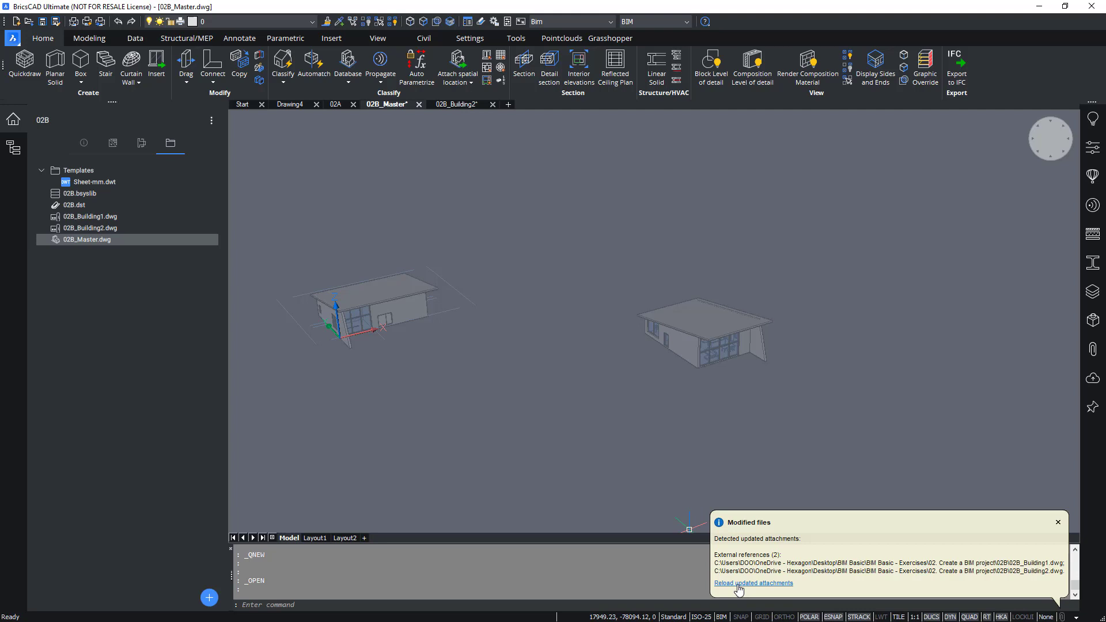
pyautogui.moveTo(738, 589)
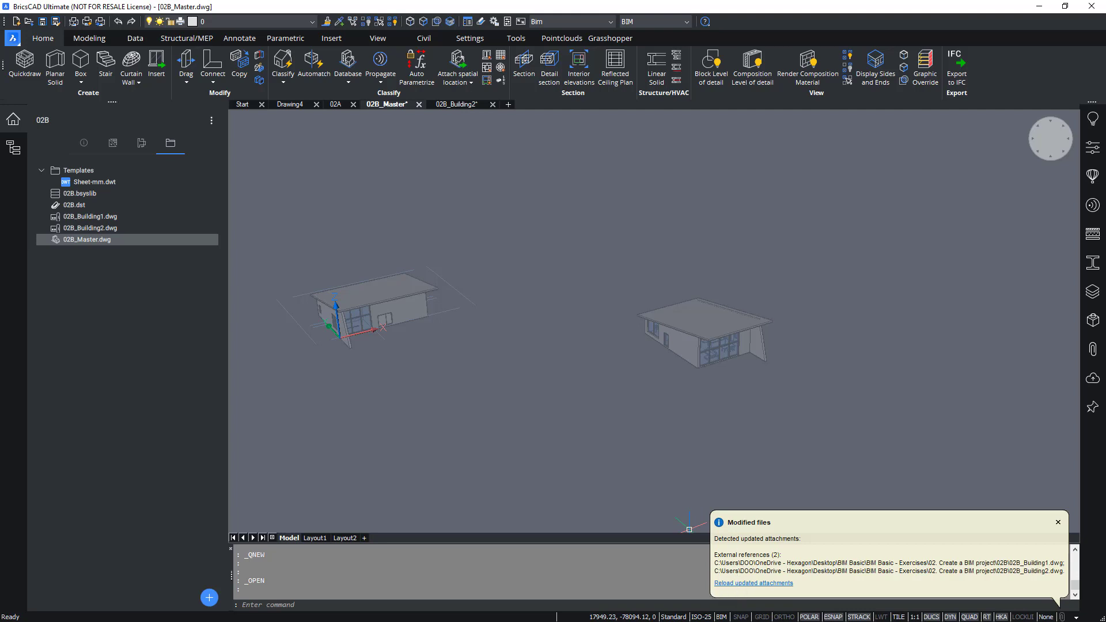
# Select the 02B.bsyslib library and reload the updated 02B_Building1 and 02B_Building2 attachments.
pyautogui.click(703, 332)
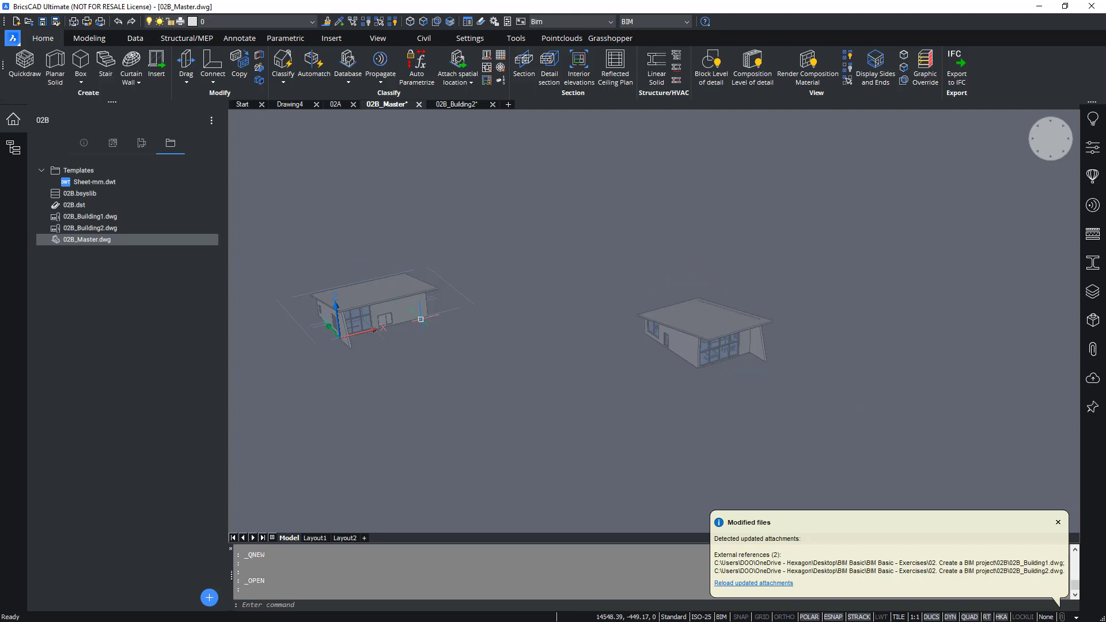
pyautogui.moveTo(438, 410)
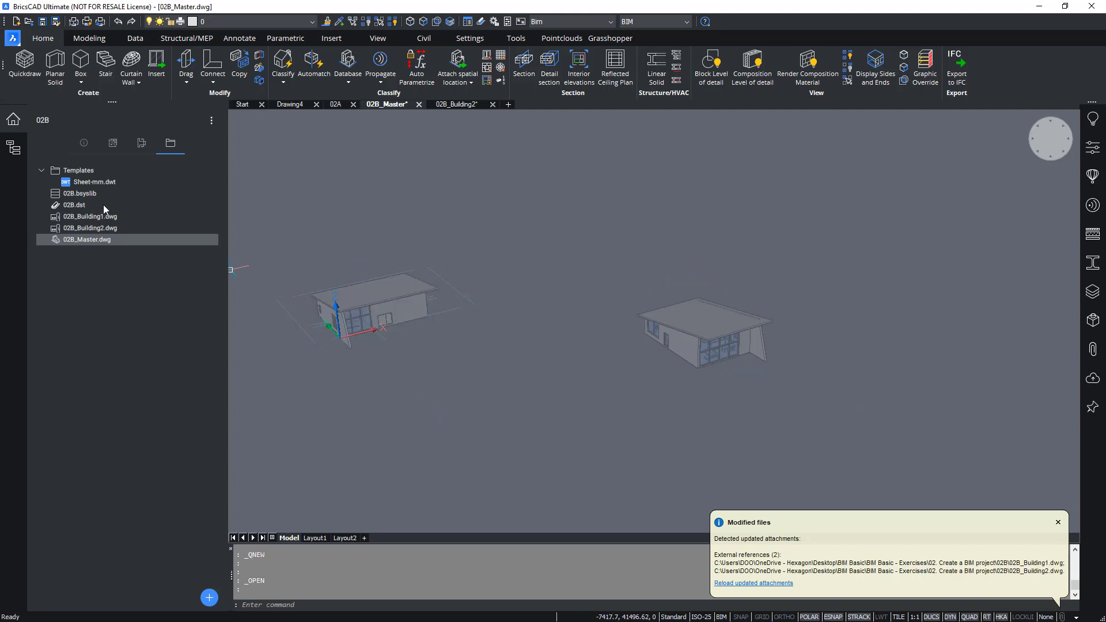
pyautogui.click(80, 193)
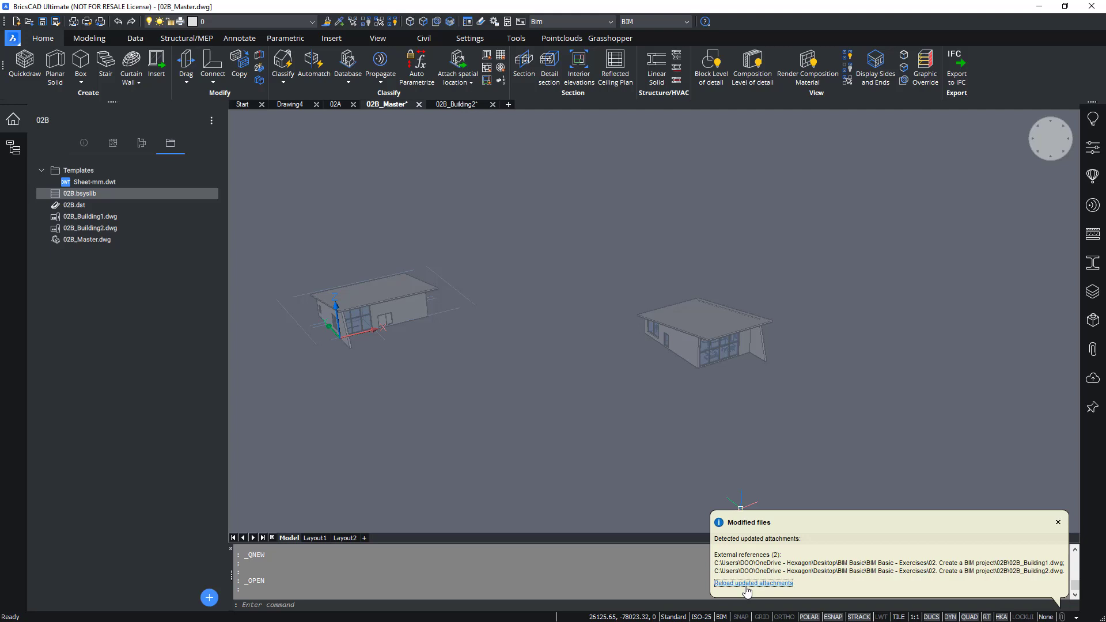
pyautogui.click(754, 583)
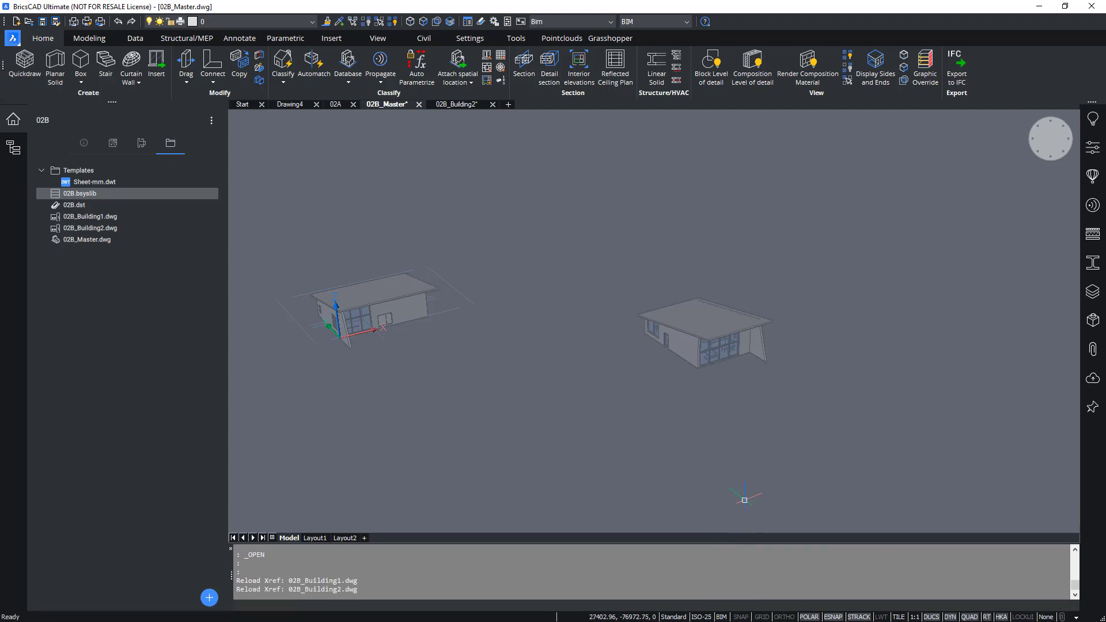
pyautogui.moveTo(742, 484)
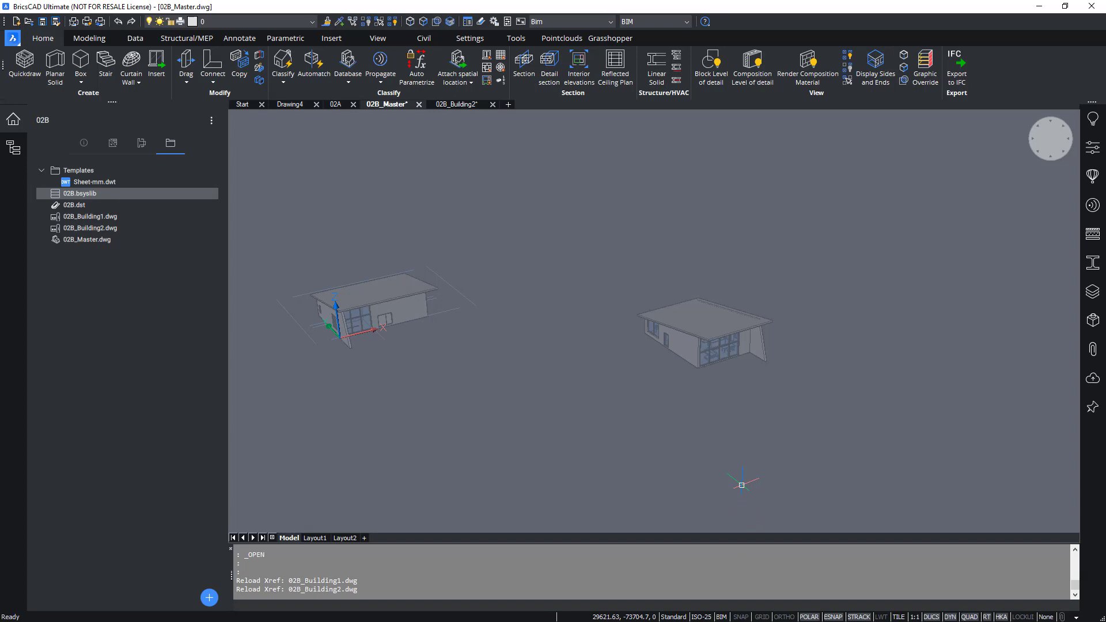
pyautogui.moveTo(300, 361)
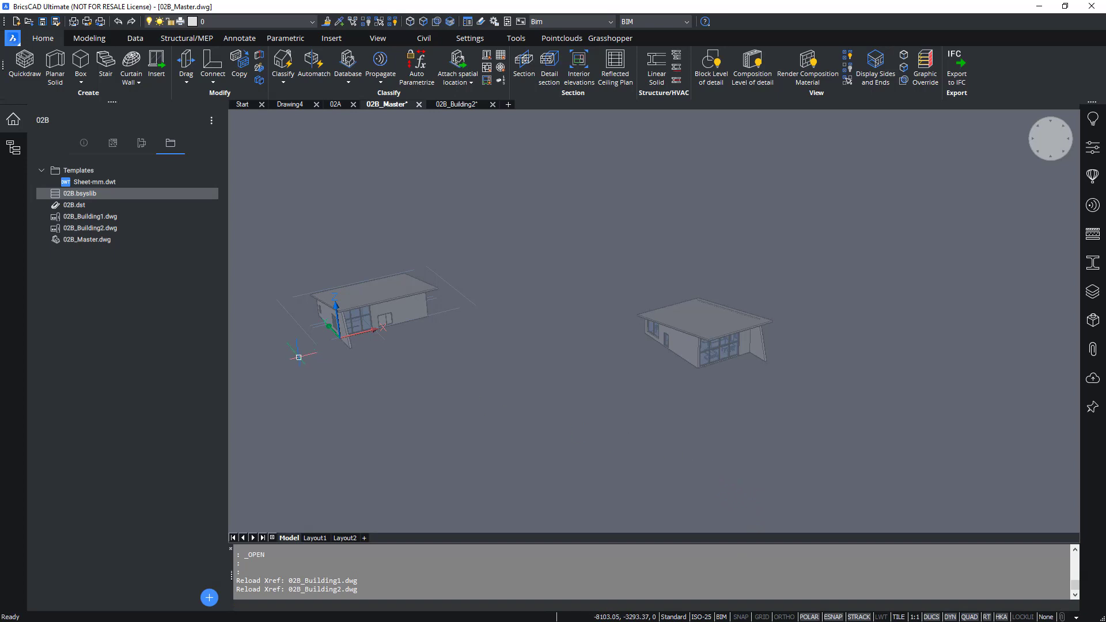
pyautogui.moveTo(295, 355)
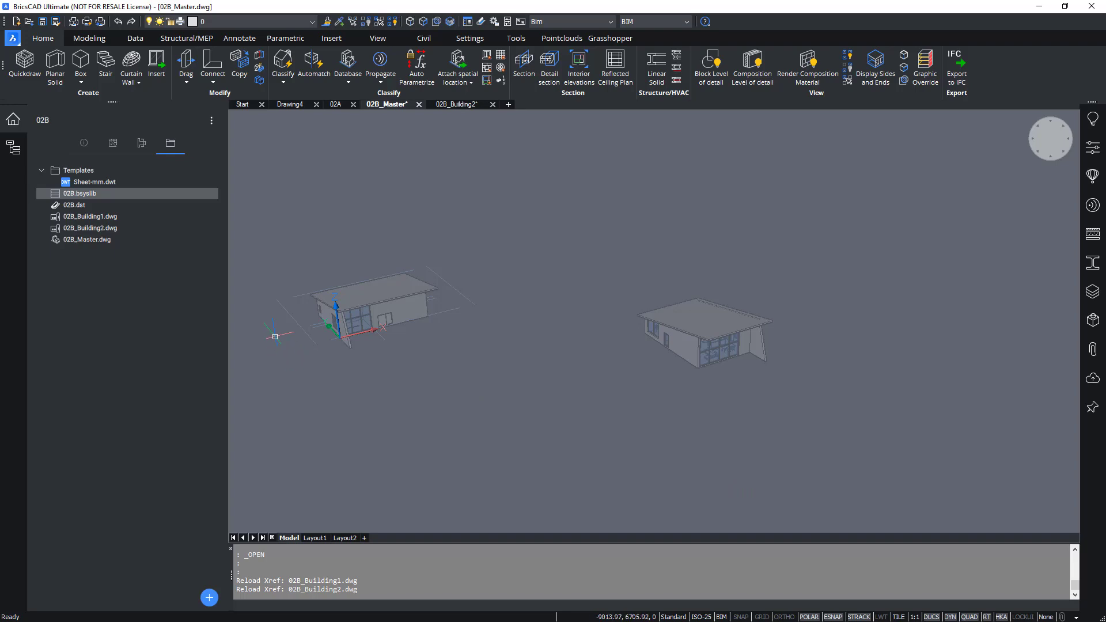
pyautogui.moveTo(670, 368)
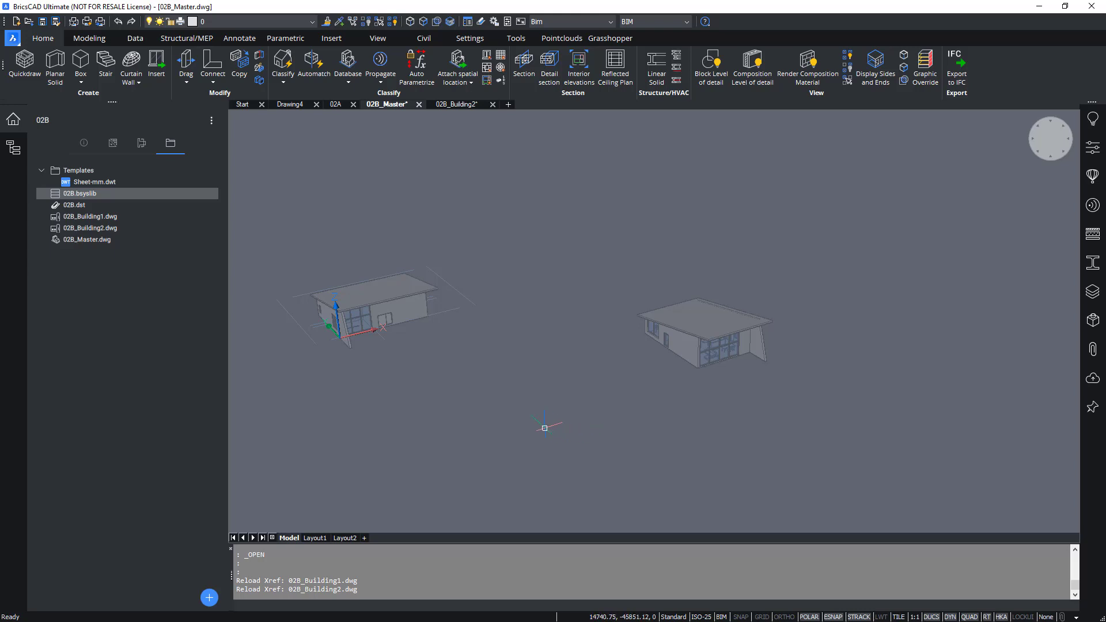
pyautogui.moveTo(545, 426)
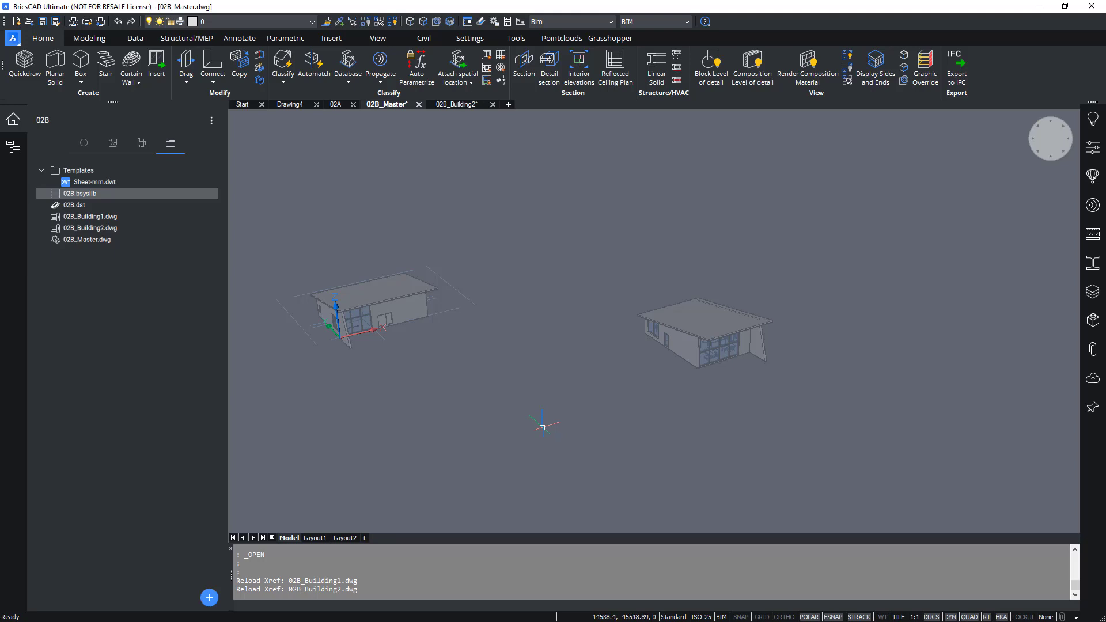
pyautogui.moveTo(542, 436)
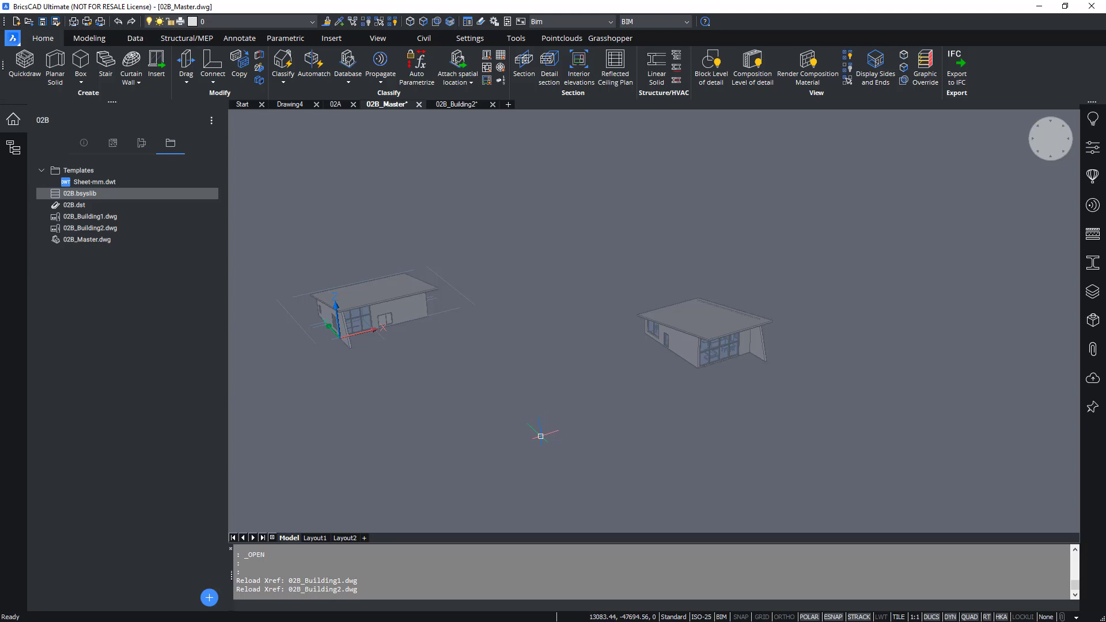
pyautogui.moveTo(511, 430)
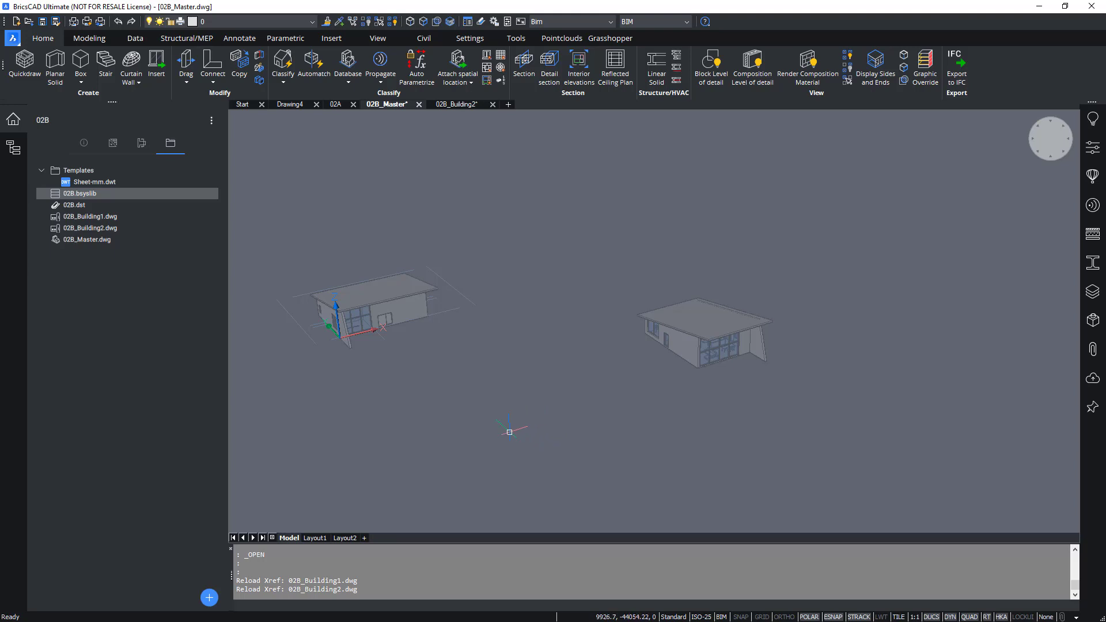
pyautogui.moveTo(800, 232)
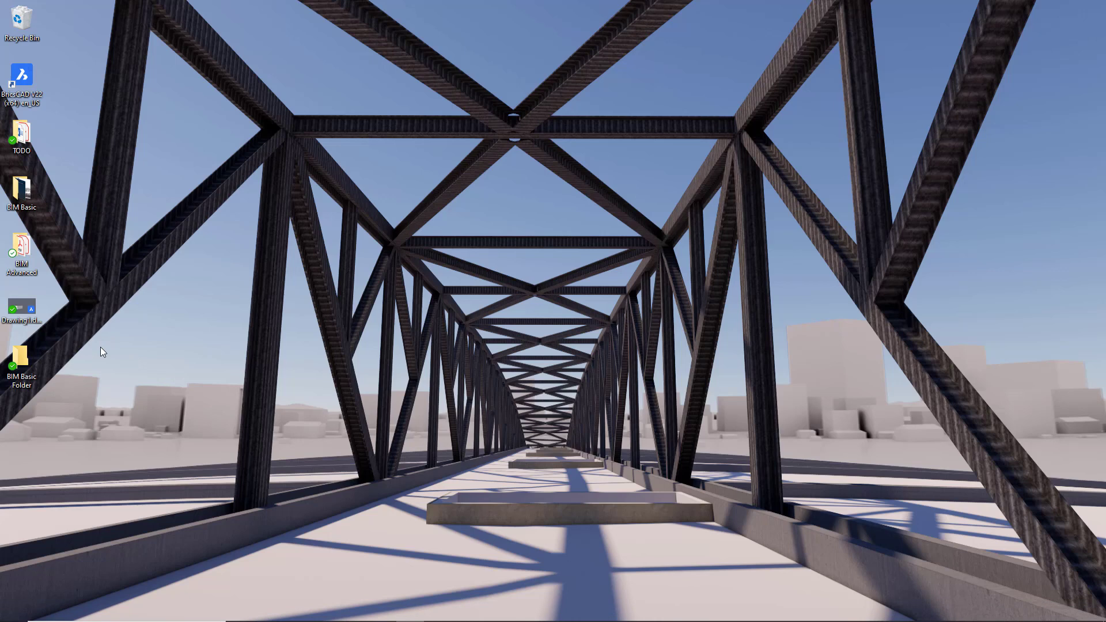
pyautogui.moveTo(92, 300)
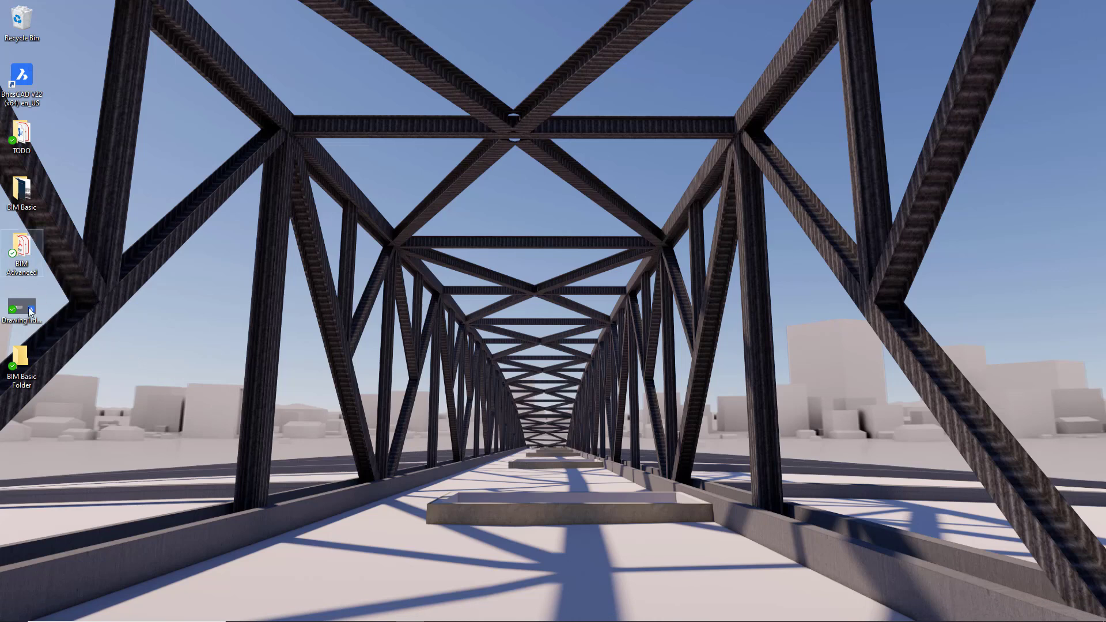
pyautogui.moveTo(28, 265)
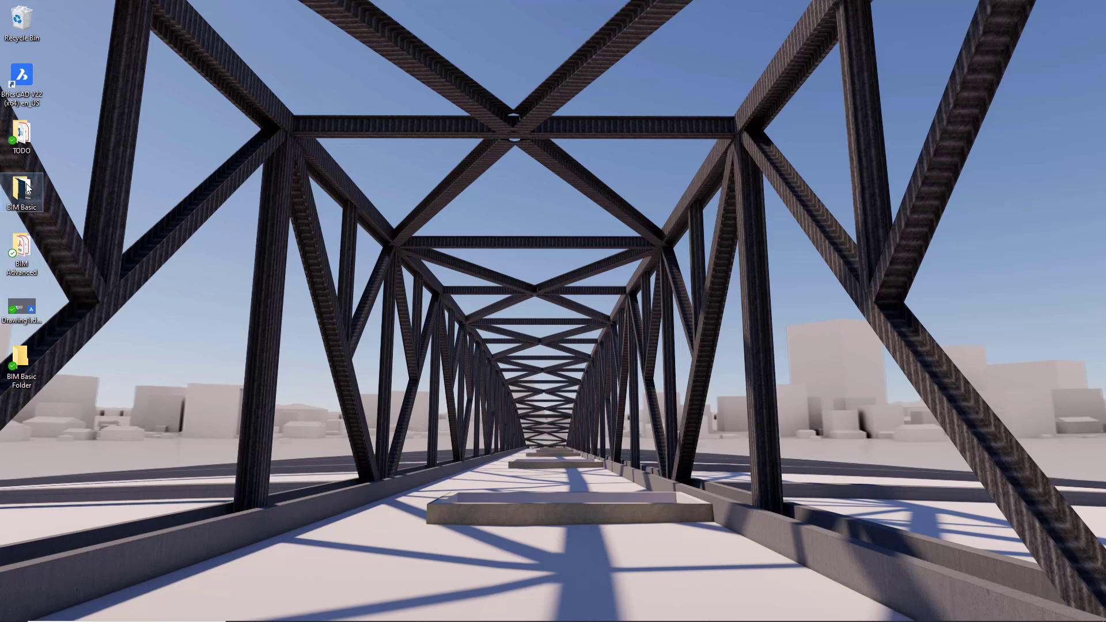
# Move 02C_Shed.dwg from BIM Basic into the 02B folder, then return to 02B_Master.
pyautogui.doubleClick(22, 189)
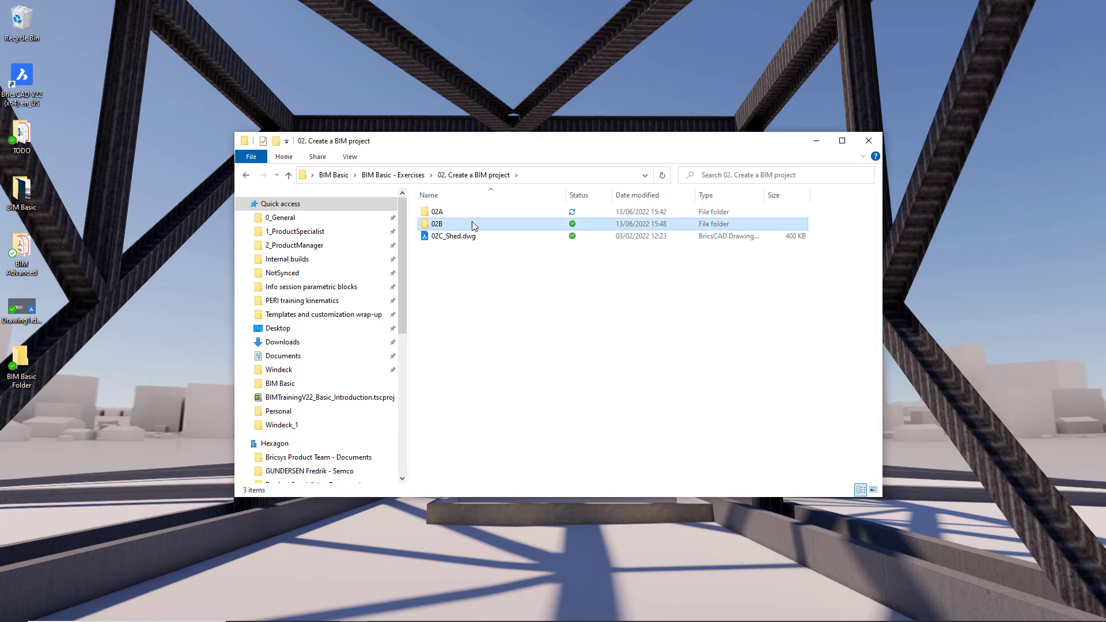
pyautogui.doubleClick(437, 223)
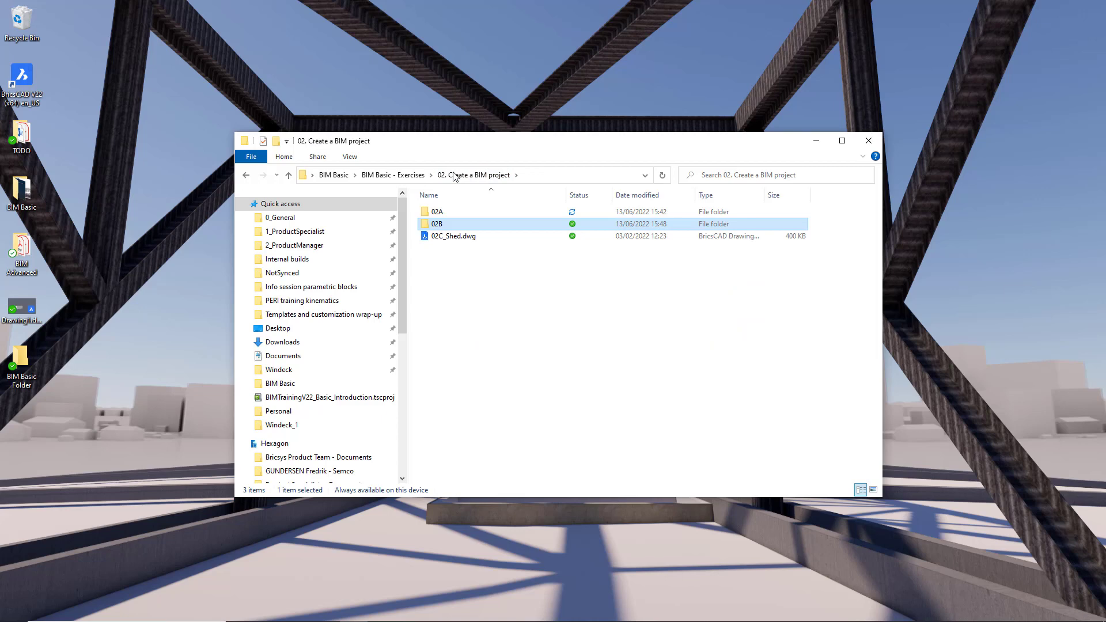
pyautogui.click(452, 235)
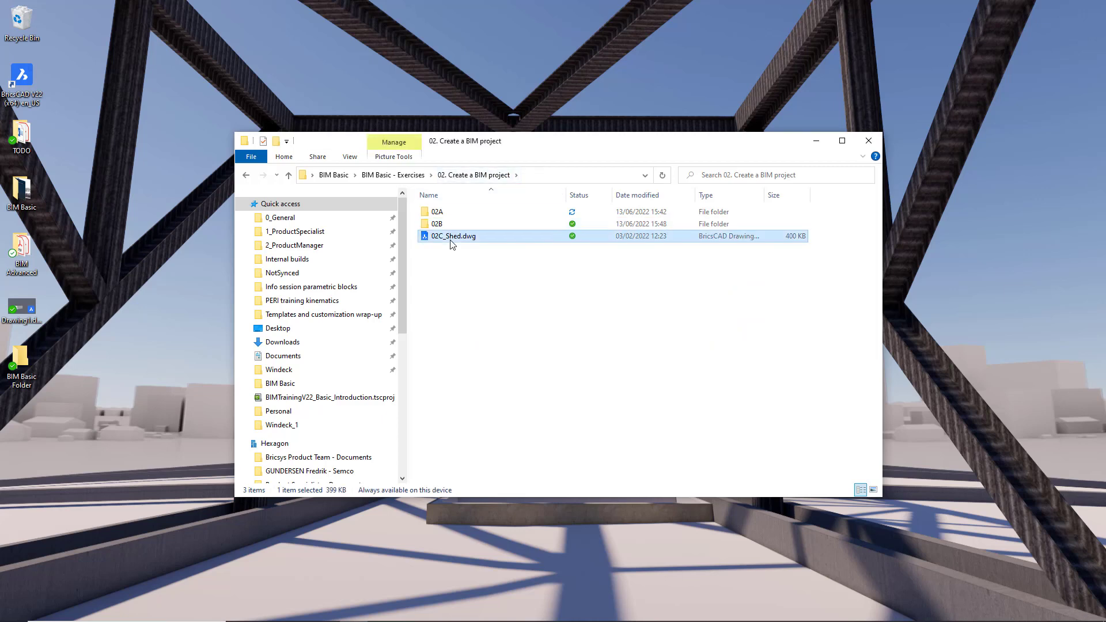
pyautogui.moveTo(451, 231)
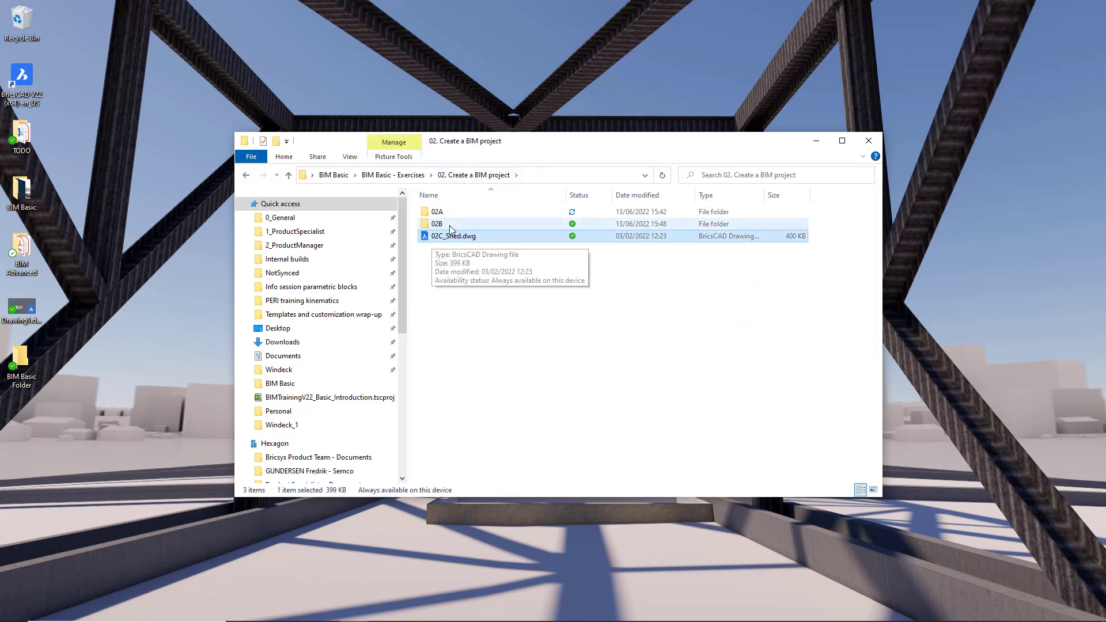
pyautogui.doubleClick(437, 224)
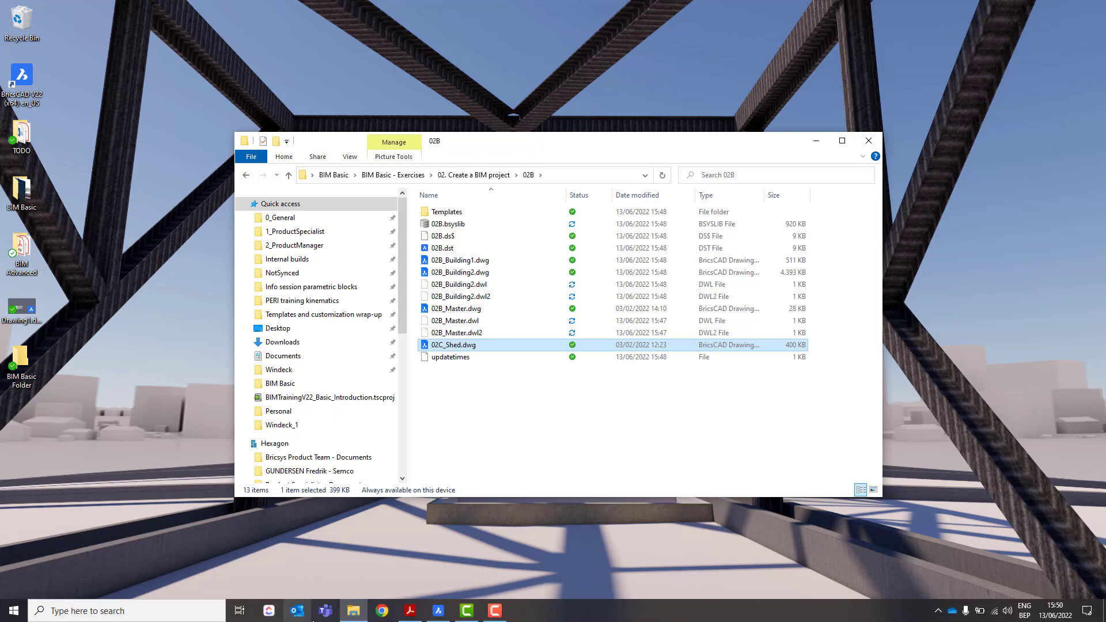
pyautogui.doubleClick(456, 309)
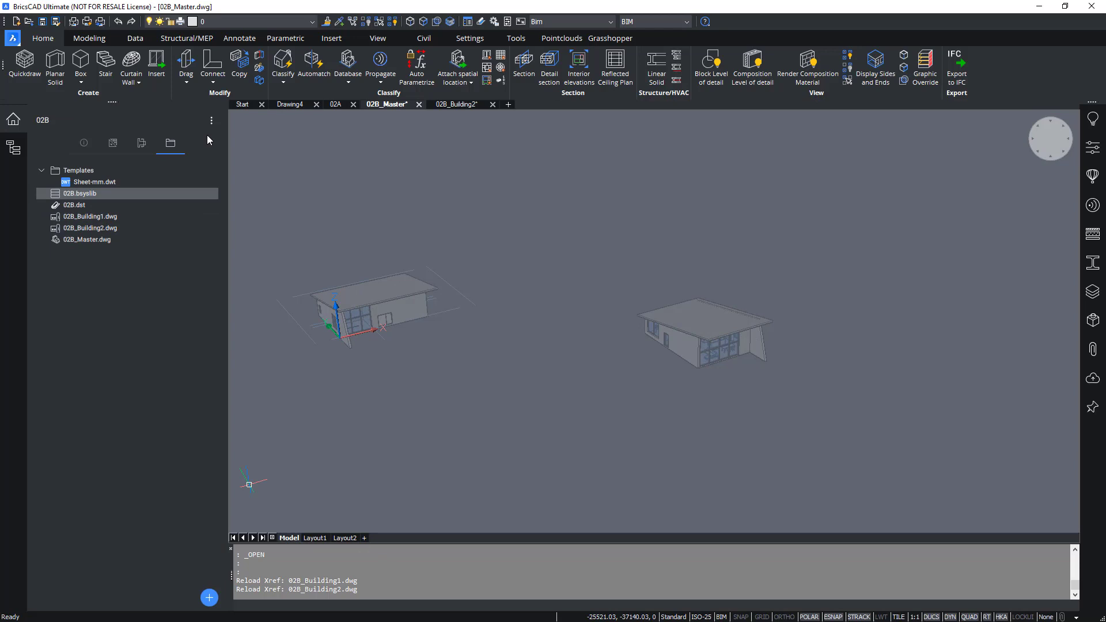
# Refresh the project file list so 02C_Shed.dwg appears and select it.
pyautogui.click(212, 120)
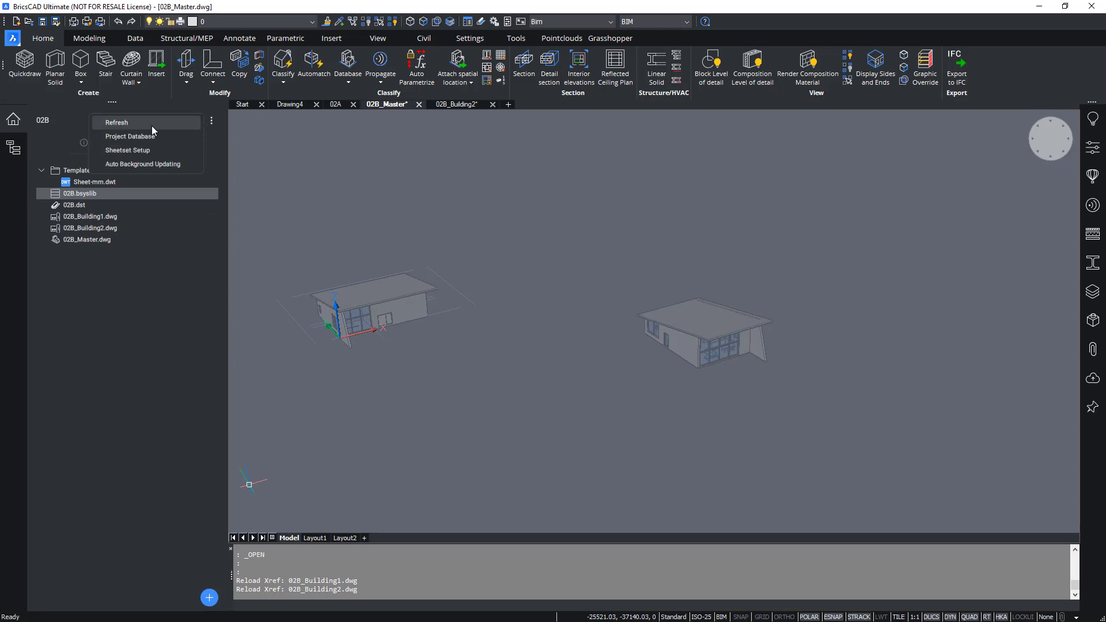
pyautogui.click(116, 122)
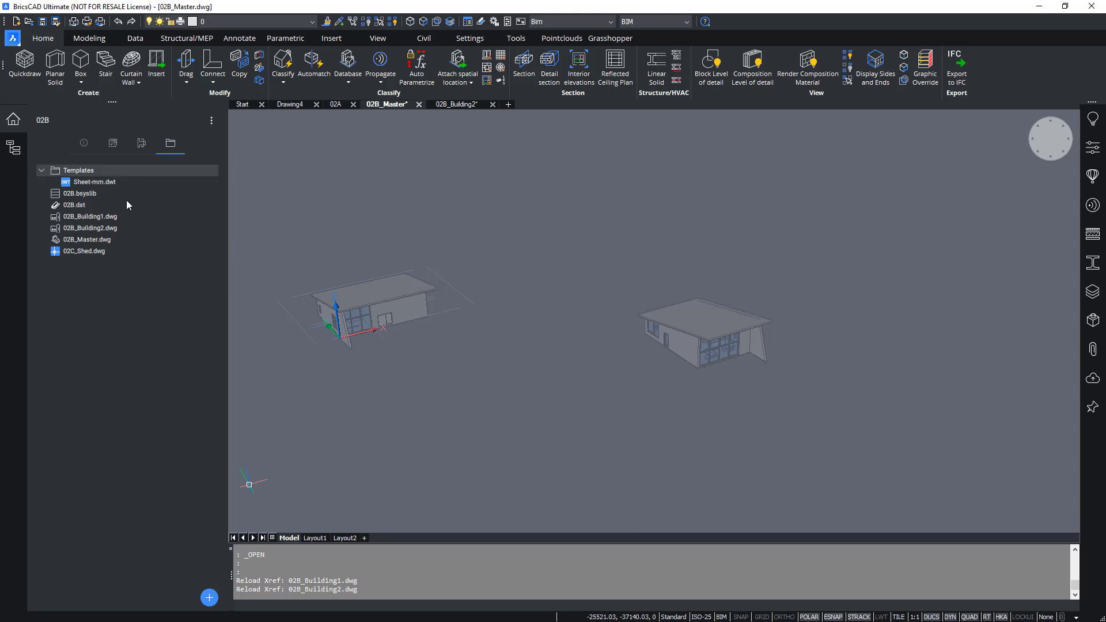
pyautogui.click(83, 251)
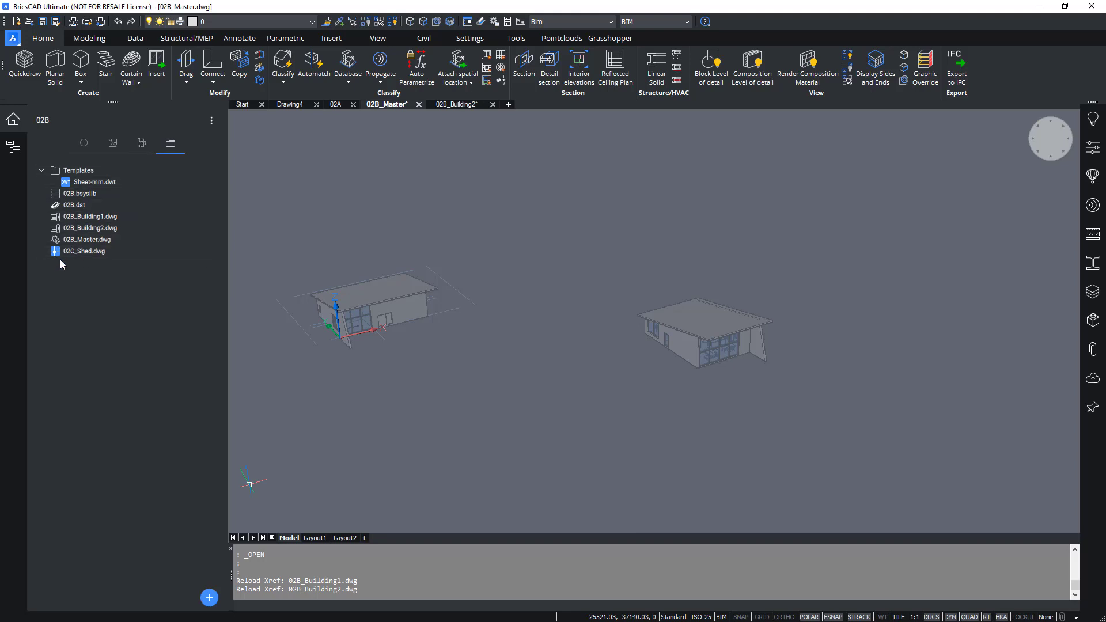
pyautogui.click(84, 250)
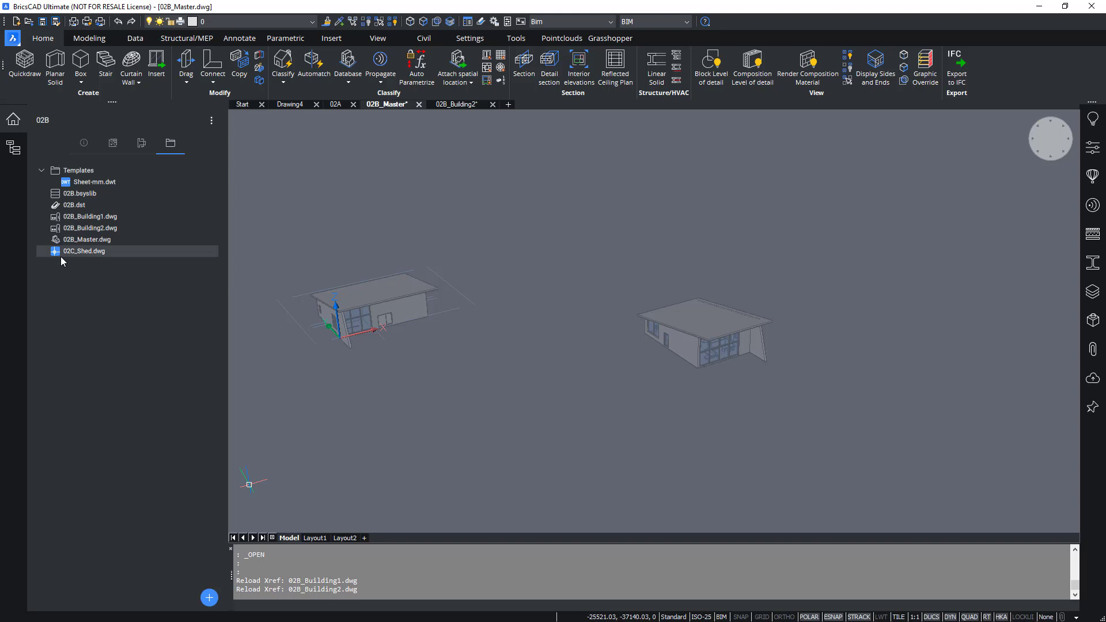
pyautogui.moveTo(65, 261)
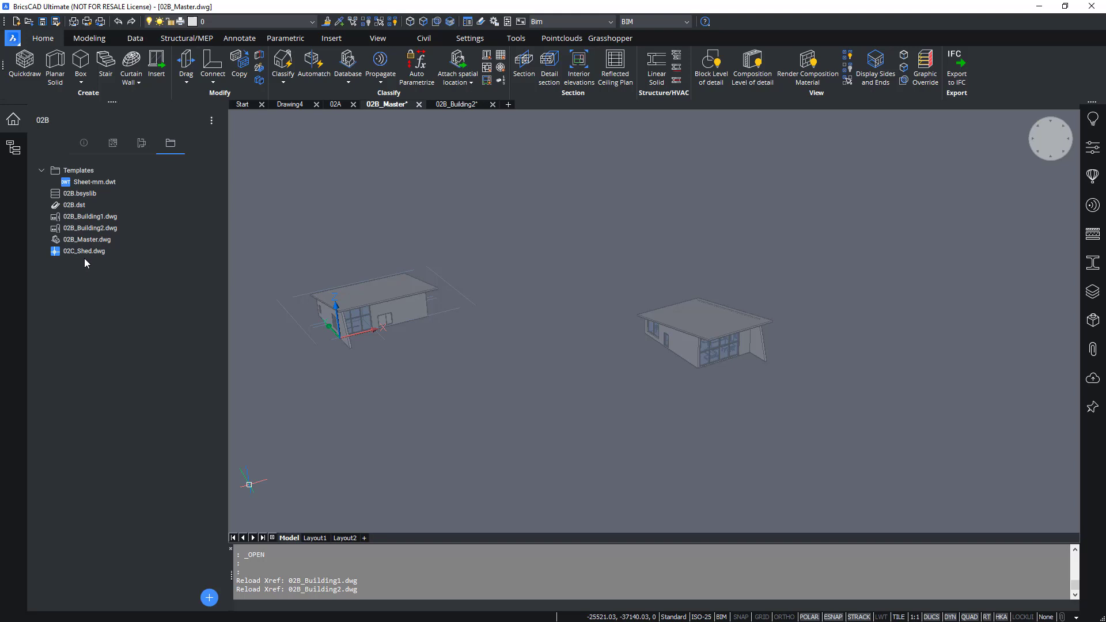
pyautogui.moveTo(150, 433)
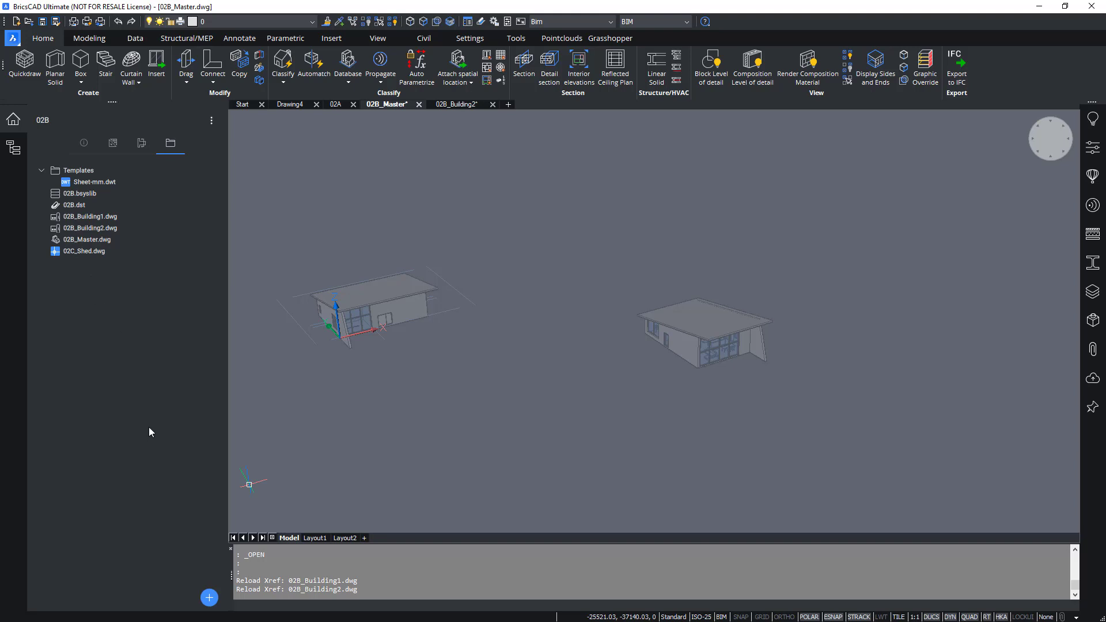
pyautogui.click(83, 251)
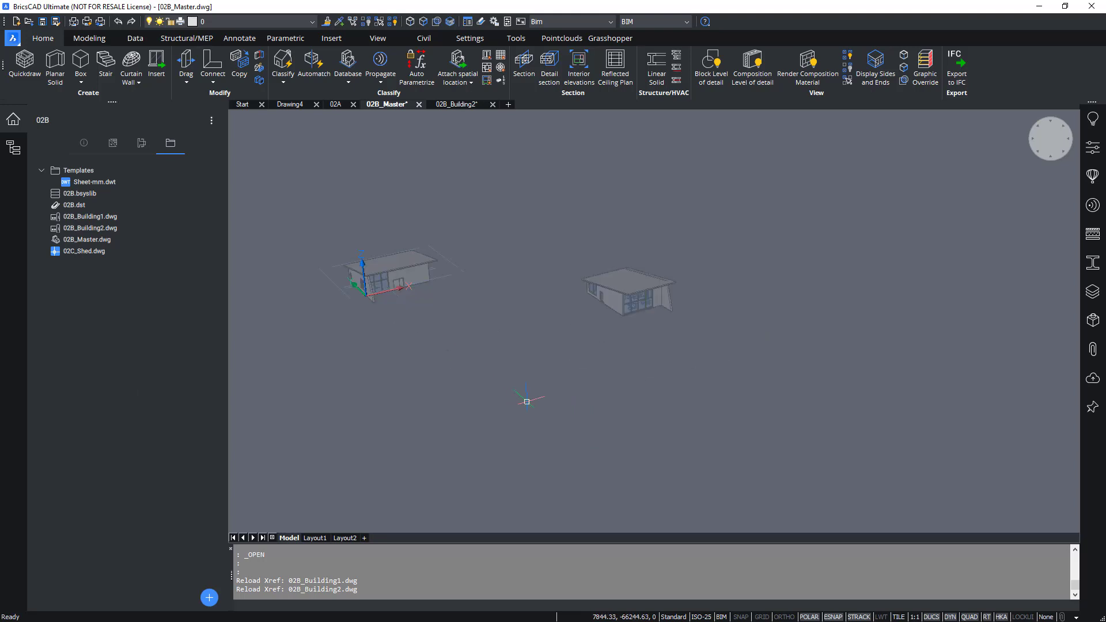
pyautogui.click(83, 251)
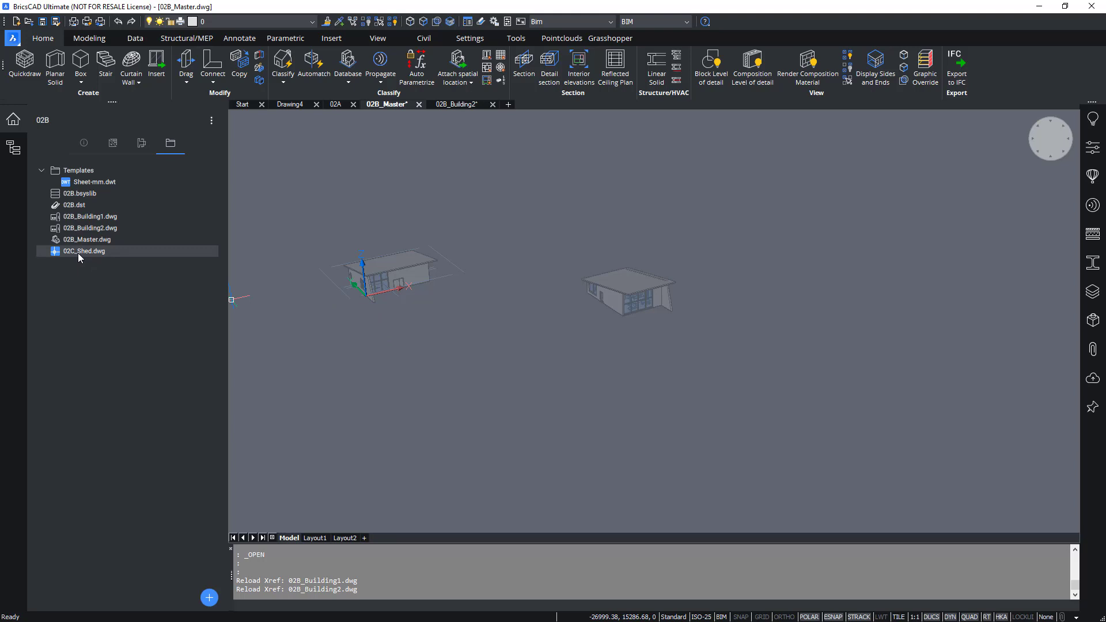
pyautogui.moveTo(80, 254)
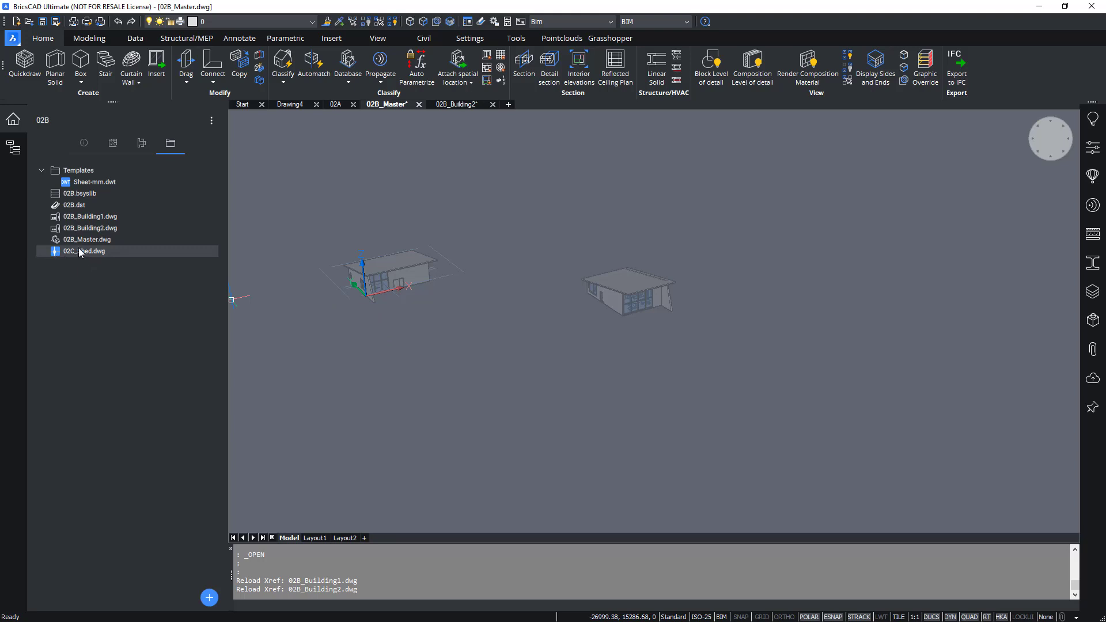
pyautogui.moveTo(83, 256)
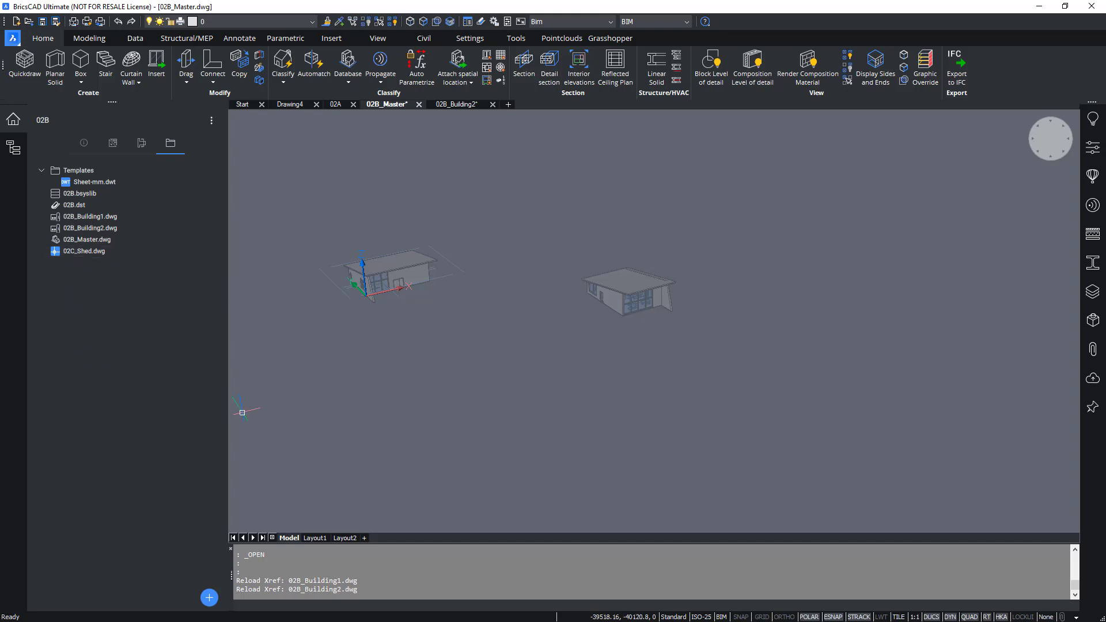
pyautogui.moveTo(308, 404)
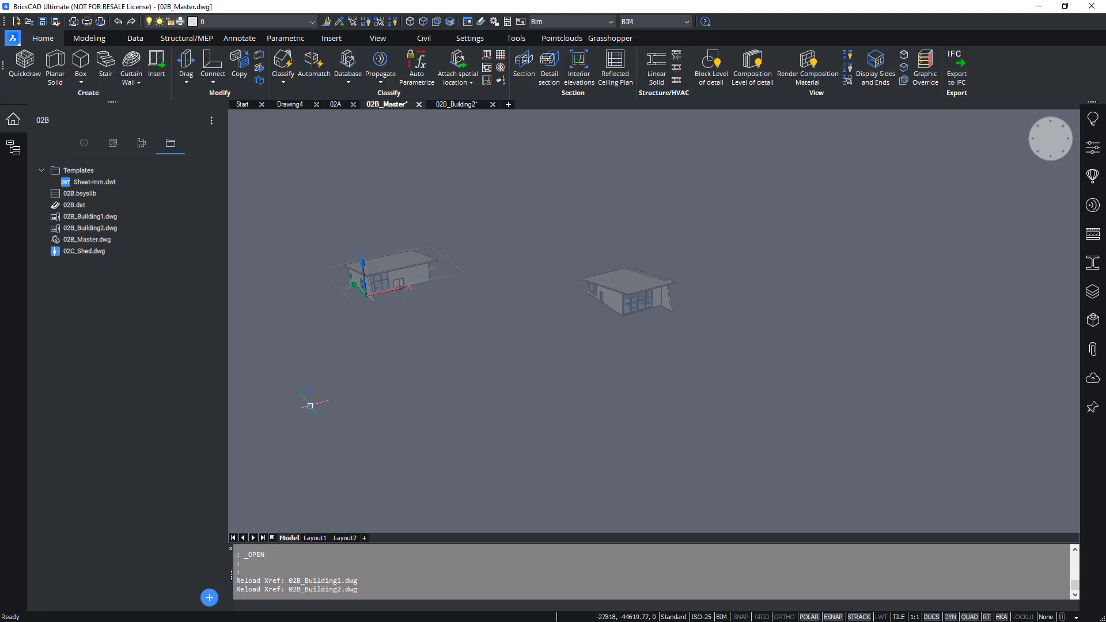
pyautogui.click(86, 251)
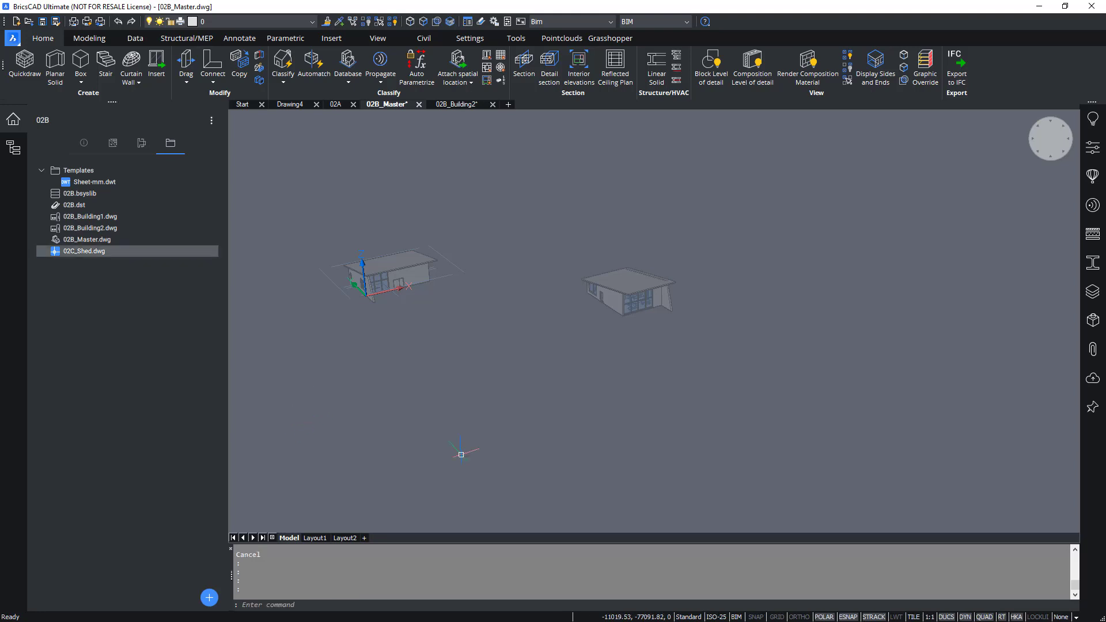
# Show the Attachments panel listing the two attached buildings.
pyautogui.click(1093, 348)
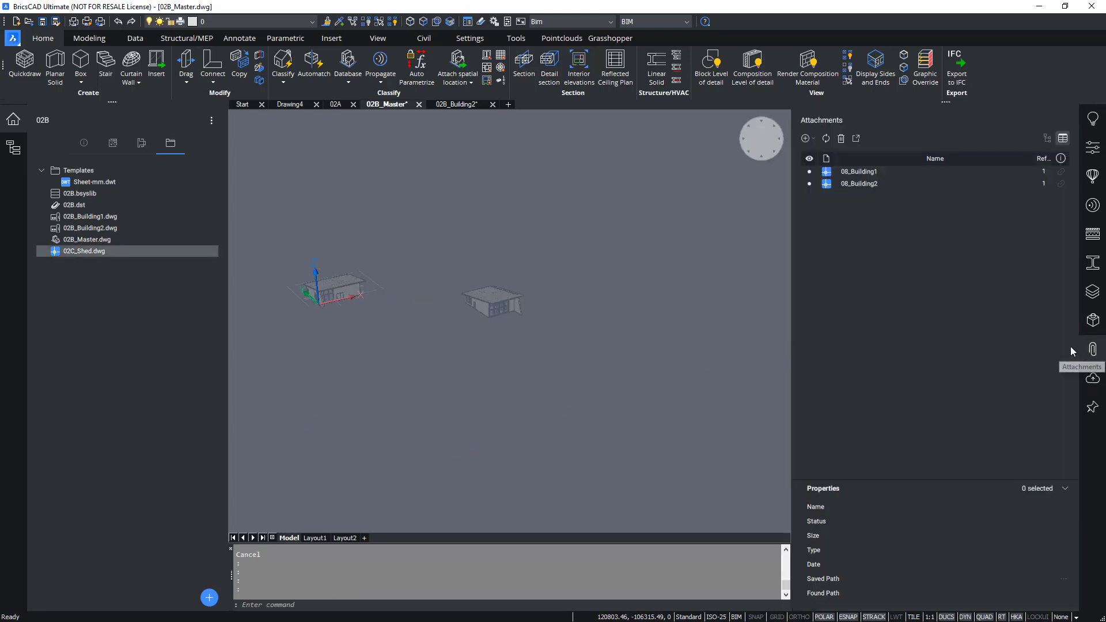
pyautogui.moveTo(852, 280)
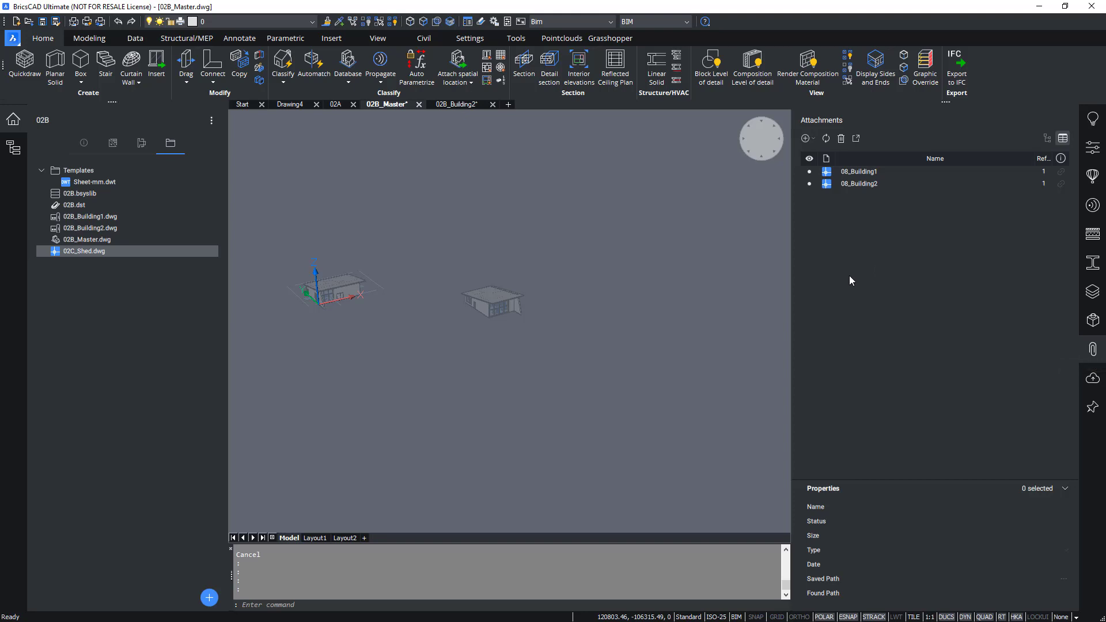
pyautogui.moveTo(820, 193)
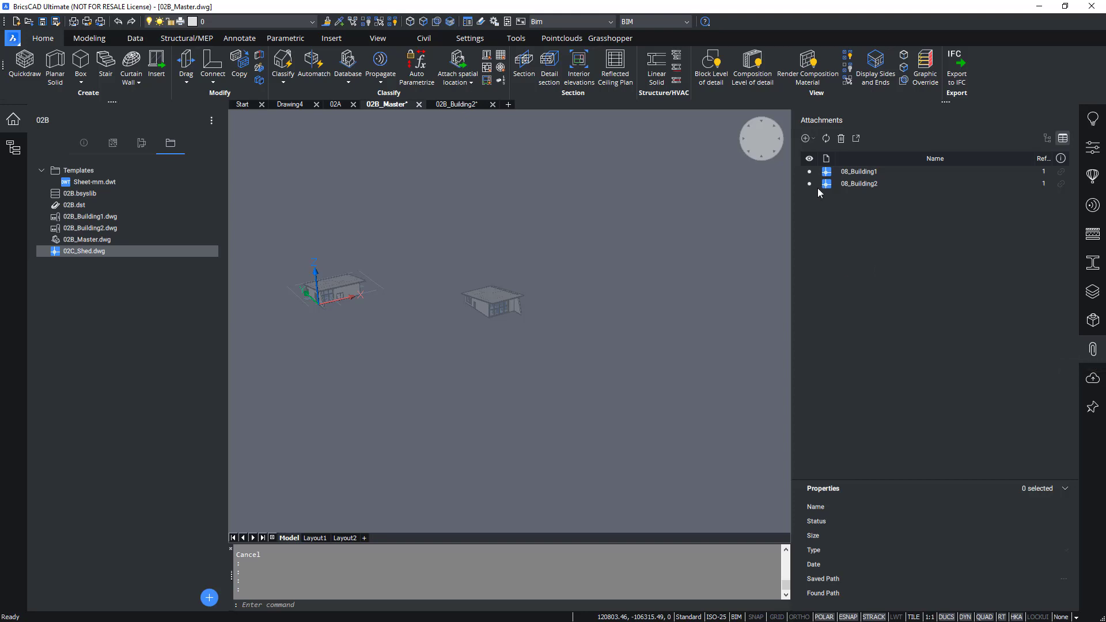
# Choose Attach DWG and select 02C_Shed.dwg from Desktop > BIM Basic > exercises > 02B.
pyautogui.click(803, 139)
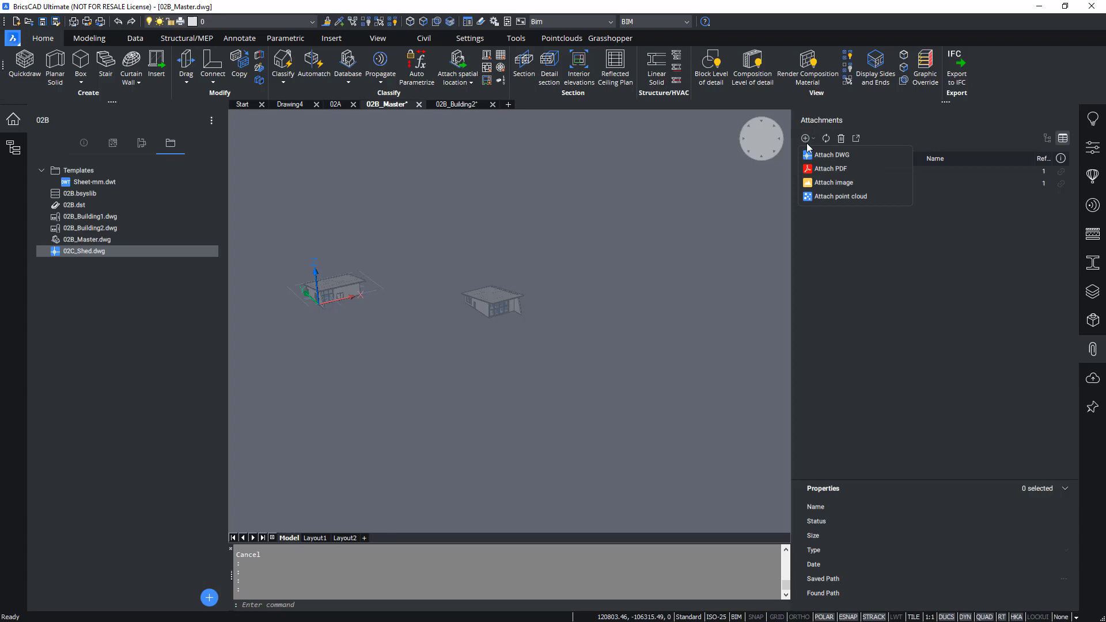
pyautogui.click(831, 154)
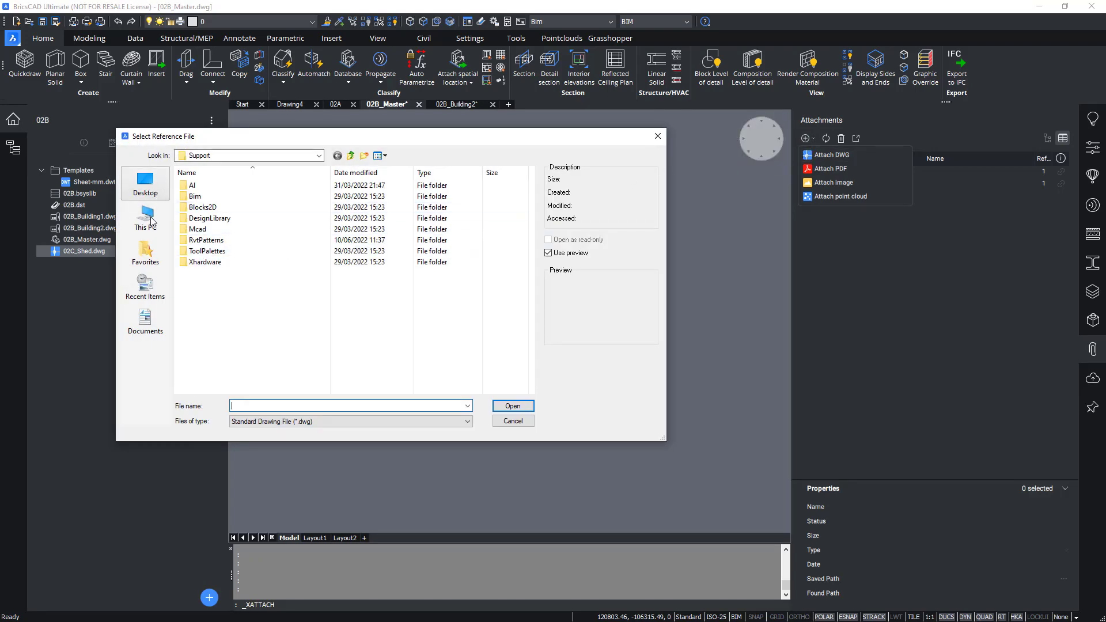
pyautogui.click(145, 183)
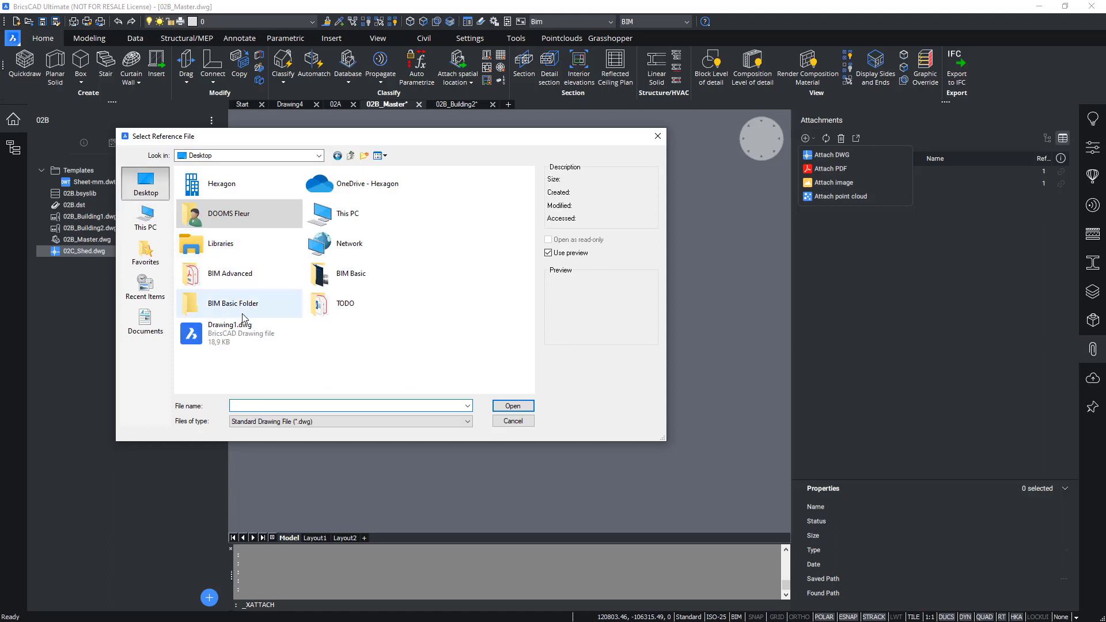
pyautogui.moveTo(349, 274)
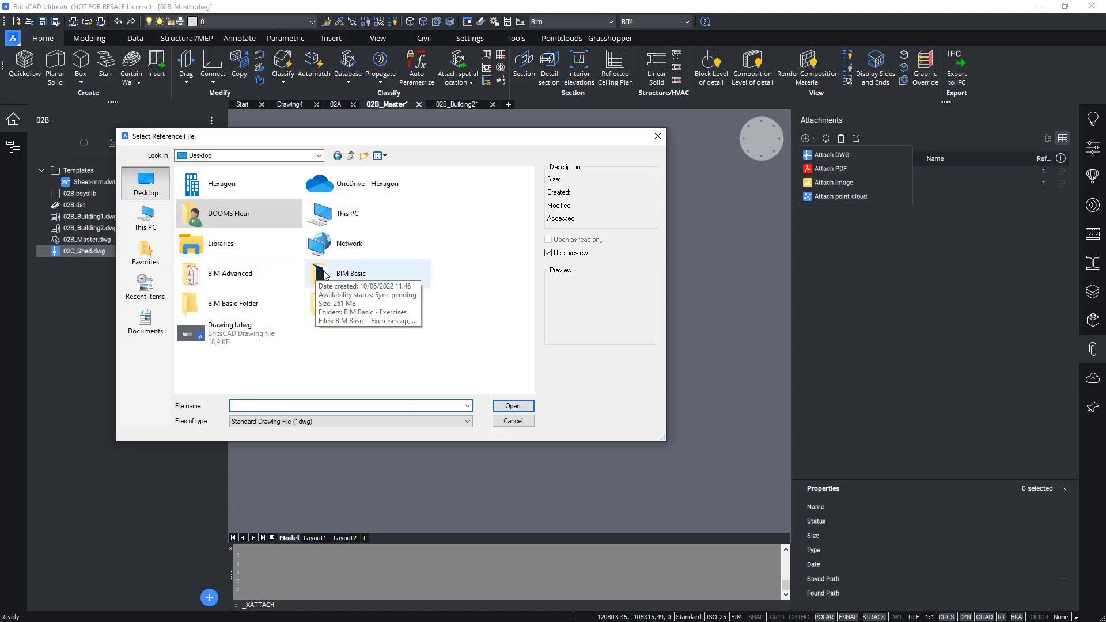
pyautogui.doubleClick(351, 273)
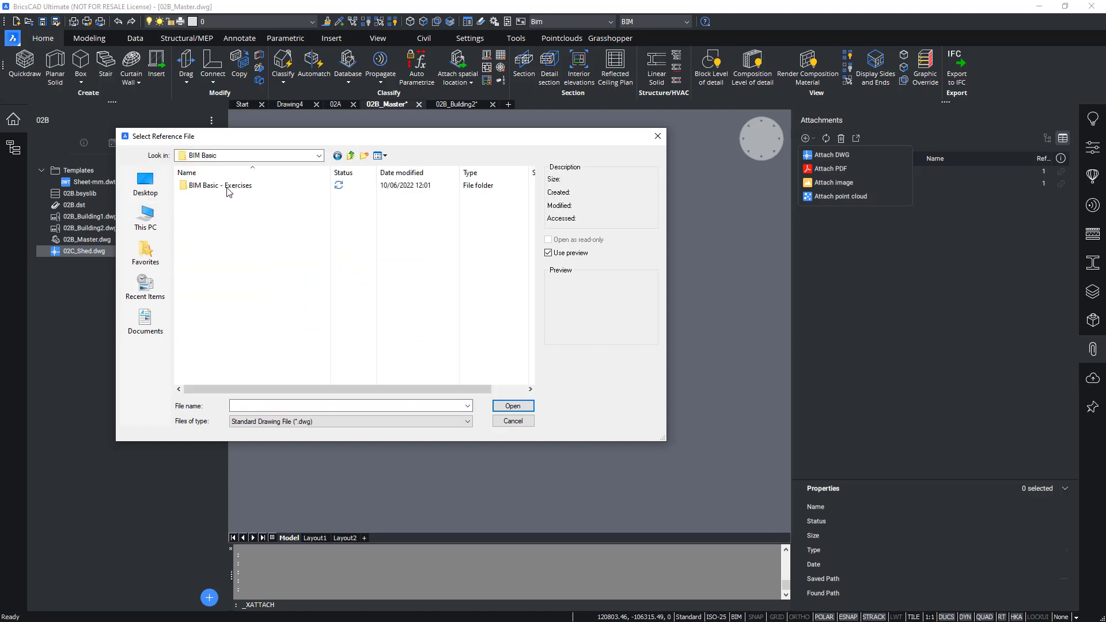
pyautogui.doubleClick(222, 185)
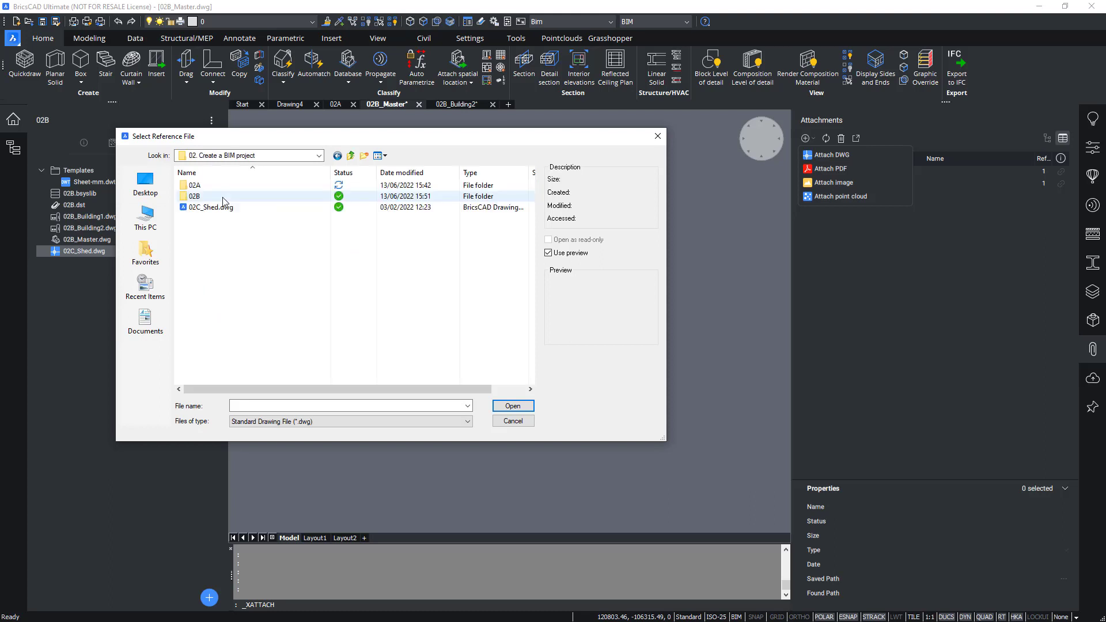
pyautogui.doubleClick(196, 196)
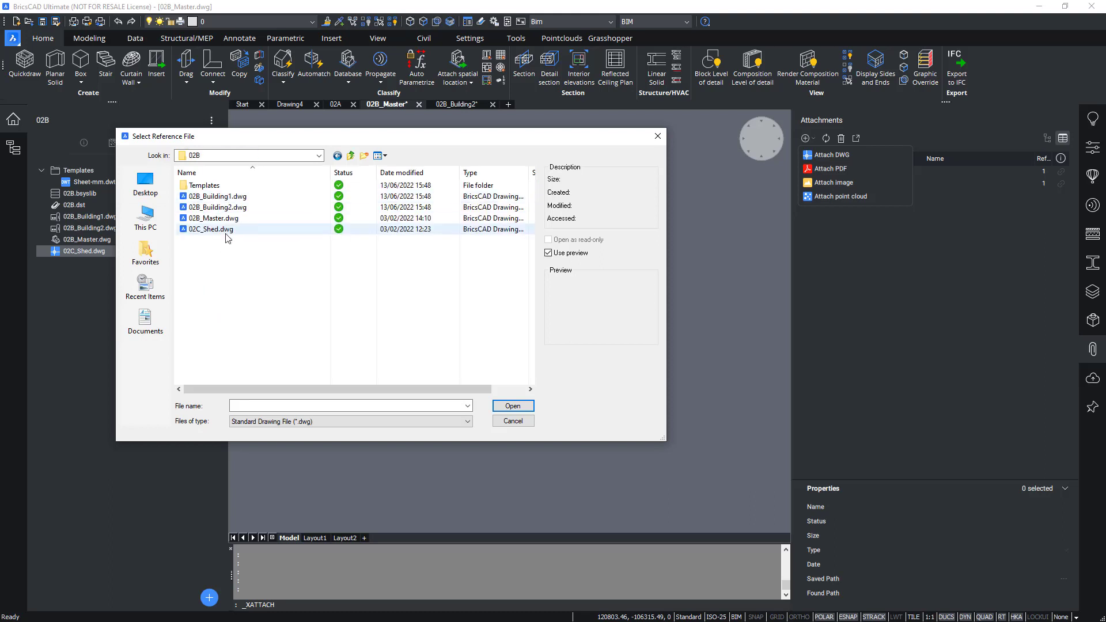
pyautogui.click(209, 229)
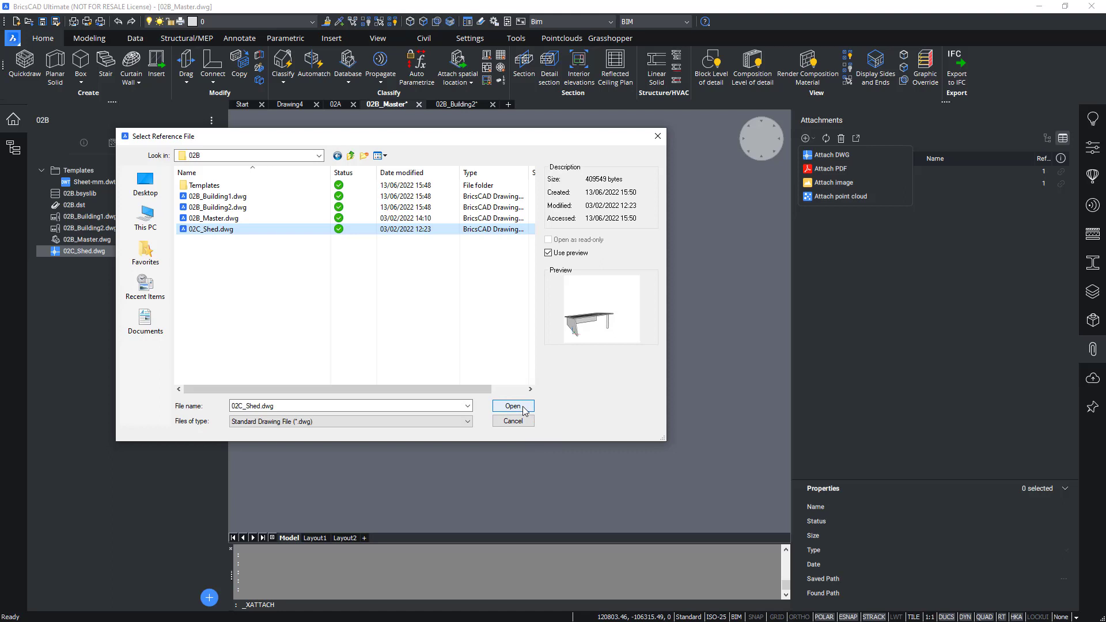
pyautogui.click(512, 405)
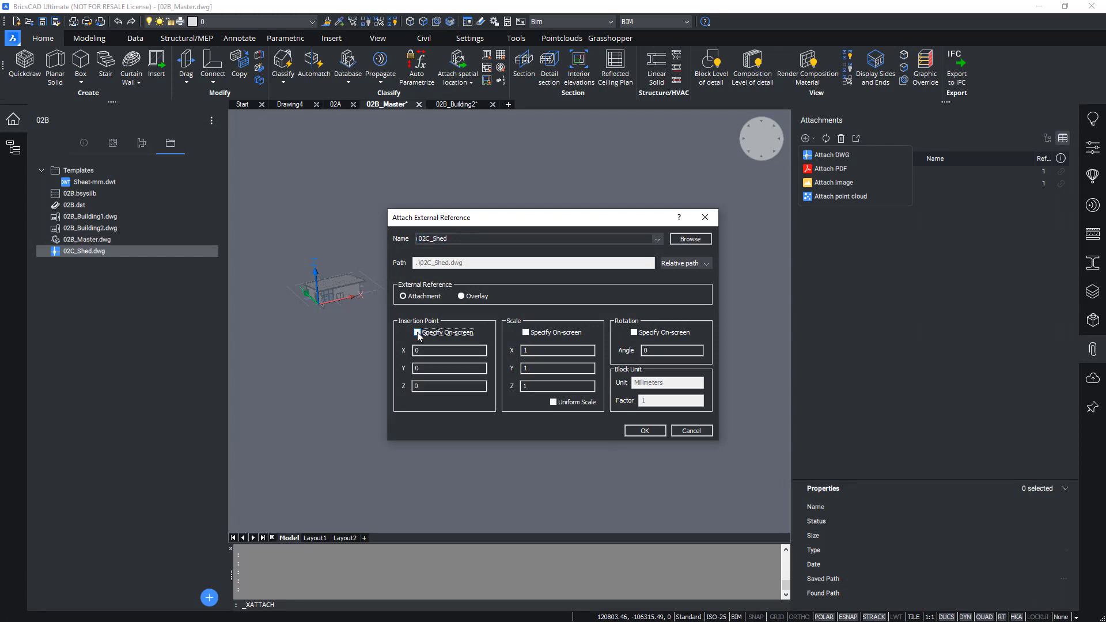
# Attach 02C_Shed at 0,0,0 with Path set to No path and confirm.
pyautogui.click(417, 332)
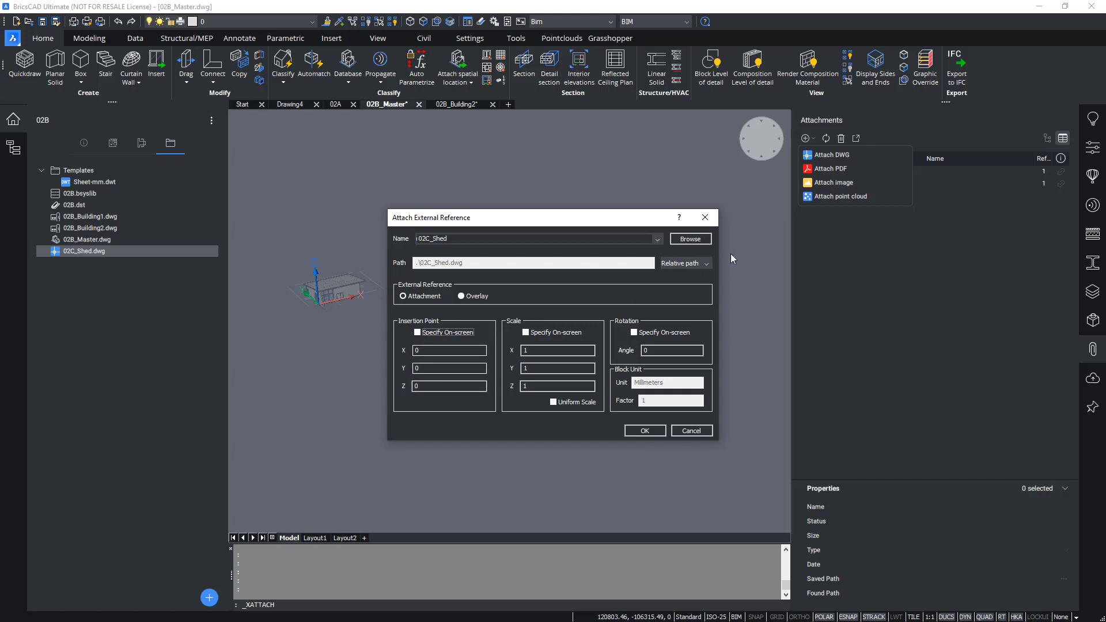
pyautogui.click(704, 263)
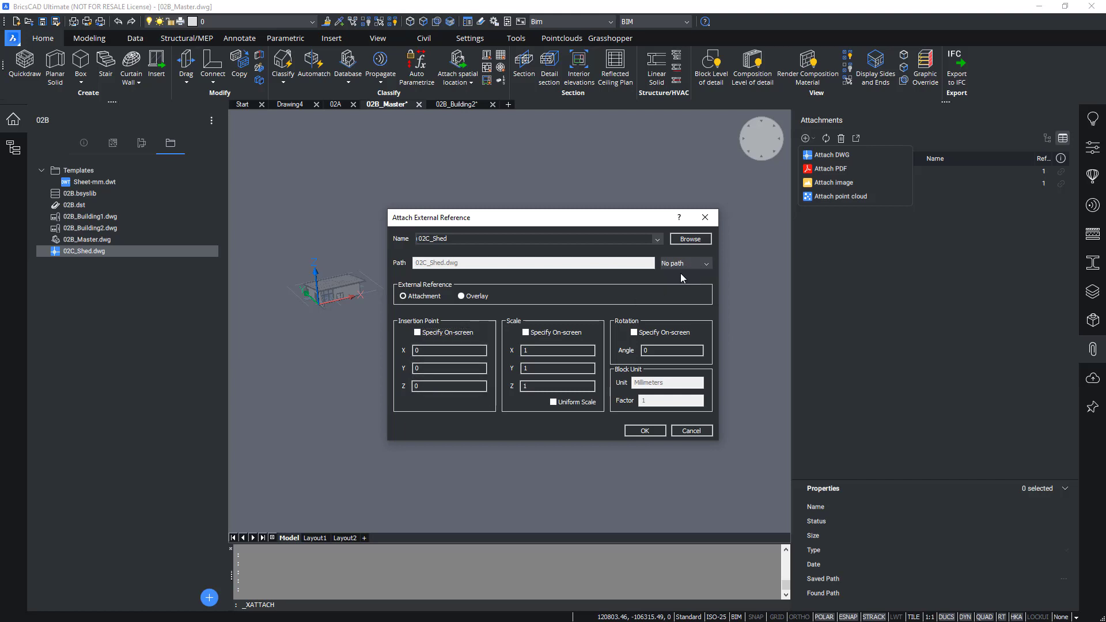
pyautogui.moveTo(572, 290)
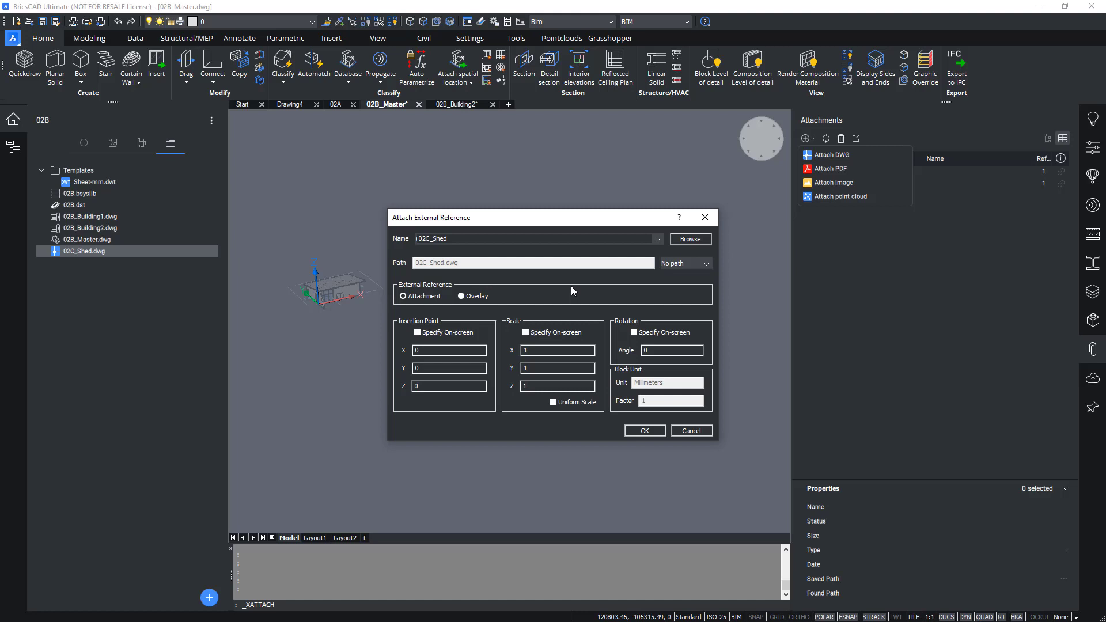
pyautogui.moveTo(563, 300)
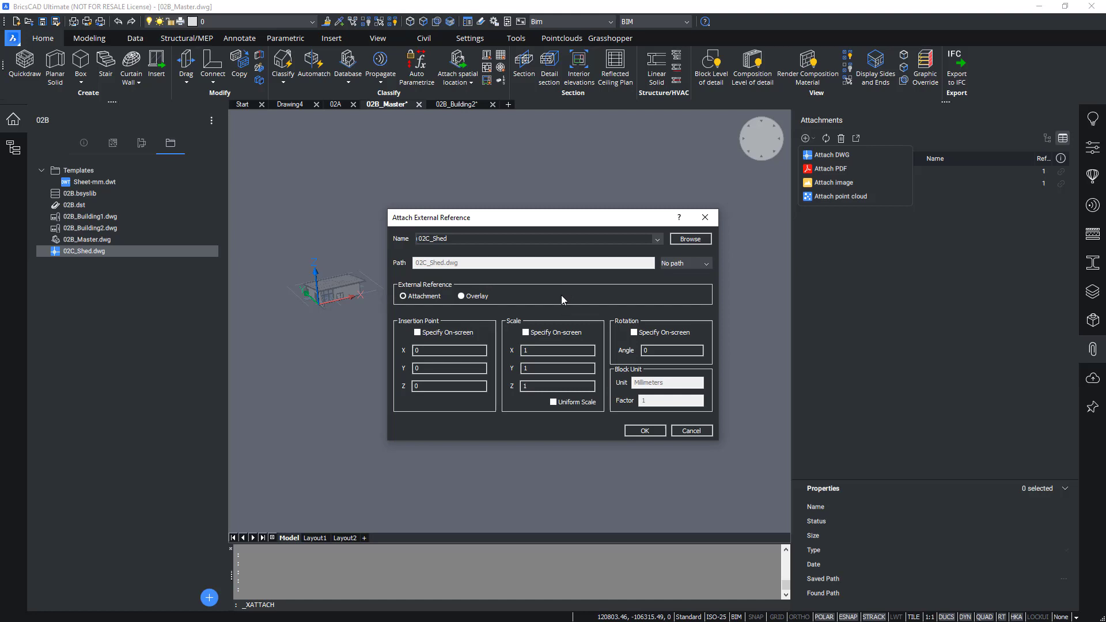
pyautogui.moveTo(577, 395)
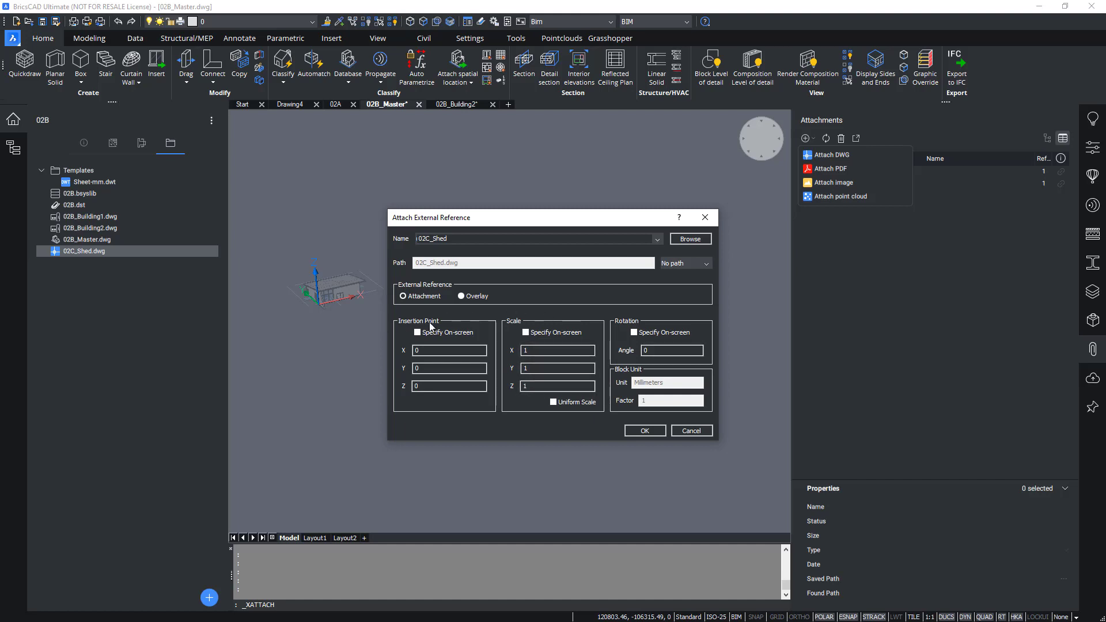
pyautogui.click(643, 430)
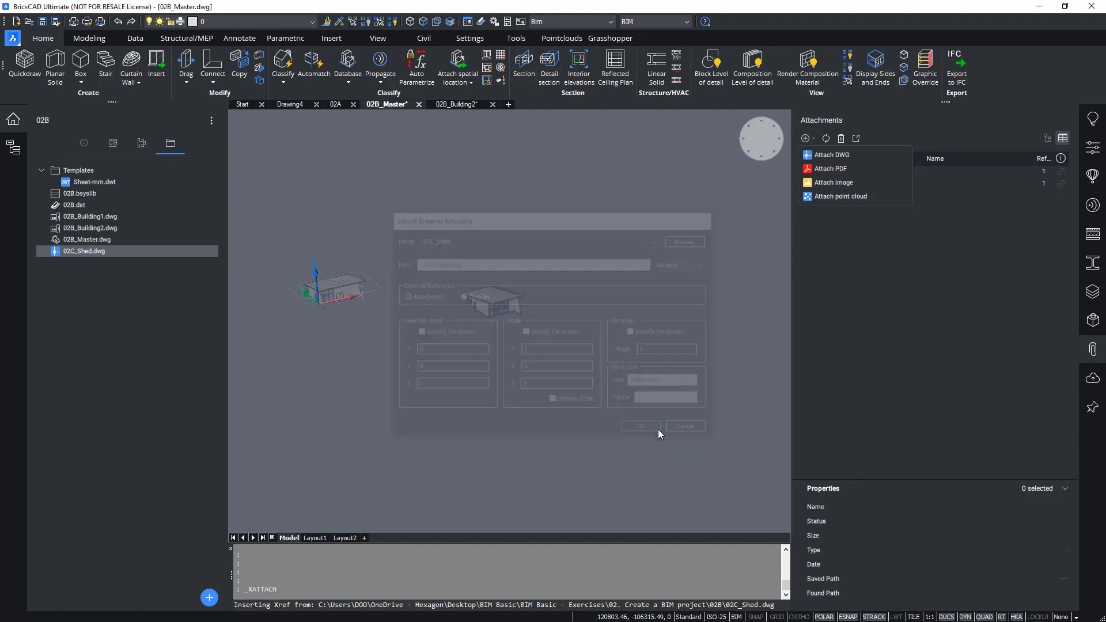
pyautogui.click(640, 427)
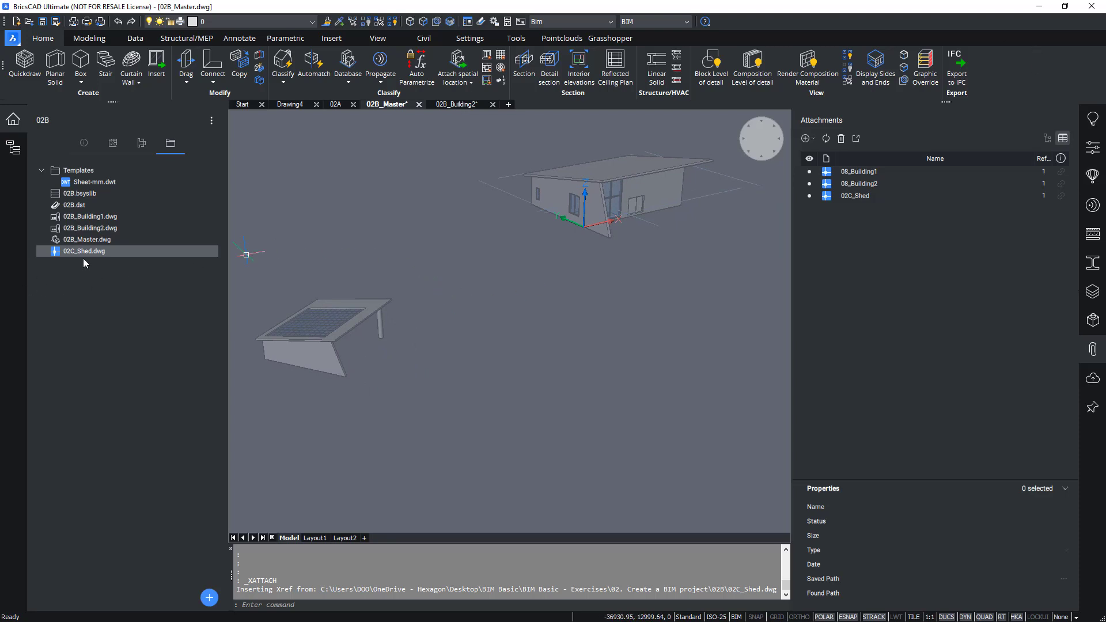
# Bring up the context options for 02C_Shed.dwg in the Project Browser.
pyautogui.rightClick(83, 252)
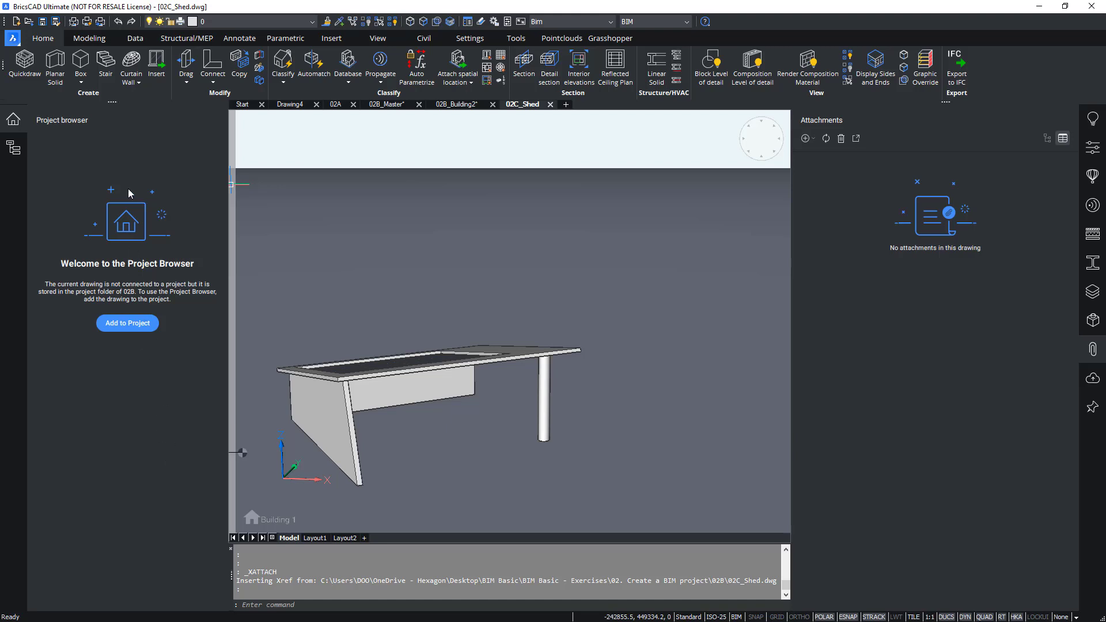
pyautogui.moveTo(153, 347)
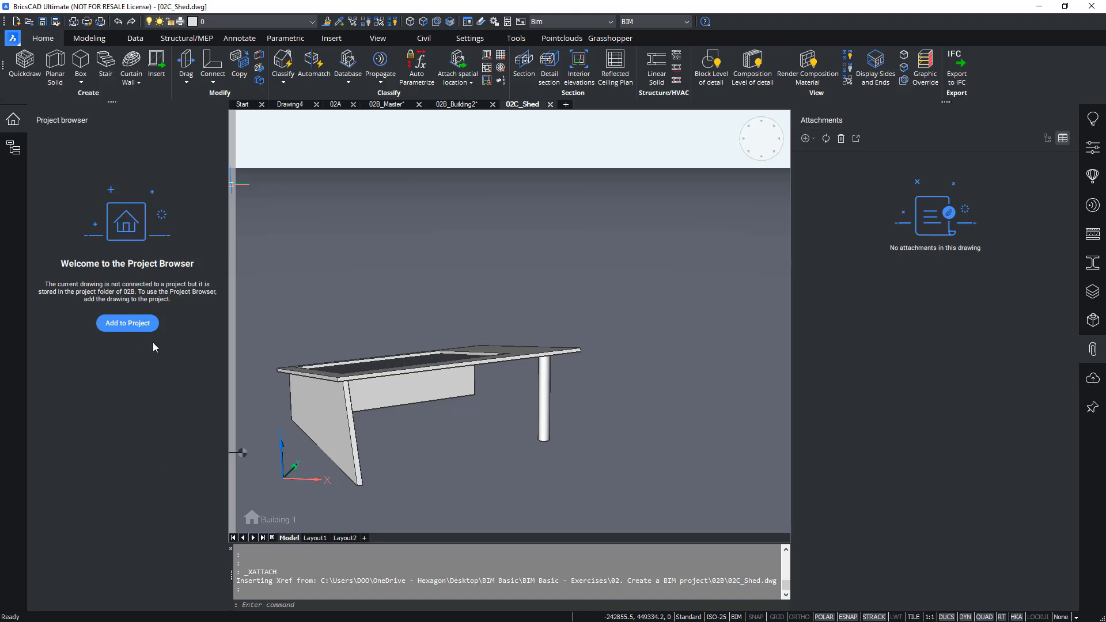
pyautogui.moveTo(146, 334)
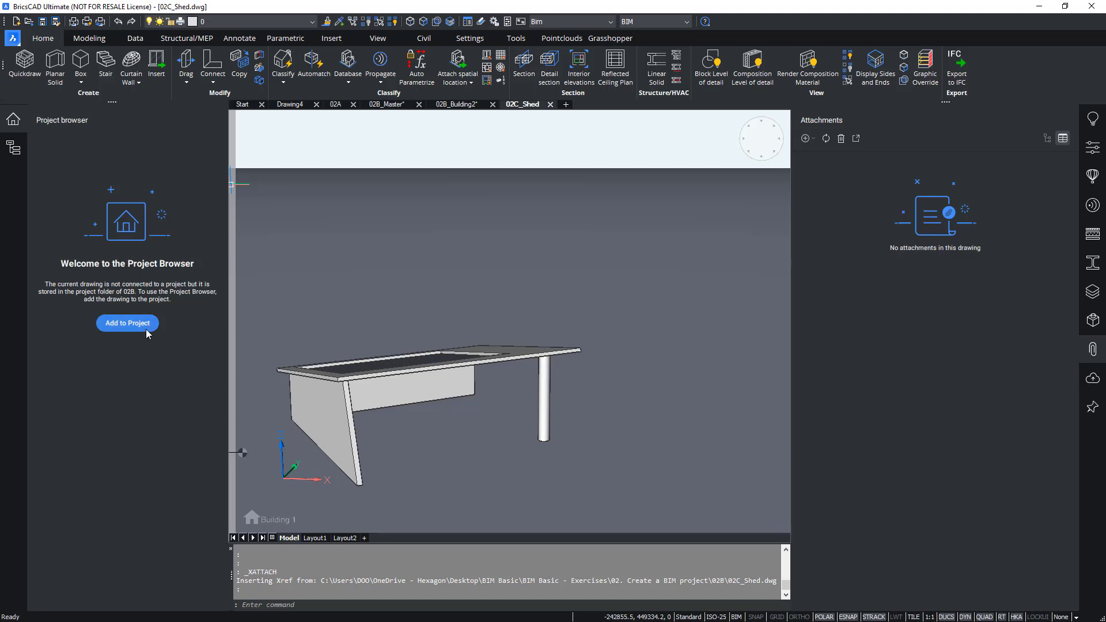
pyautogui.moveTo(141, 319)
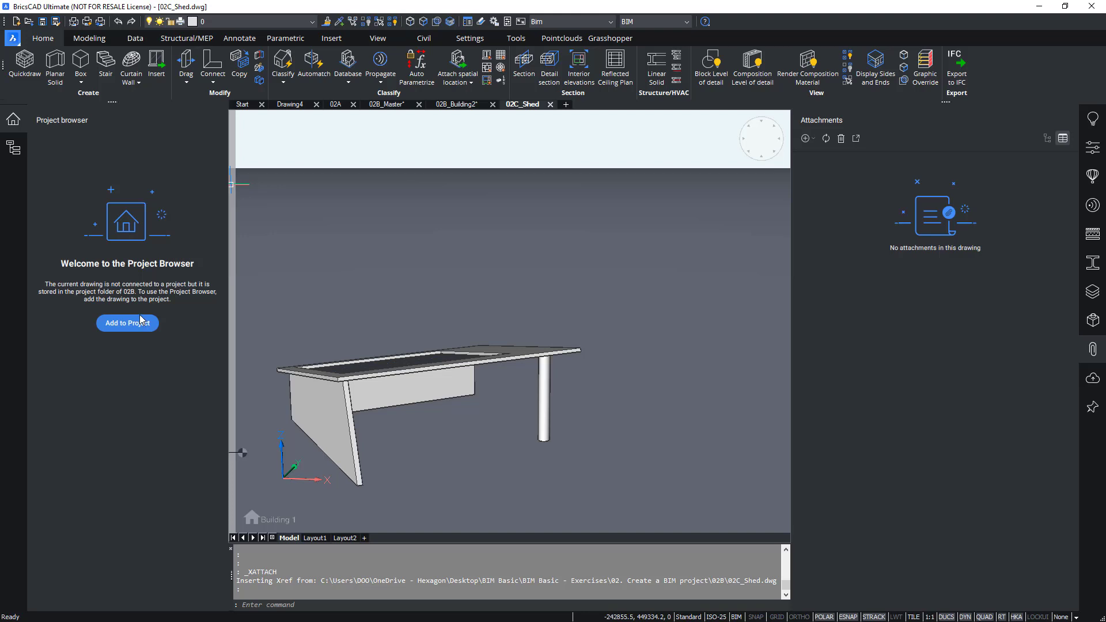
pyautogui.moveTo(143, 332)
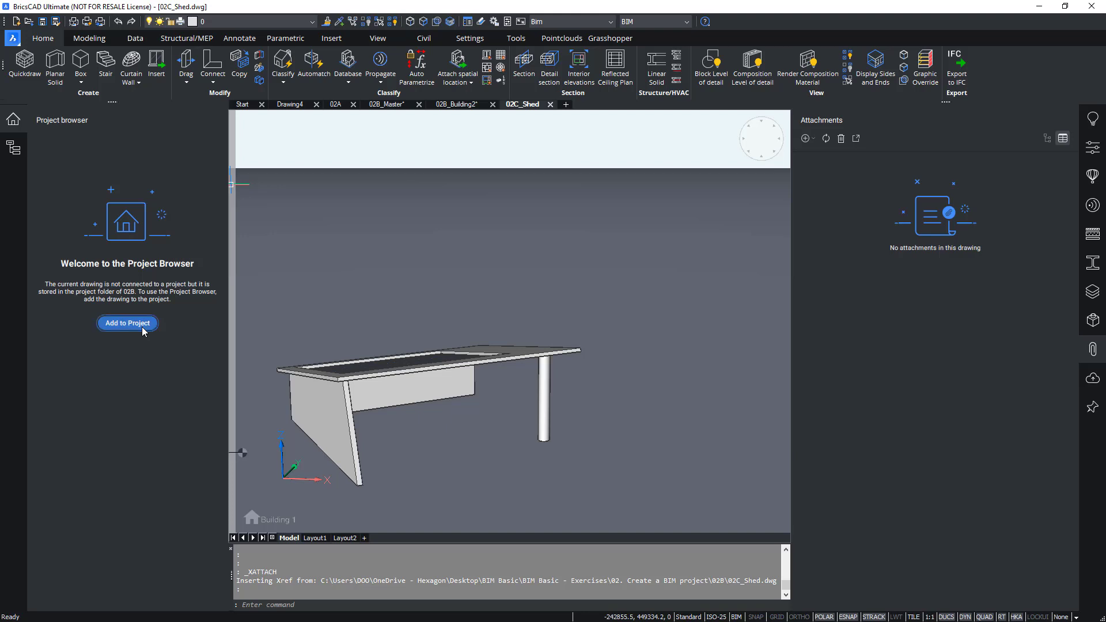
# Add the opened 02C_Shed drawing to the 02B project library.
pyautogui.click(128, 323)
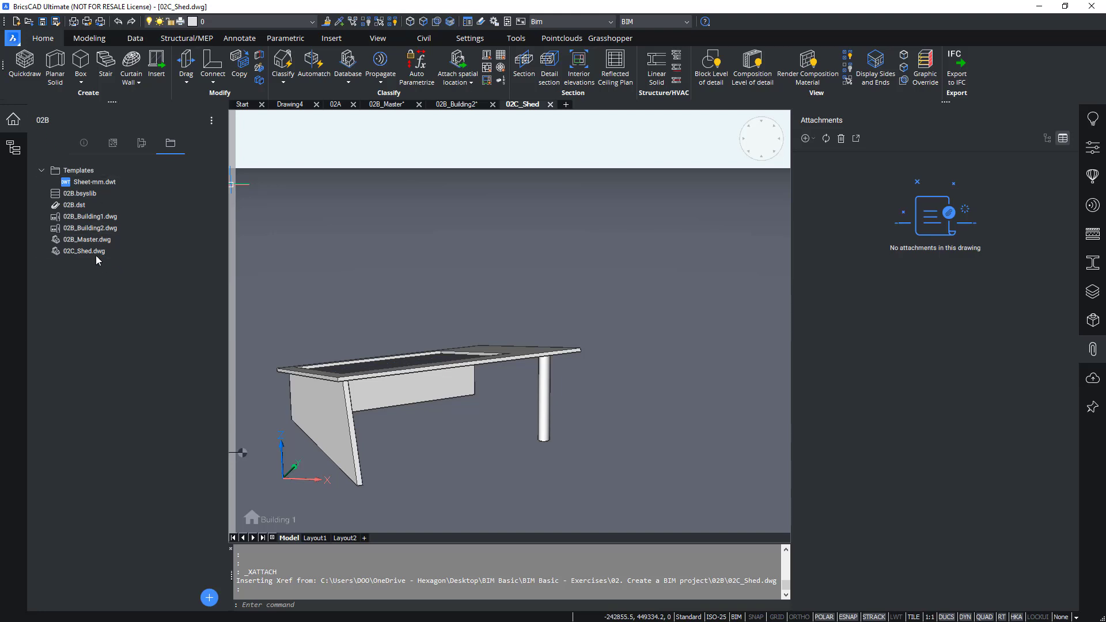
pyautogui.moveTo(99, 305)
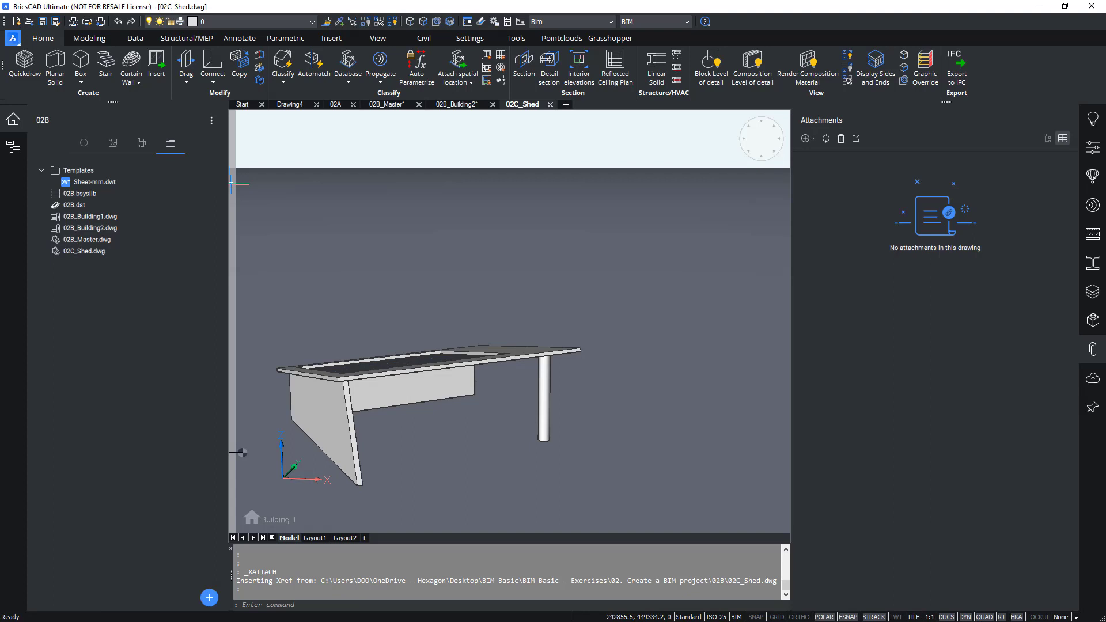
pyautogui.moveTo(745, 162)
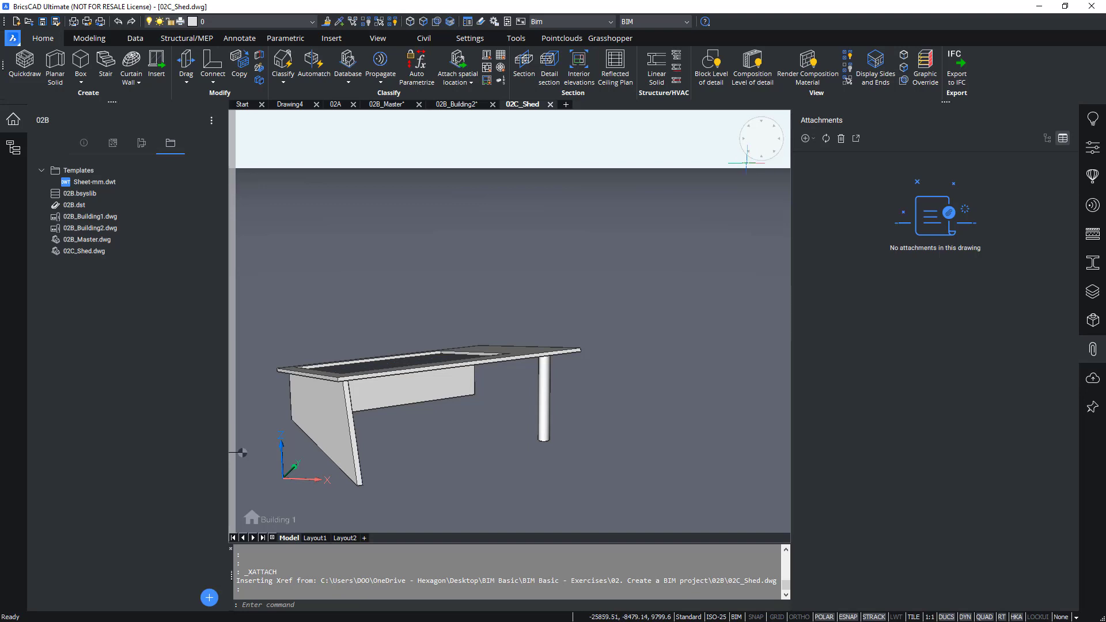
pyautogui.moveTo(486, 196)
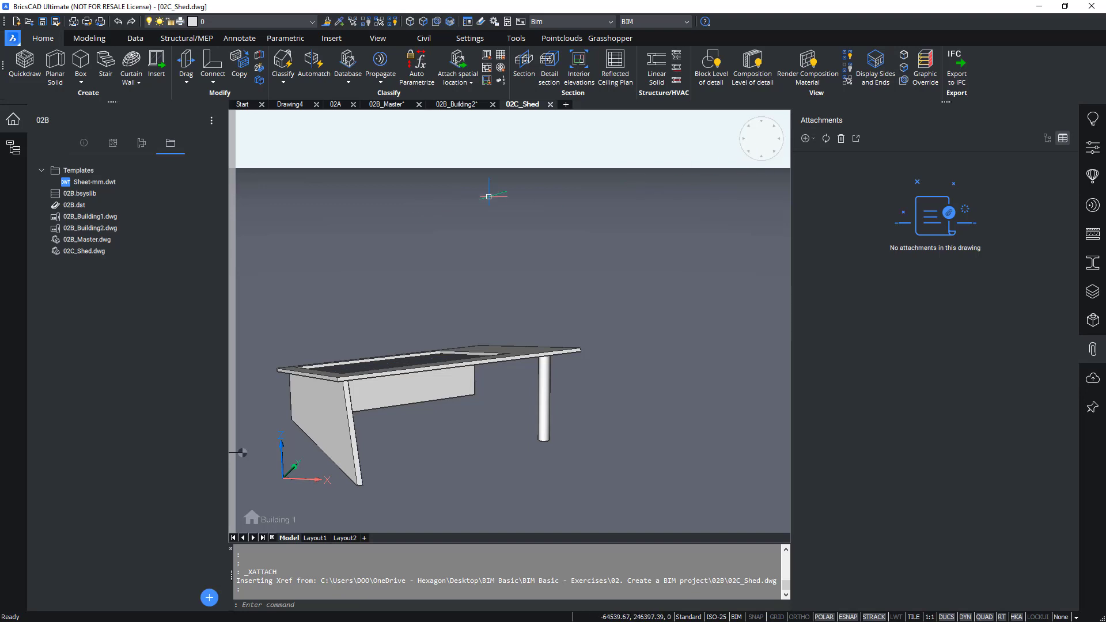